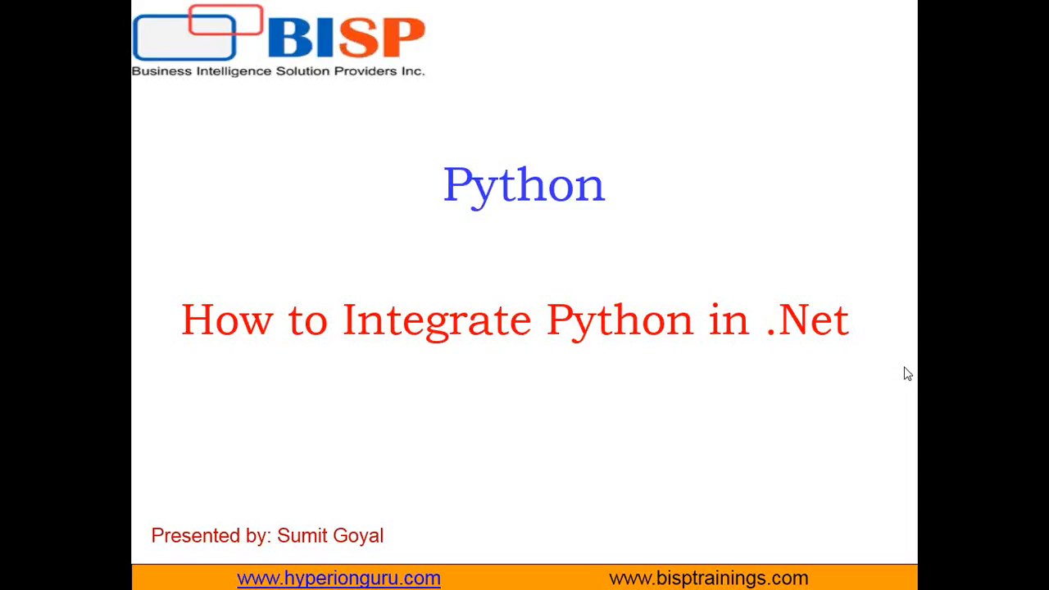
mouse_move(901, 373)
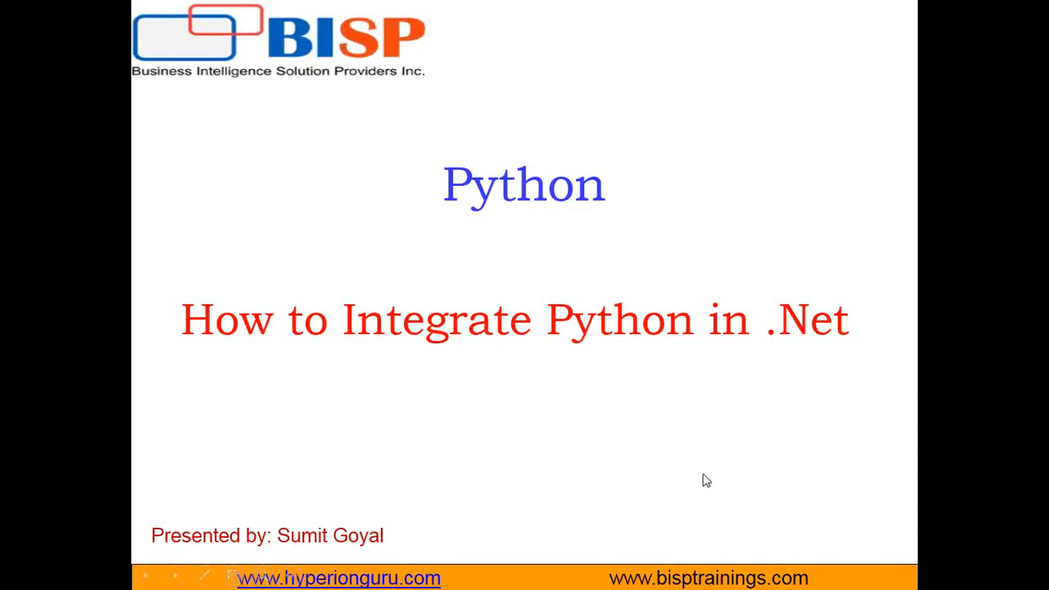
End the PowerPoint title slide presentation to reveal the Windows desktop.
left_click(18, 571)
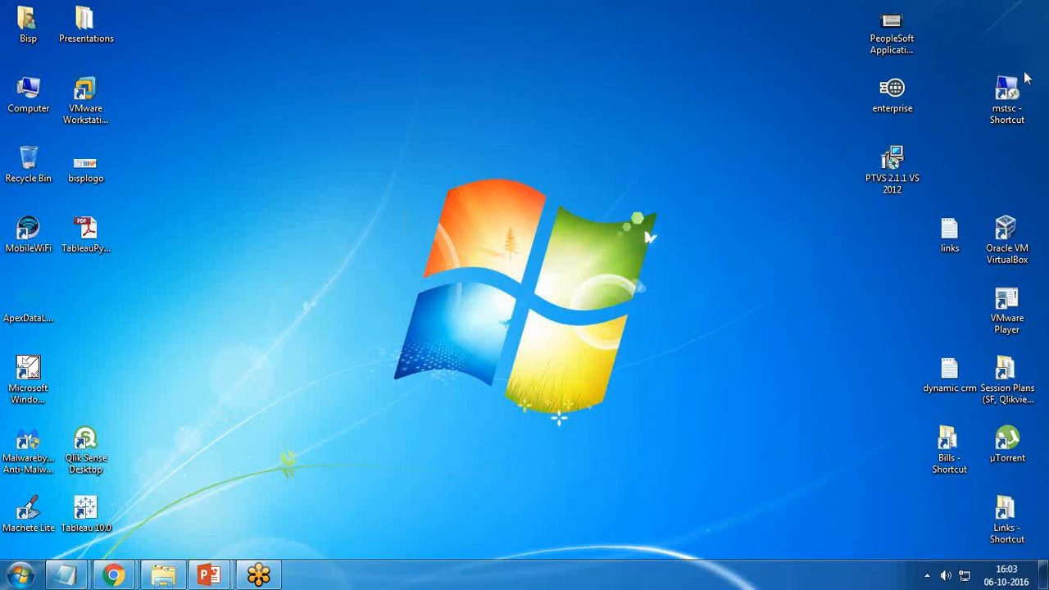
left_click(891, 160)
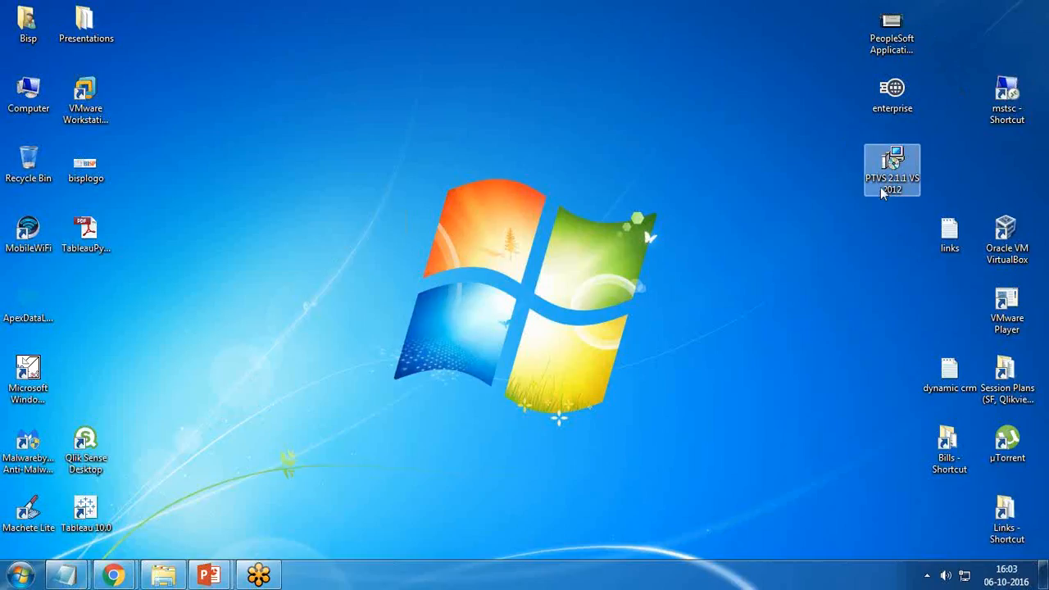
double_click(891, 162)
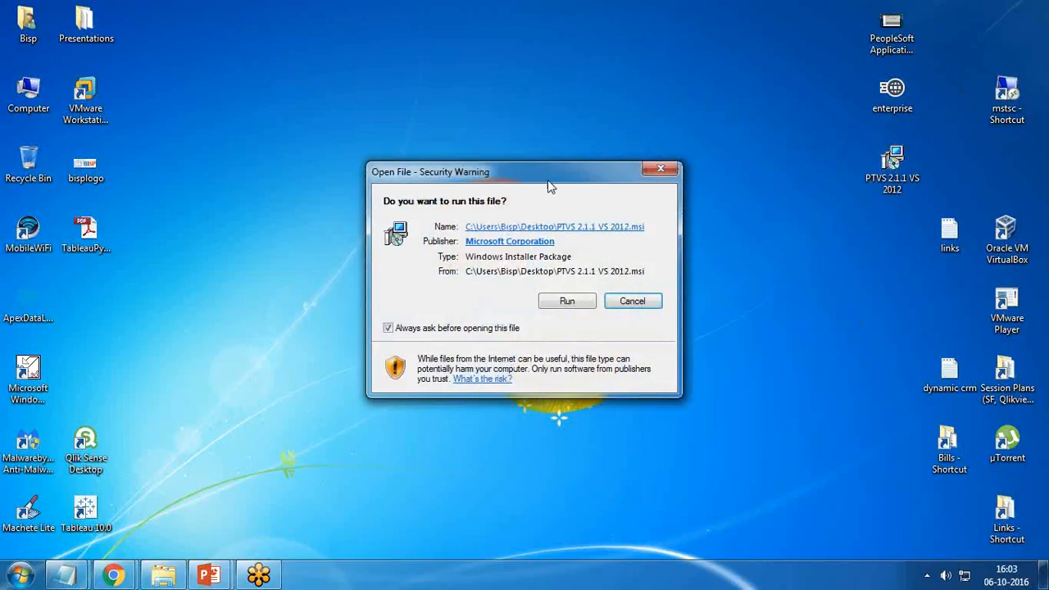
left_click(567, 300)
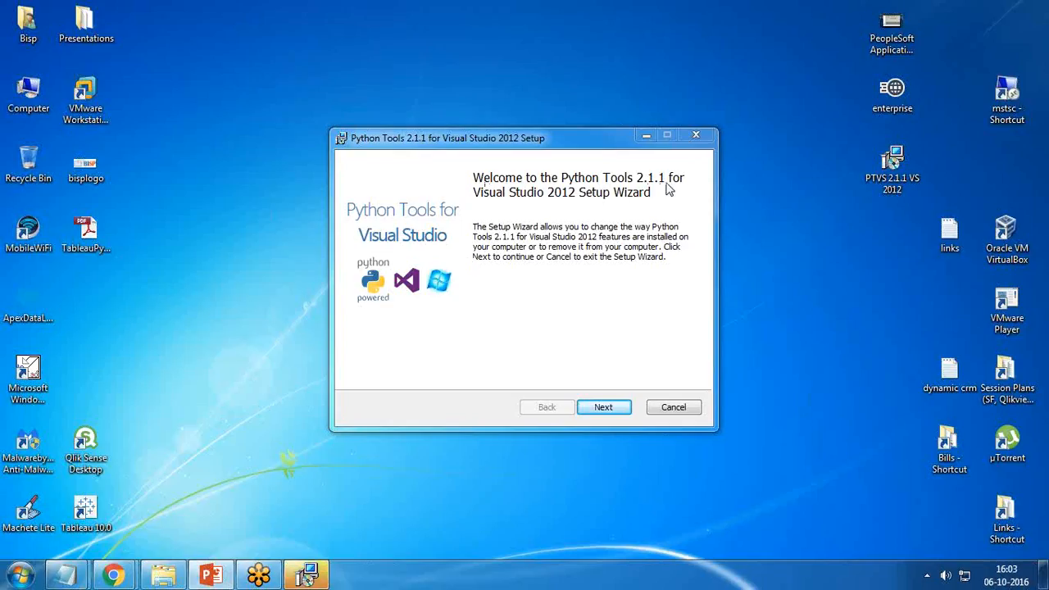
mouse_move(665, 227)
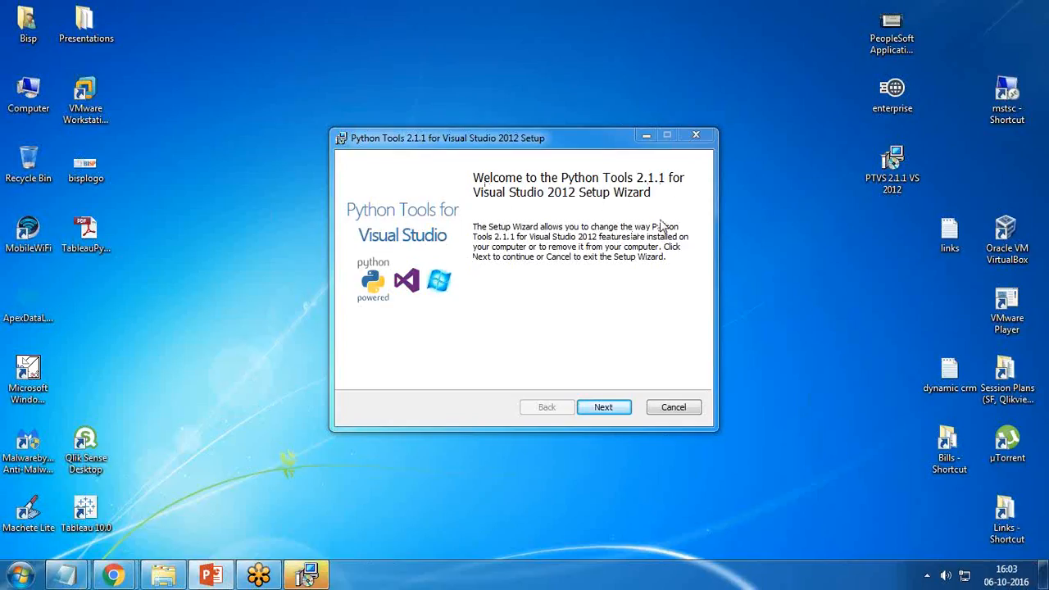
left_click(891, 164)
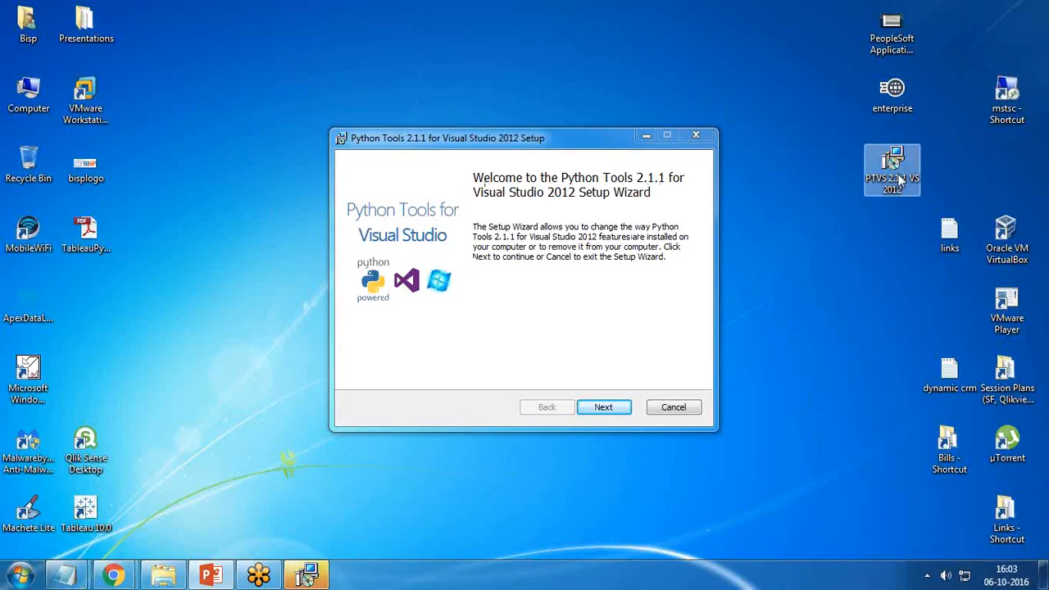
mouse_move(886, 173)
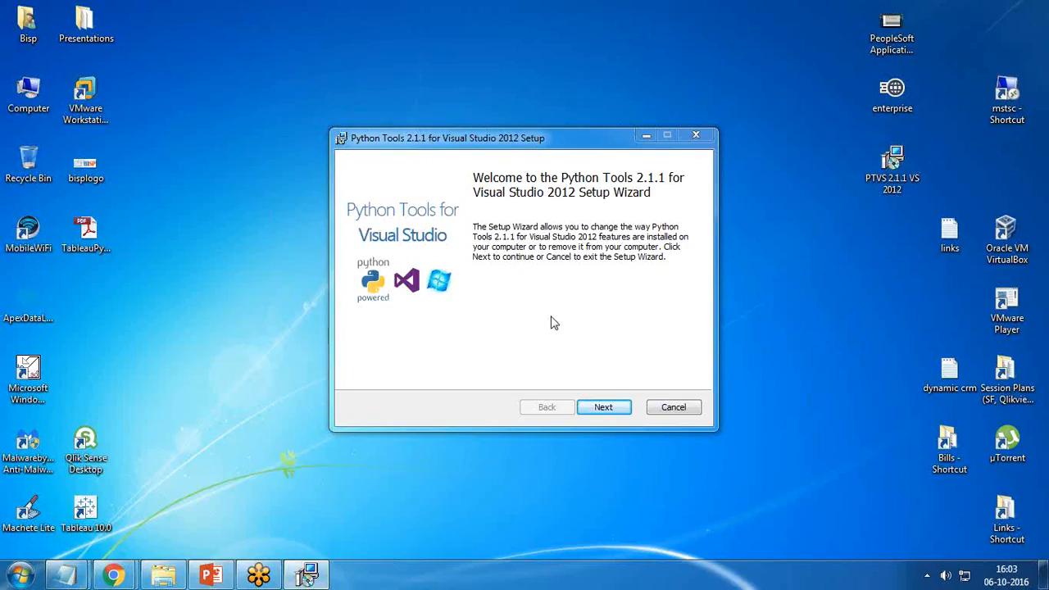
left_click(674, 408)
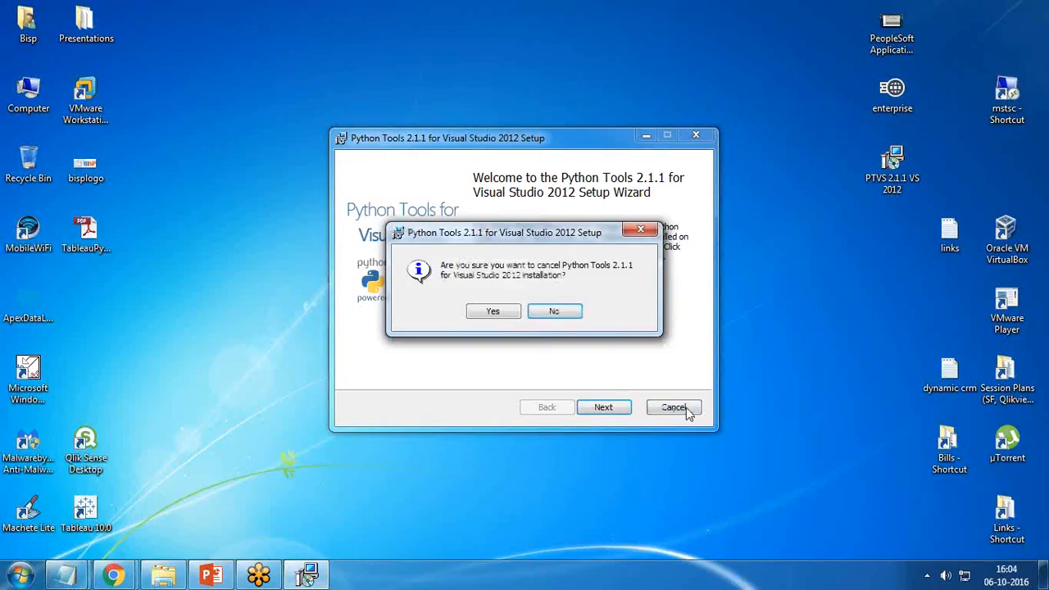
left_click(493, 310)
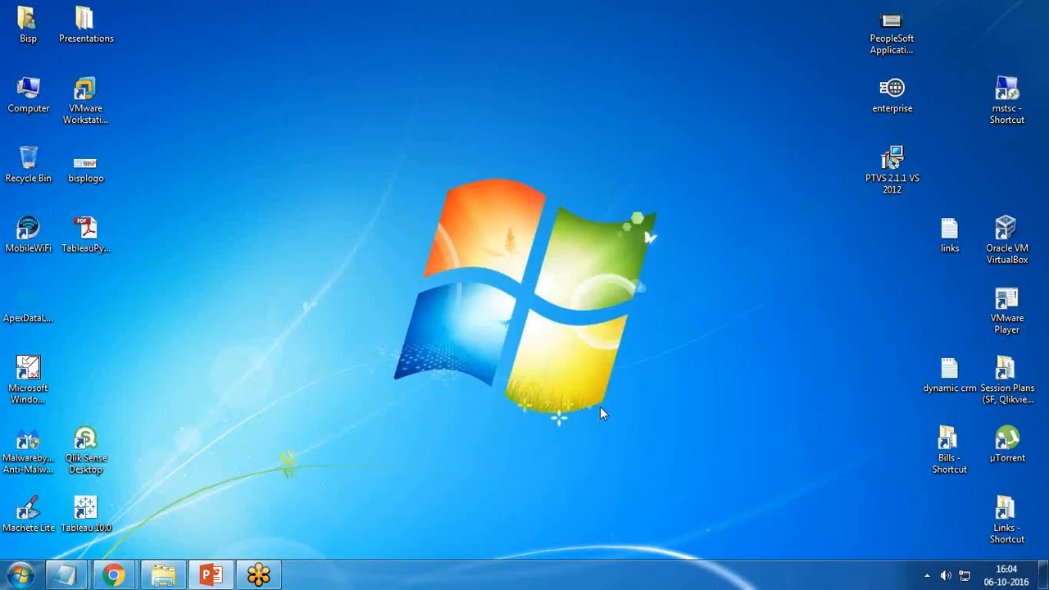
mouse_move(897, 413)
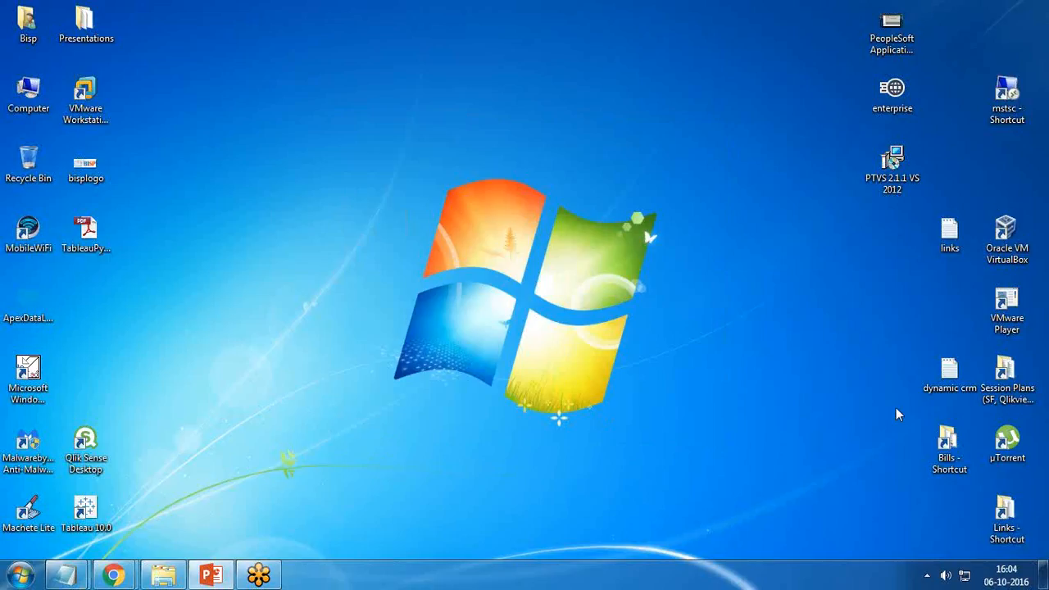
Launch Visual Studio 2012 and create the Visual C# Console Application 'ConsoleApplication5'.
left_click(17, 571)
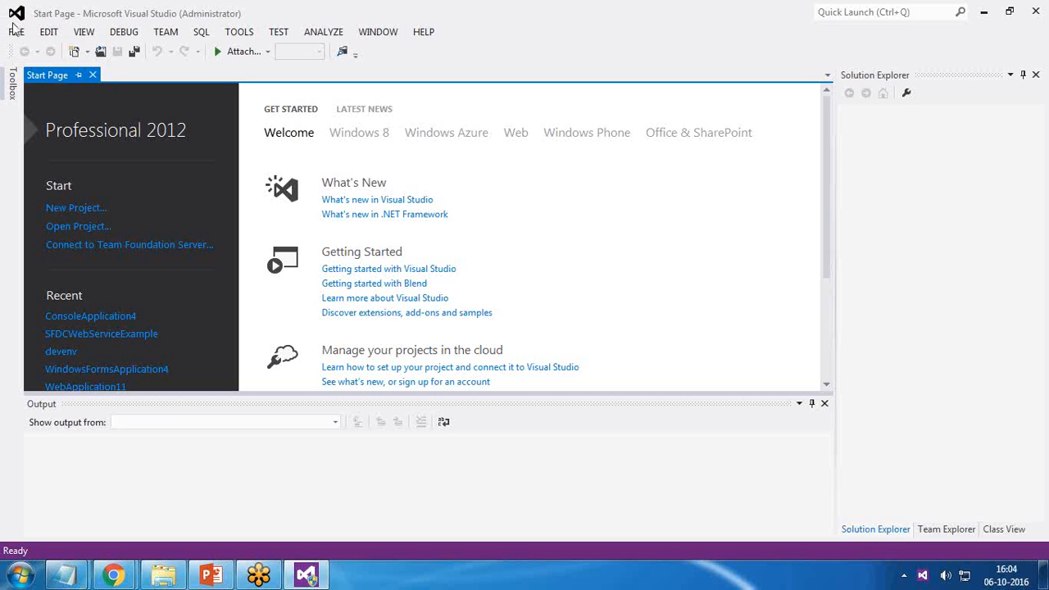
left_click(76, 206)
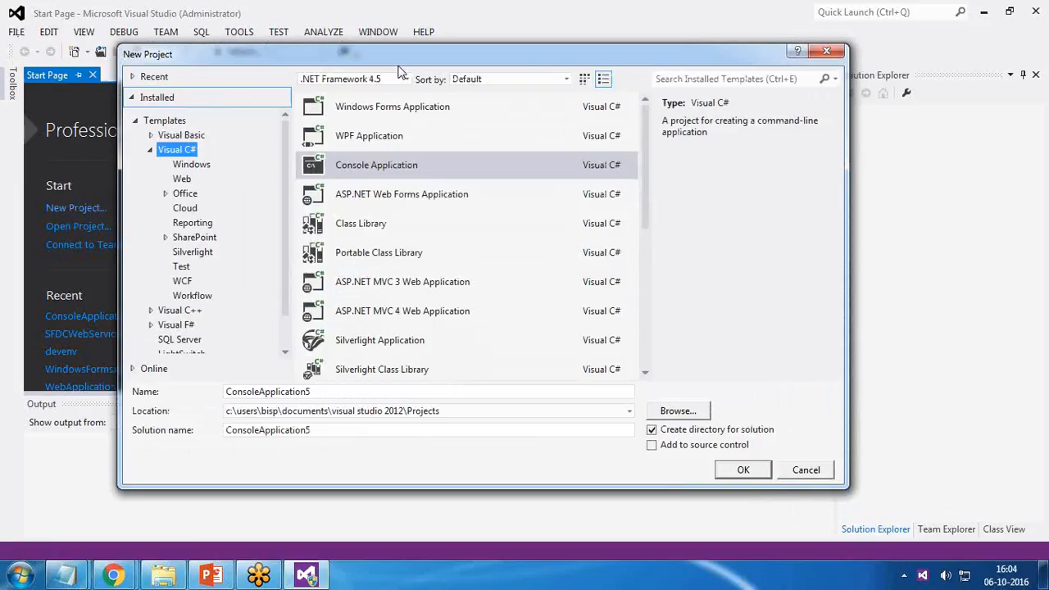
left_click(375, 165)
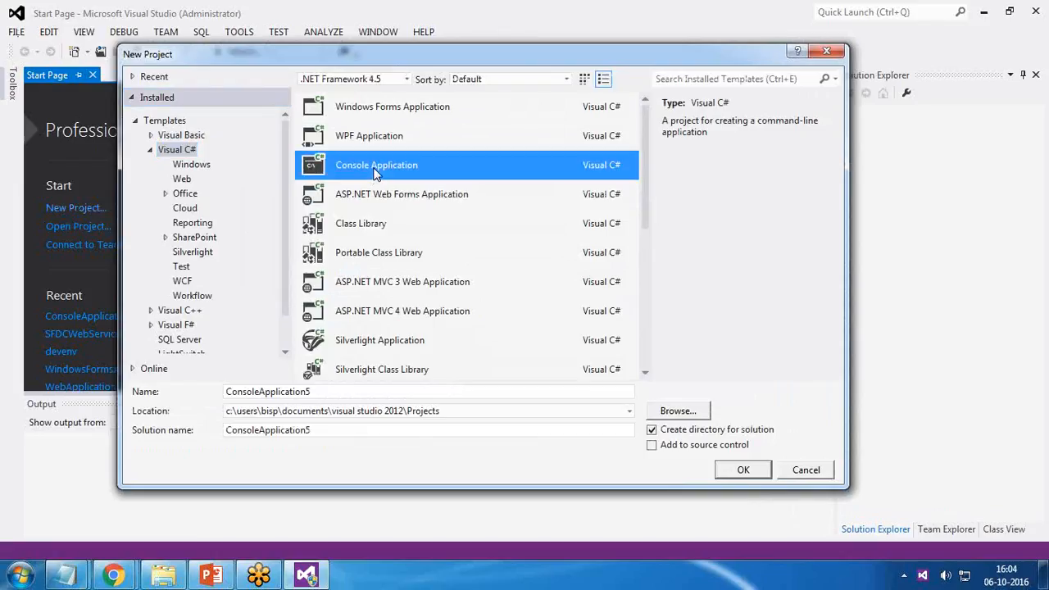
mouse_move(381, 172)
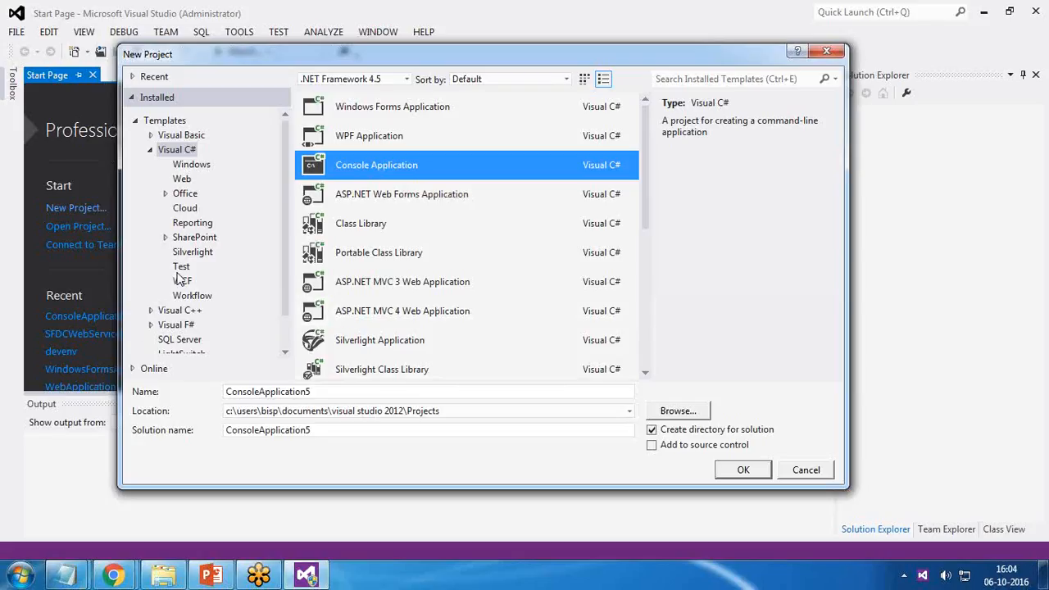
scroll("down", 3)
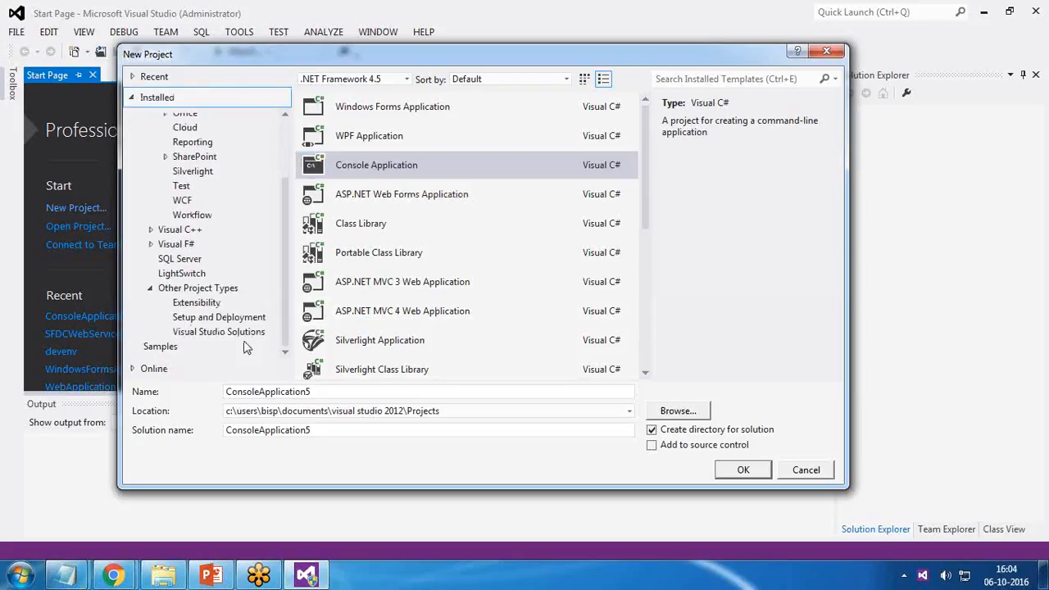
left_click(375, 164)
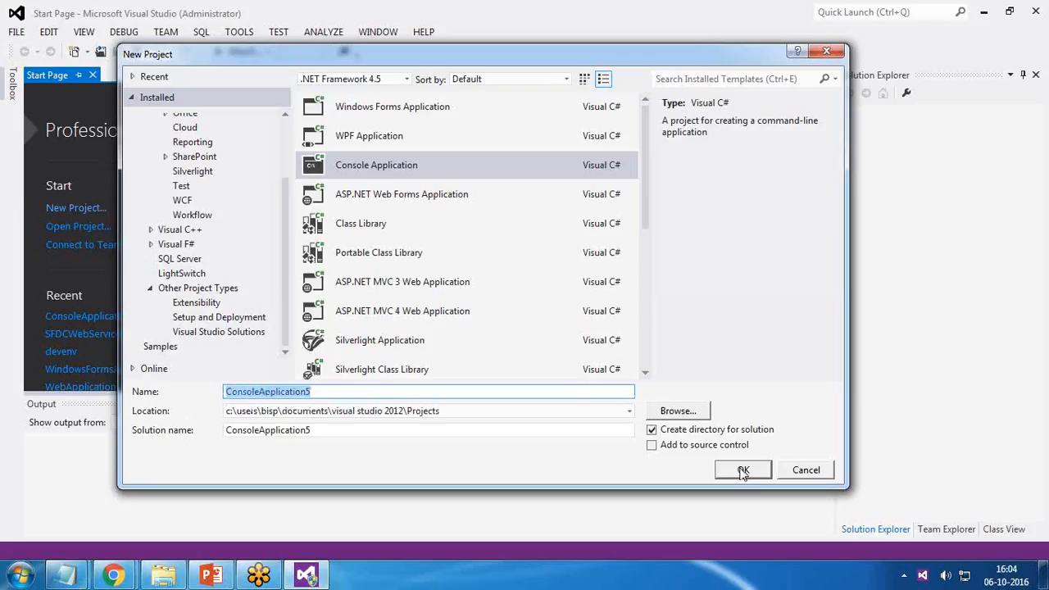
left_click(742, 470)
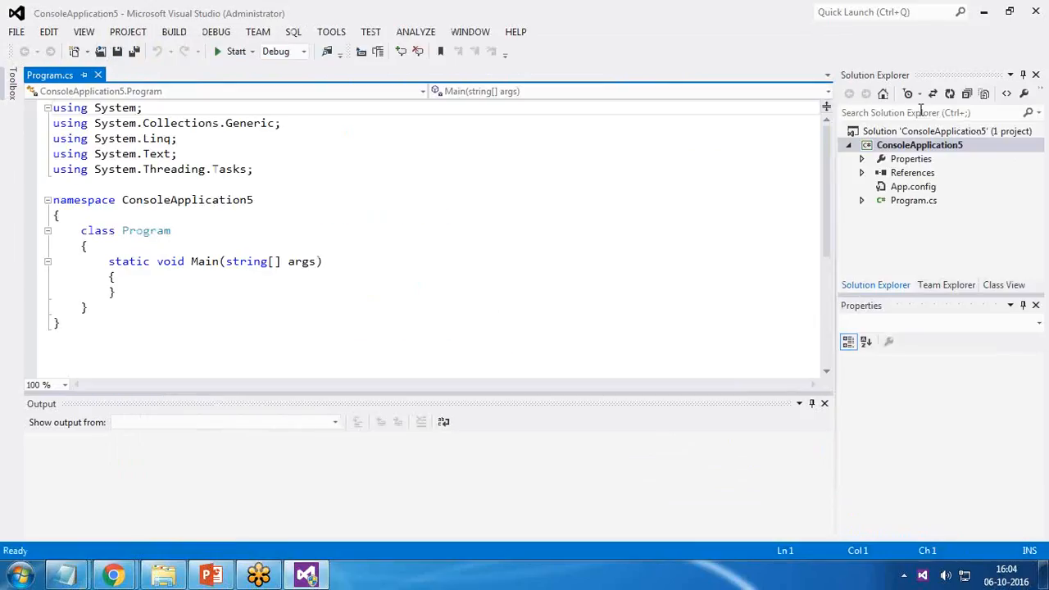
Open the project's NuGet package manager and search online packages for 'Pyth'.
left_click(824, 403)
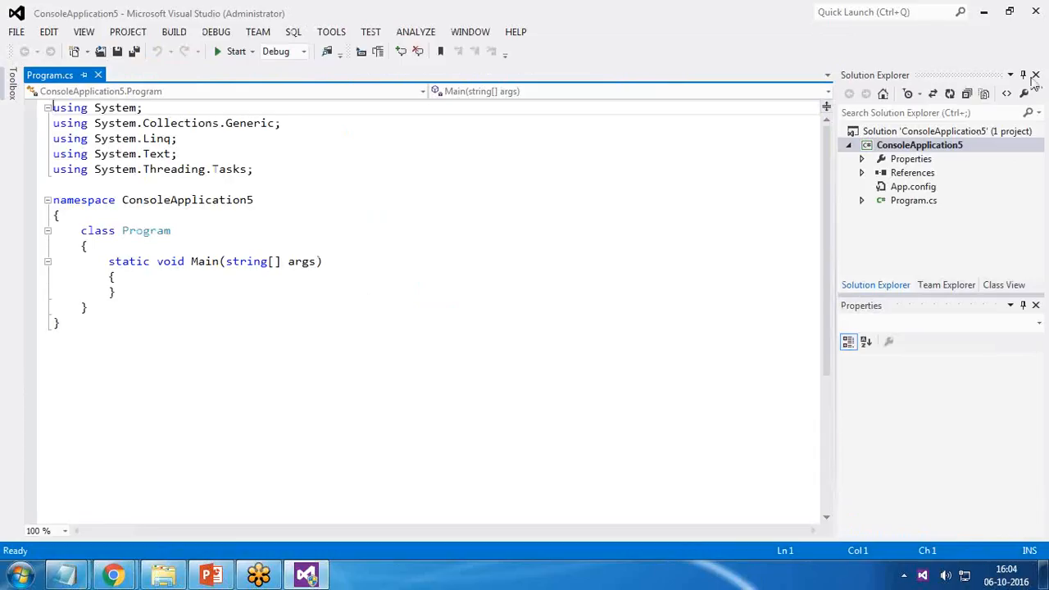
mouse_move(891, 223)
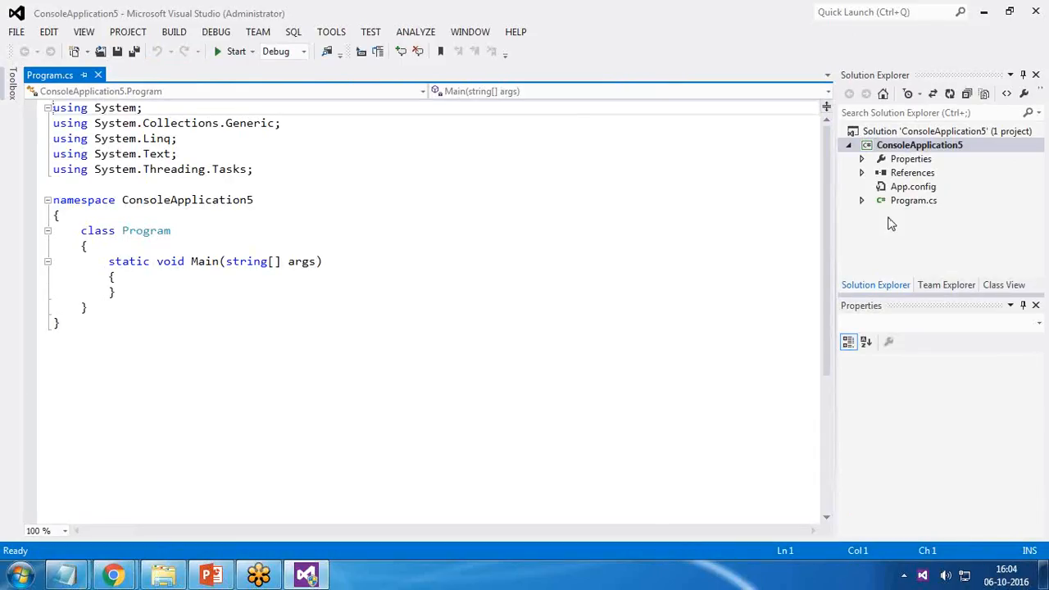
left_click(879, 172)
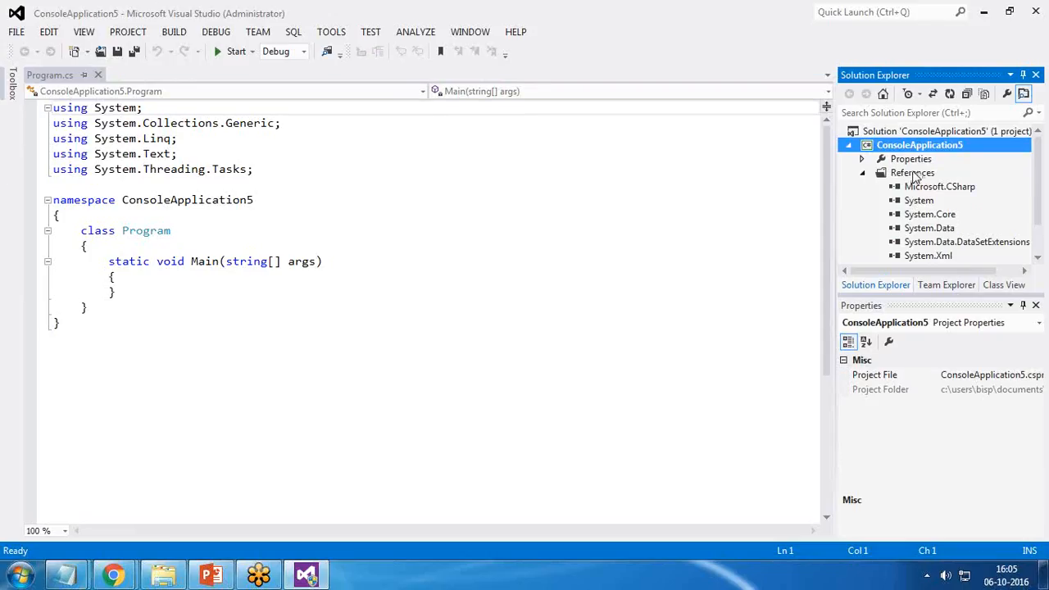
left_click(911, 172)
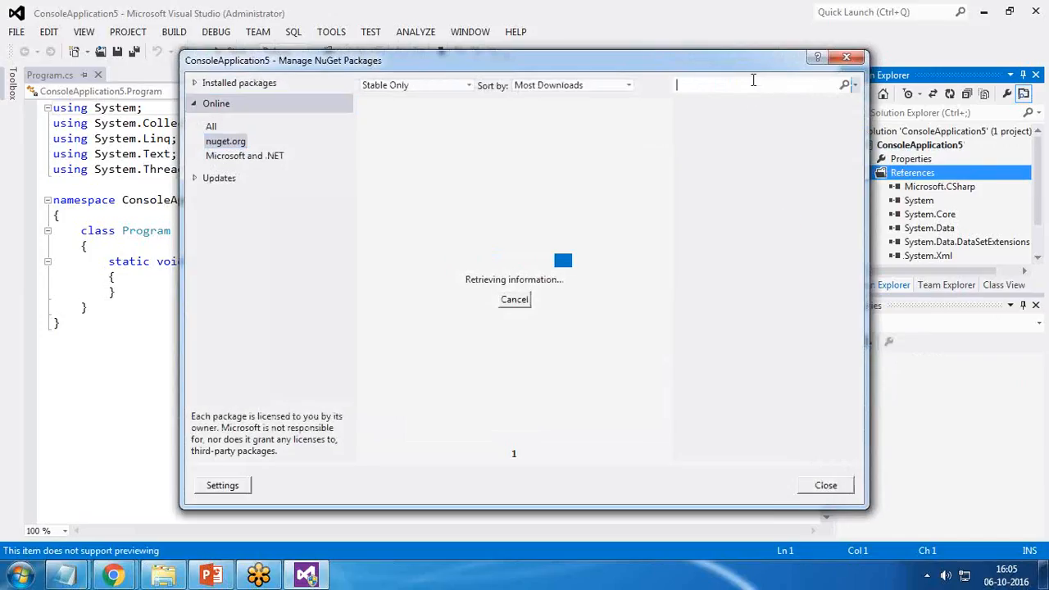
type("Pyth")
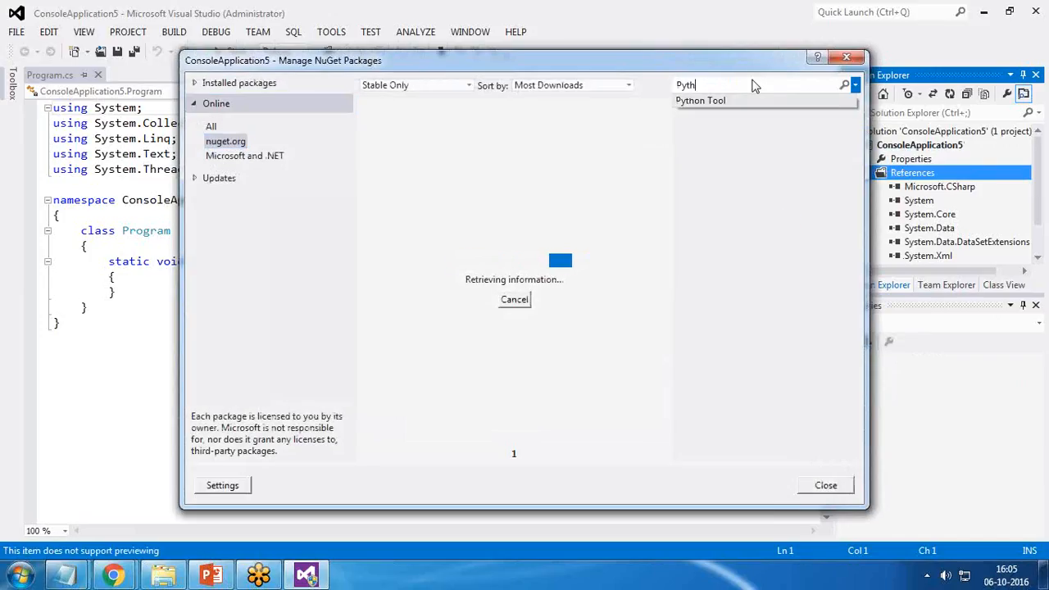
left_click(699, 99)
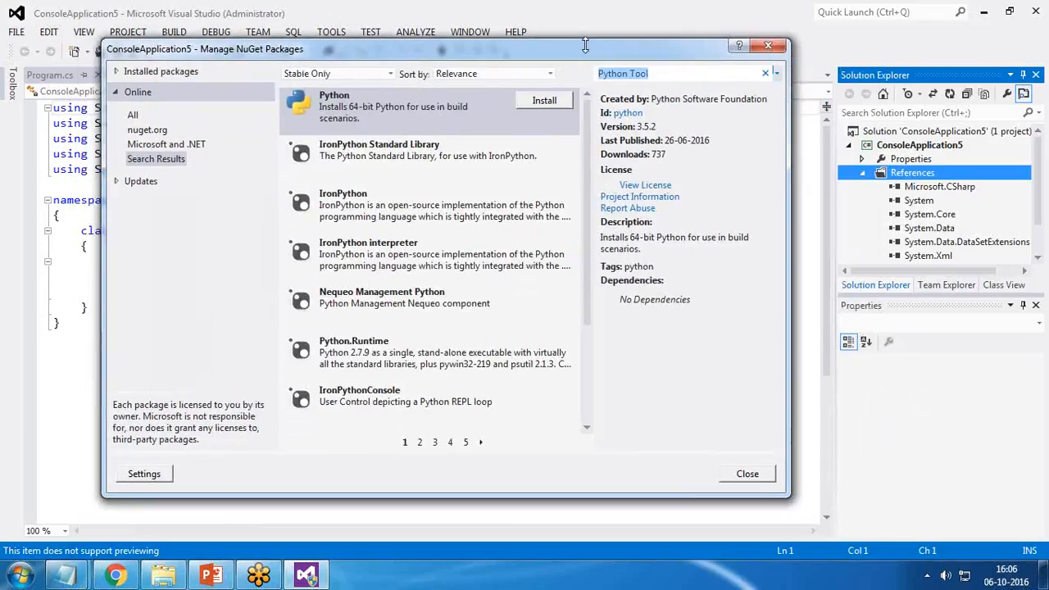
mouse_move(406, 212)
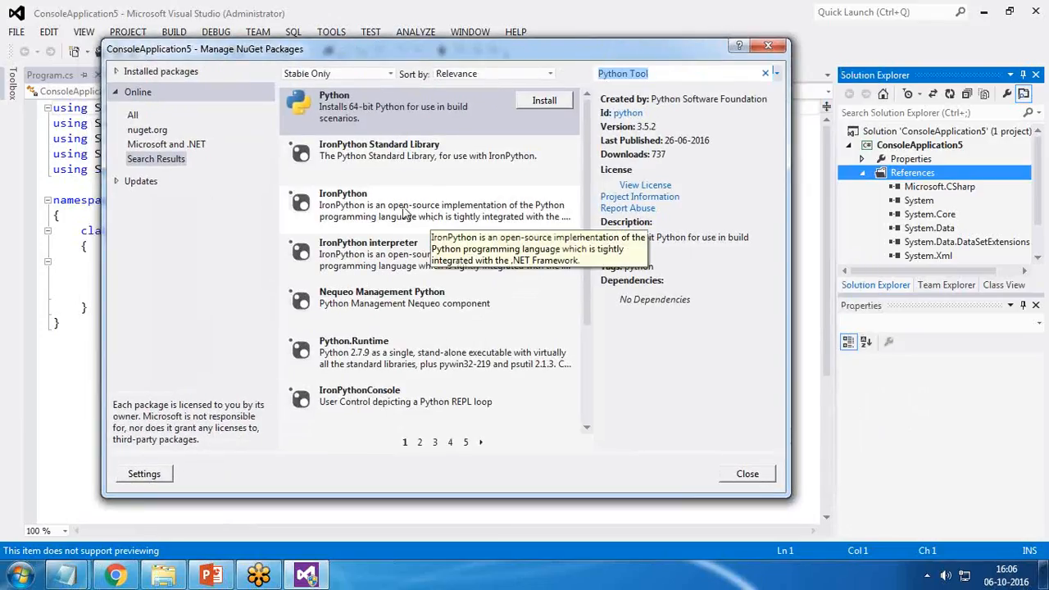
Install the IronPython and 64-bit Python packages, then close the package manager.
left_click(401, 205)
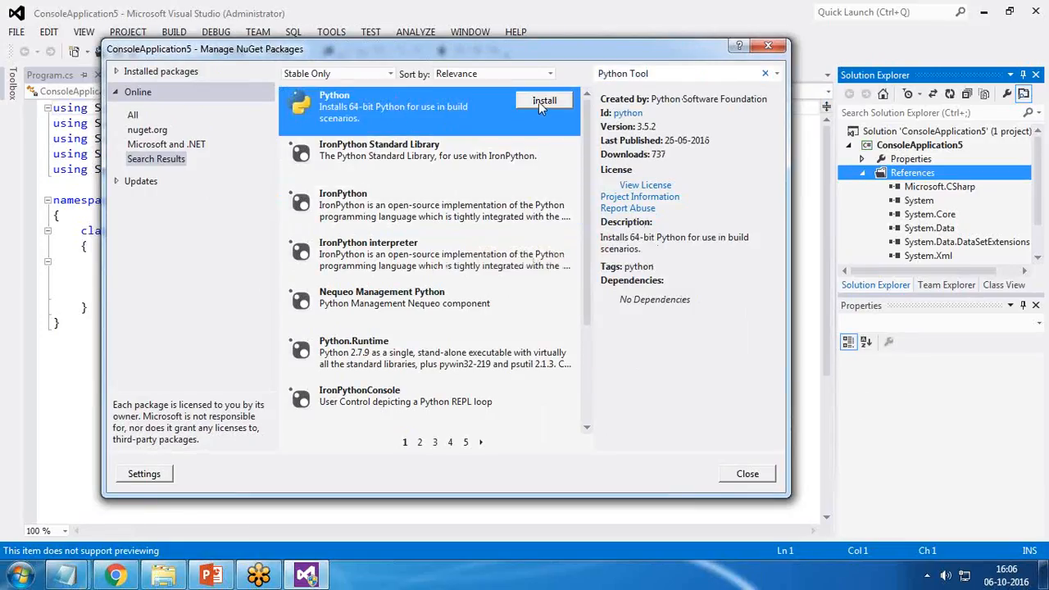
mouse_move(393, 115)
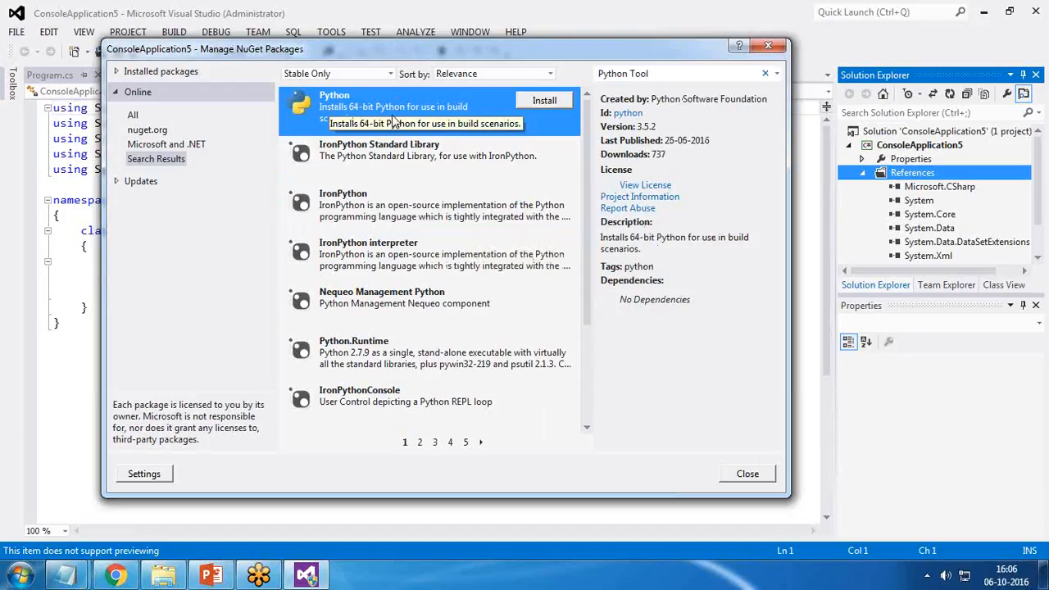
mouse_move(382, 260)
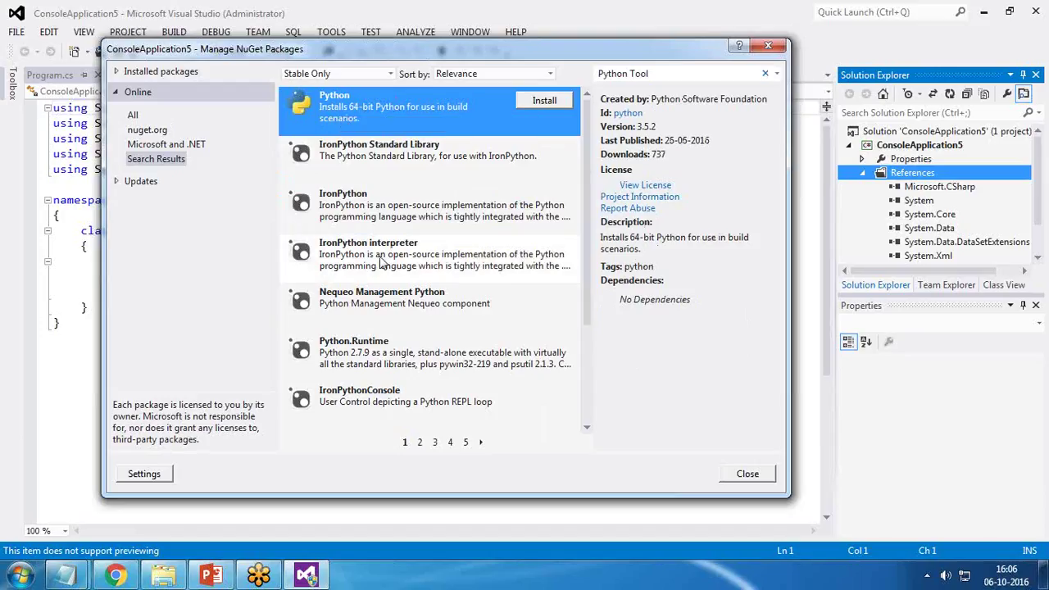
mouse_move(376, 207)
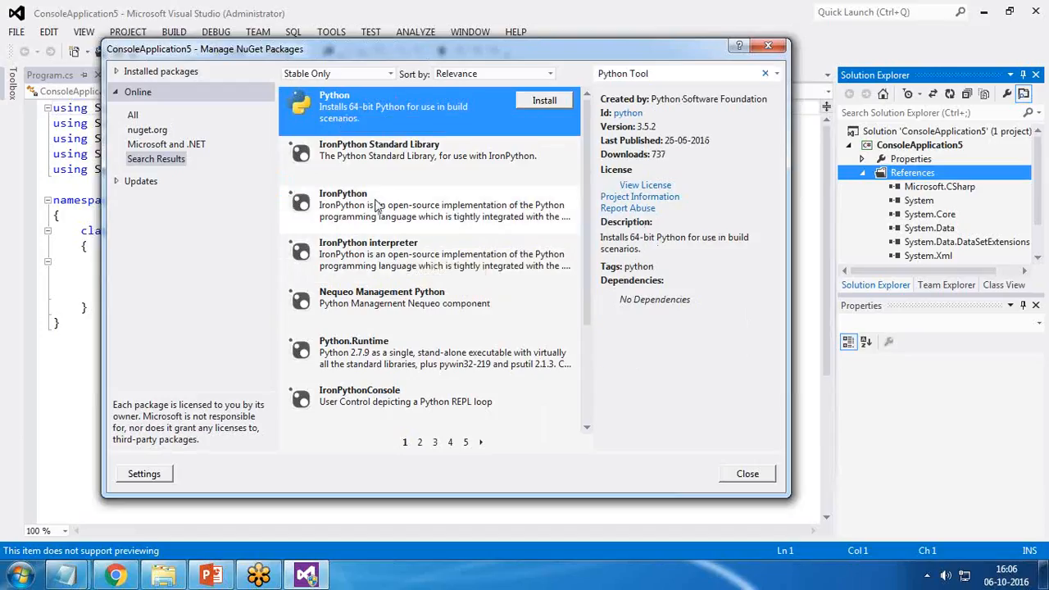
left_click(401, 205)
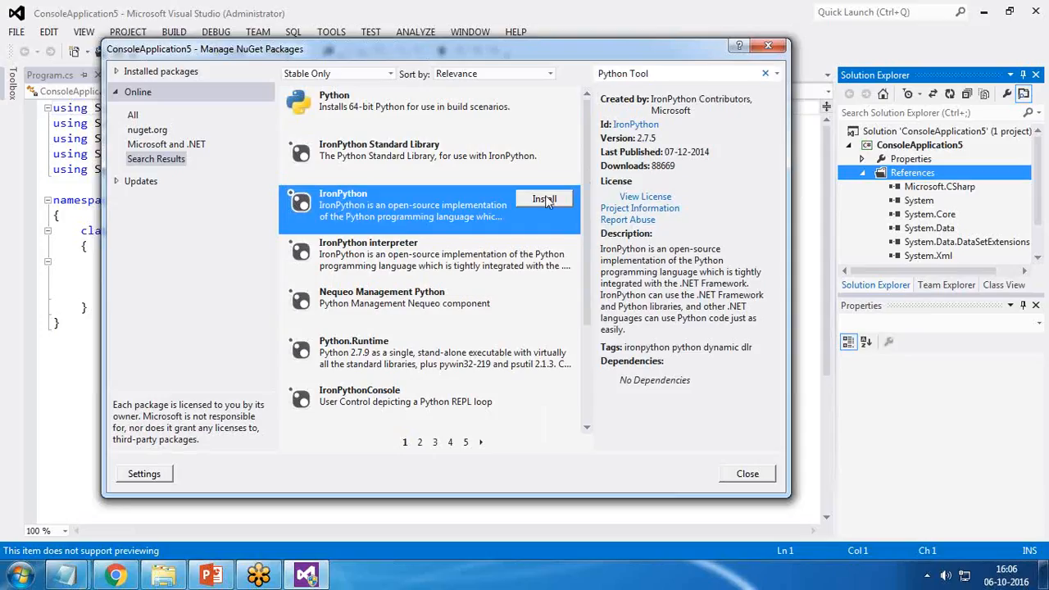
left_click(544, 198)
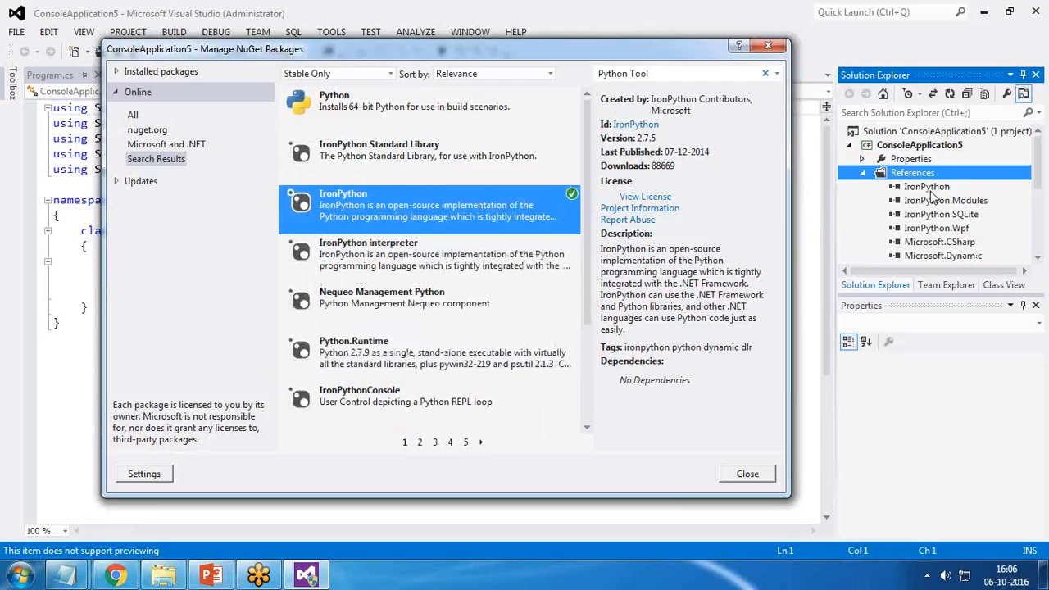
mouse_move(917, 214)
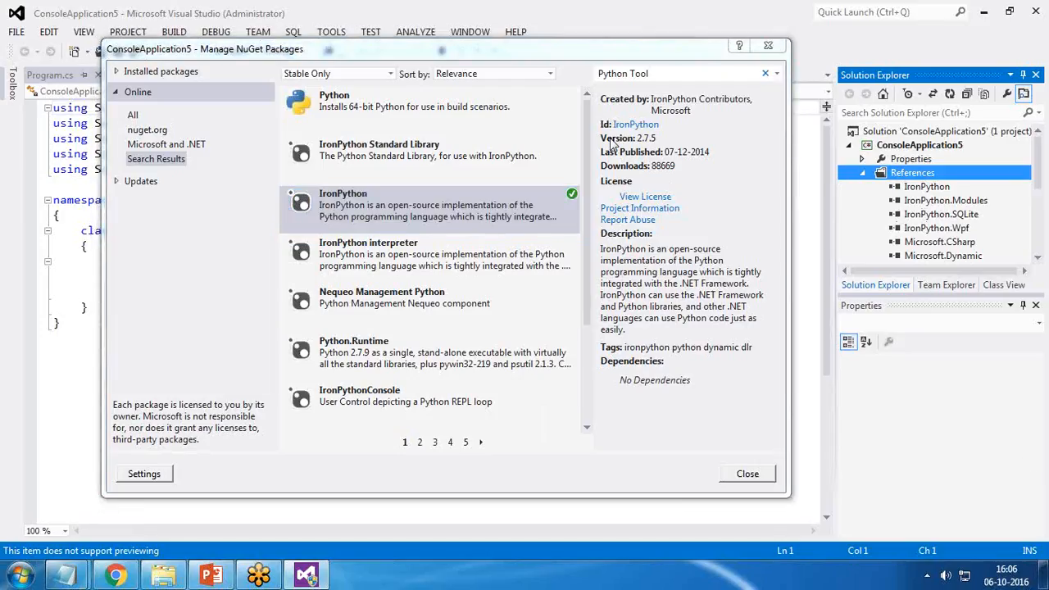
left_click(426, 107)
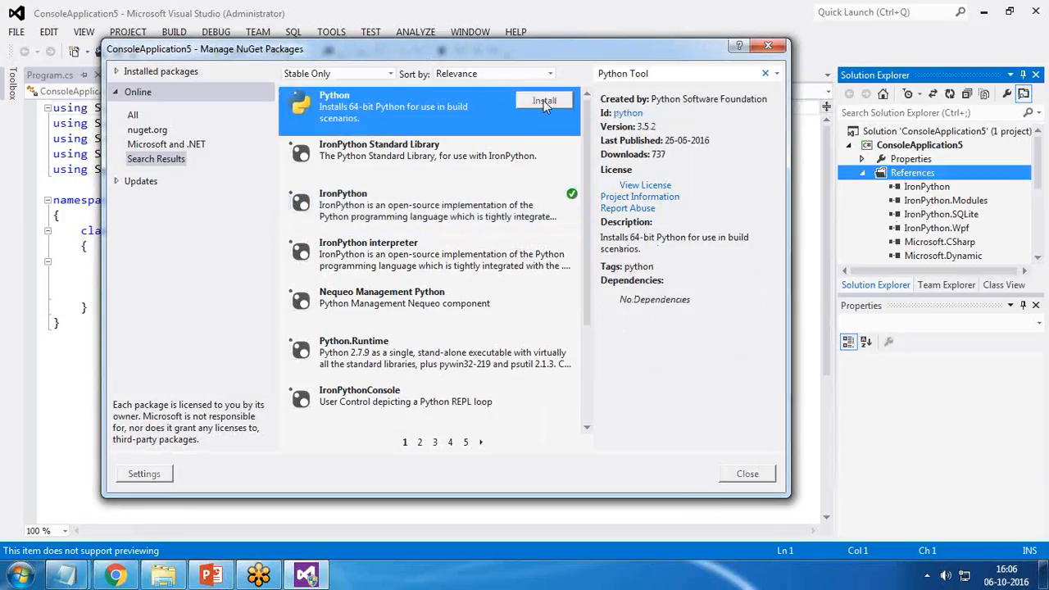
left_click(543, 99)
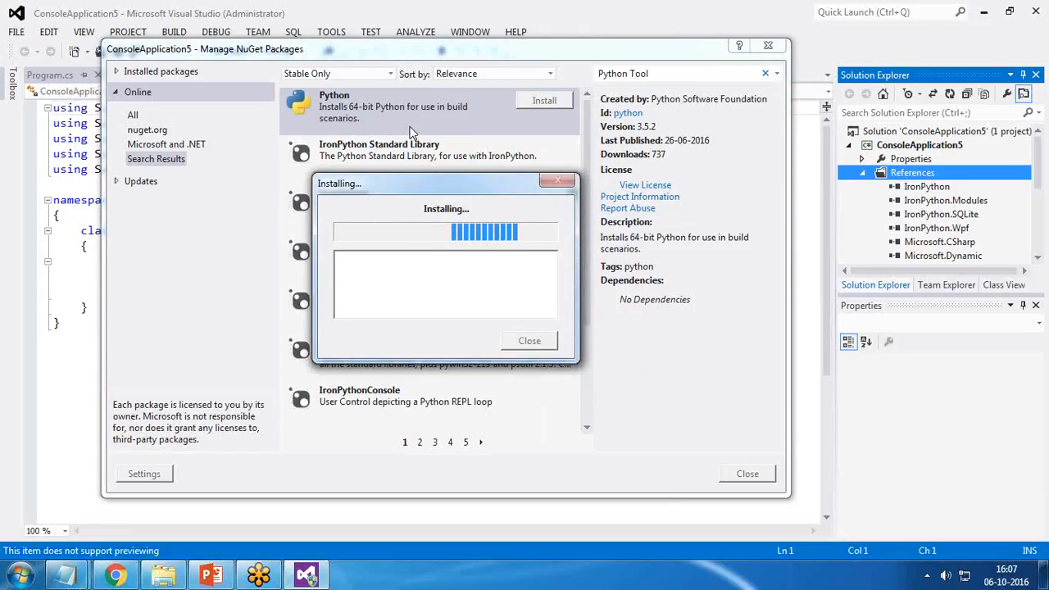
mouse_move(902, 413)
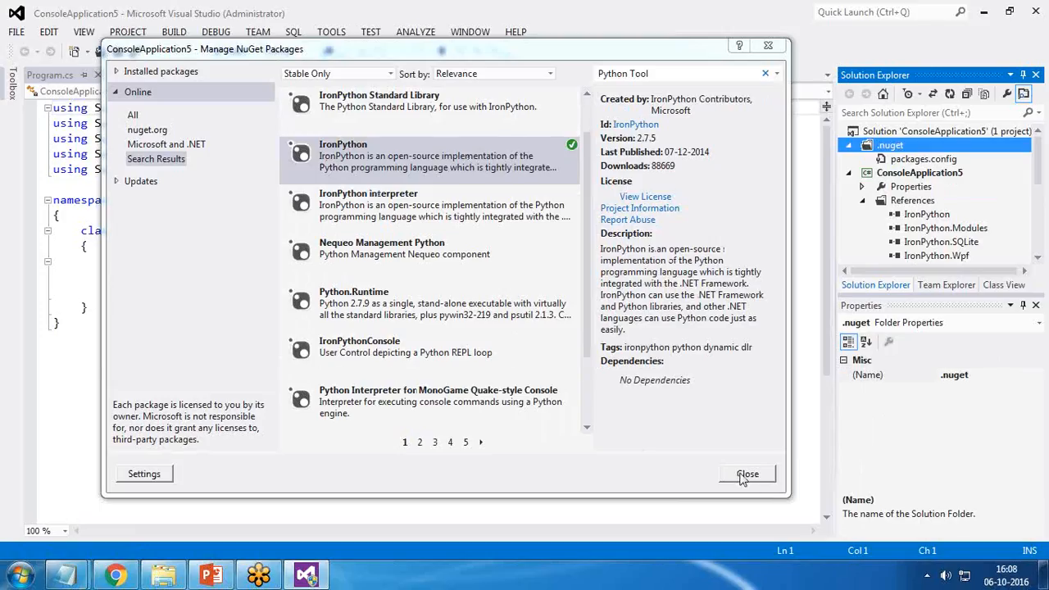
left_click(747, 474)
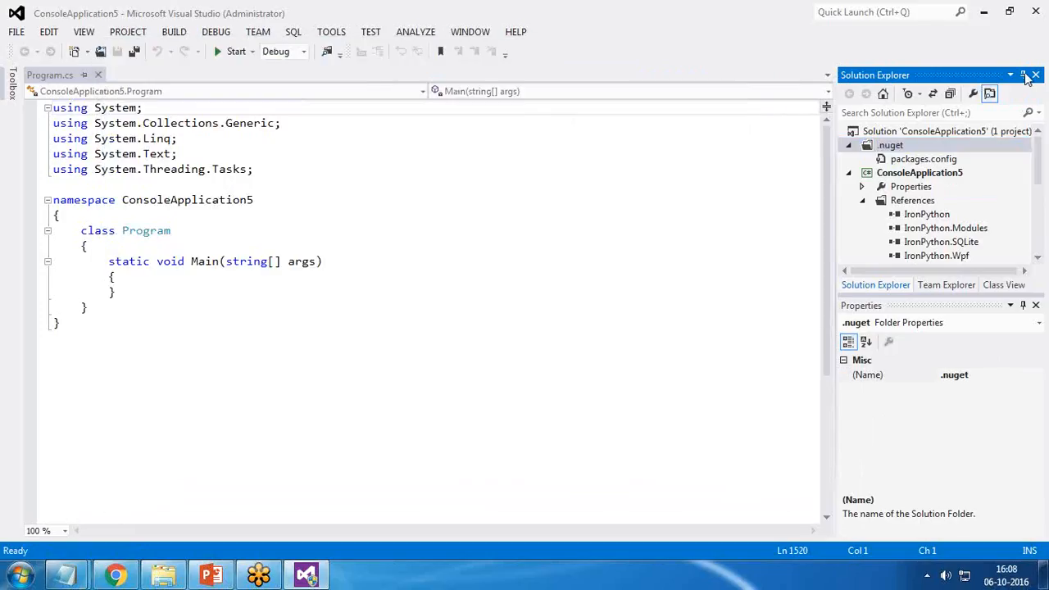
Close the Properties panel to view IronPython and Microsoft.Scripting references in Solution Explorer.
left_click(890, 144)
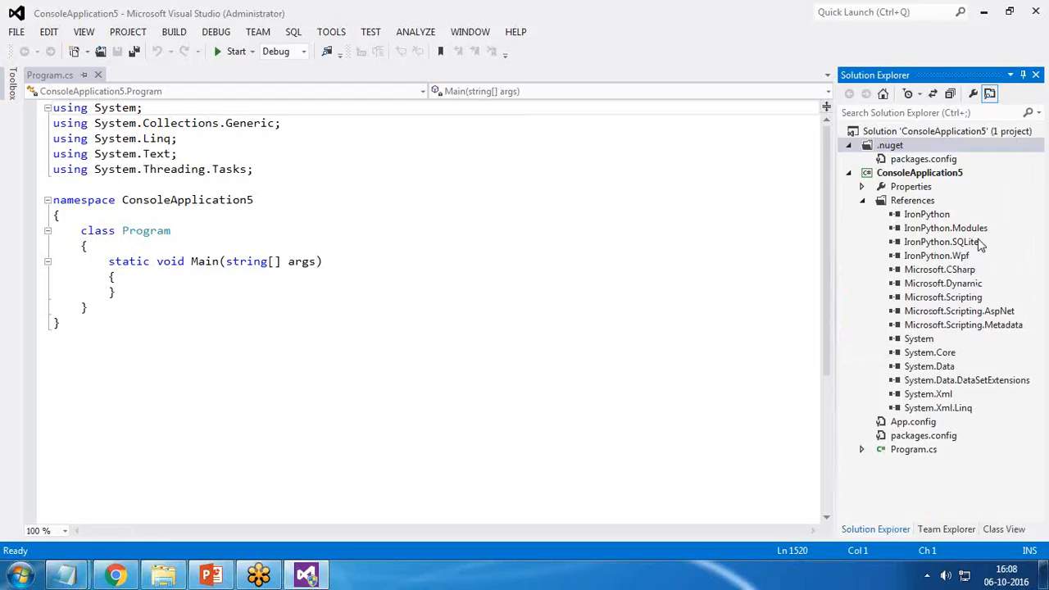
mouse_move(905, 234)
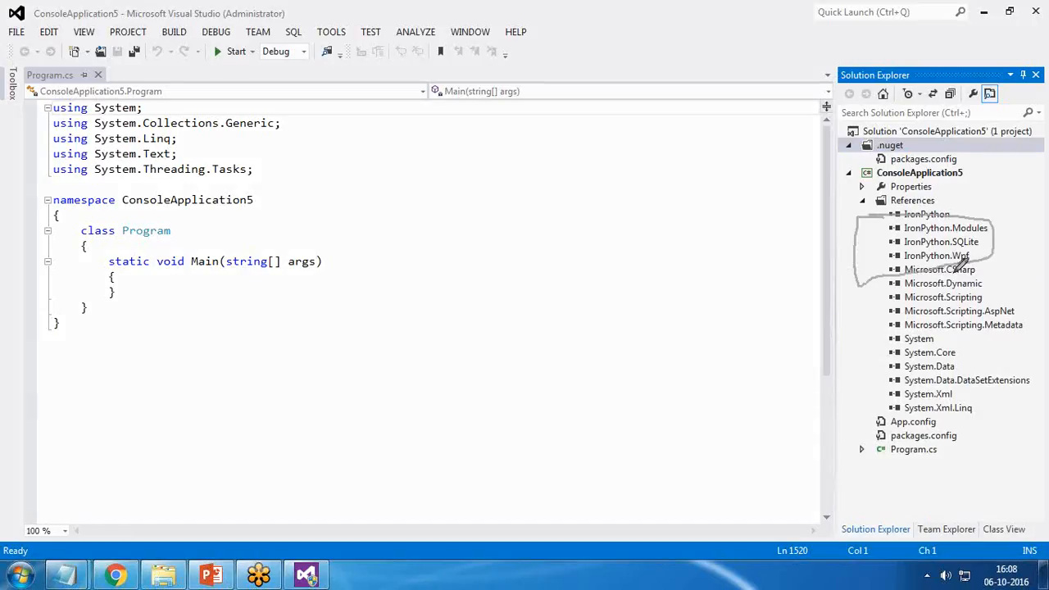
mouse_move(984, 410)
type("using I")
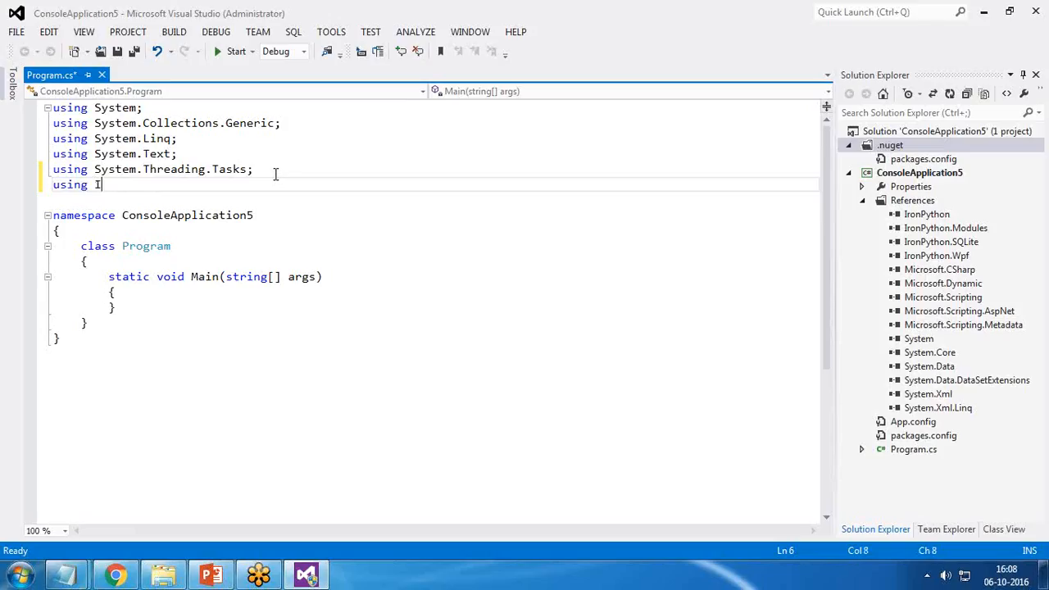
Import IronPython.Hosting and print a prompt for a string to print from Python.
type("ro")
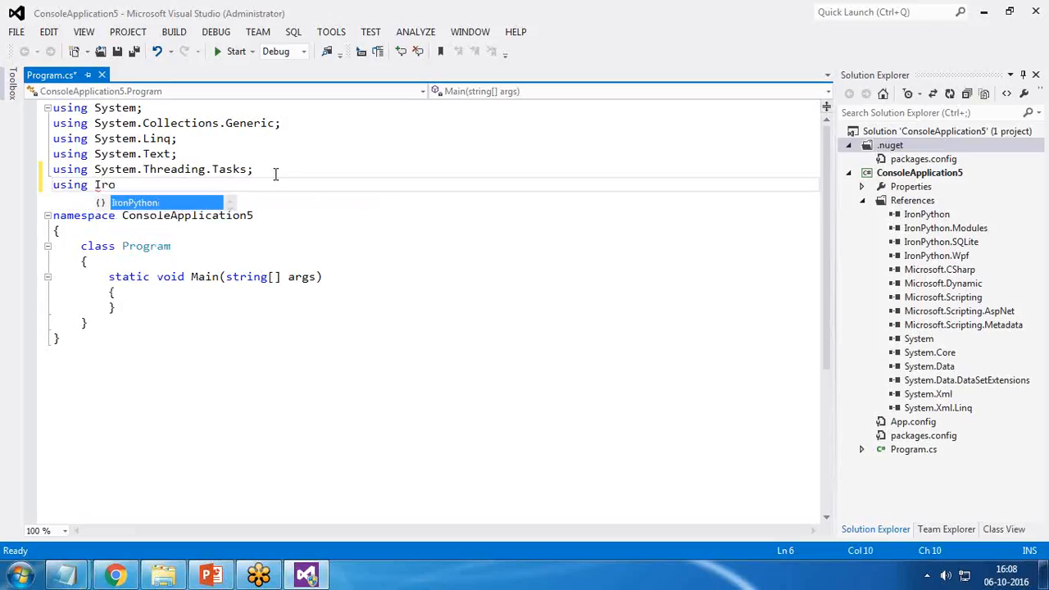
type(".Hosting;")
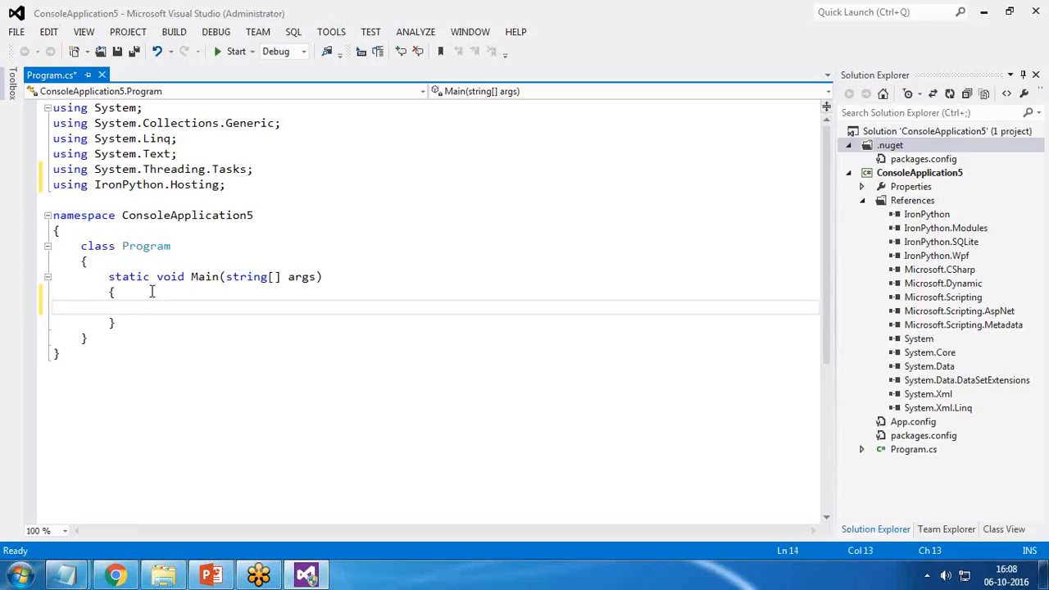
type("Console")
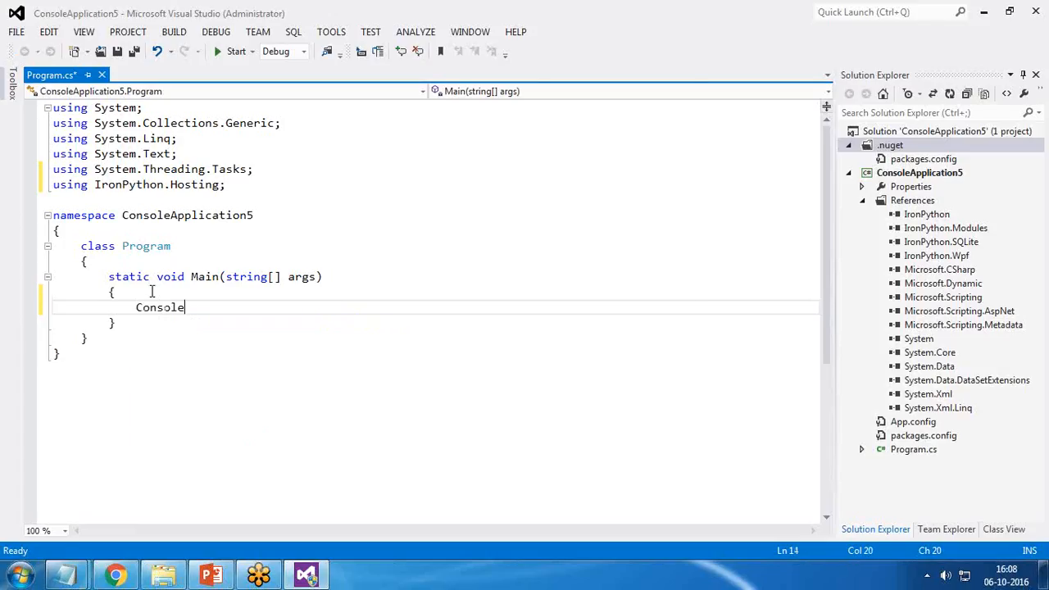
type(".")
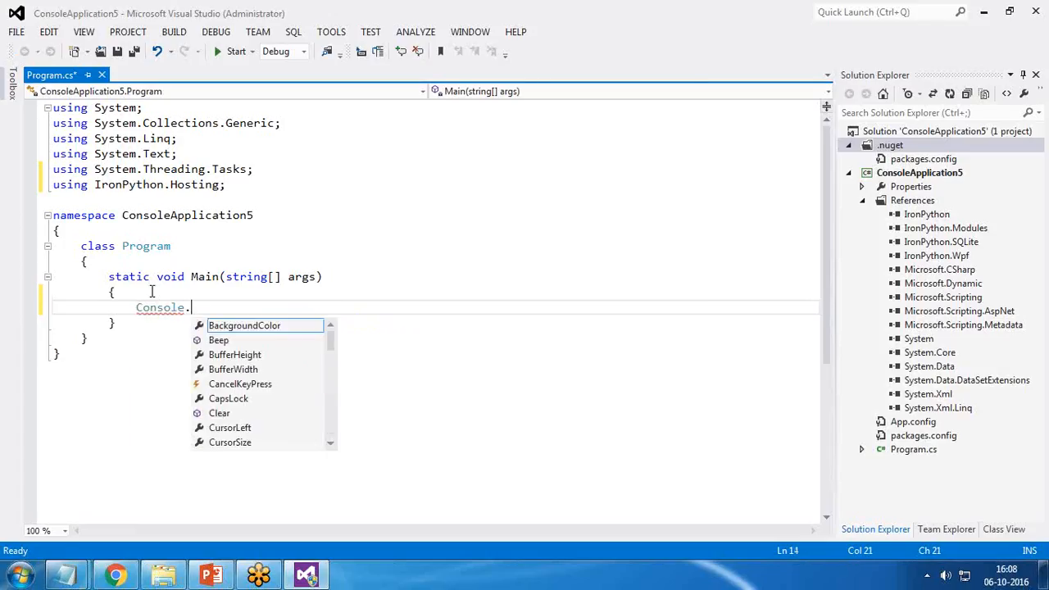
type("WriteLine(")
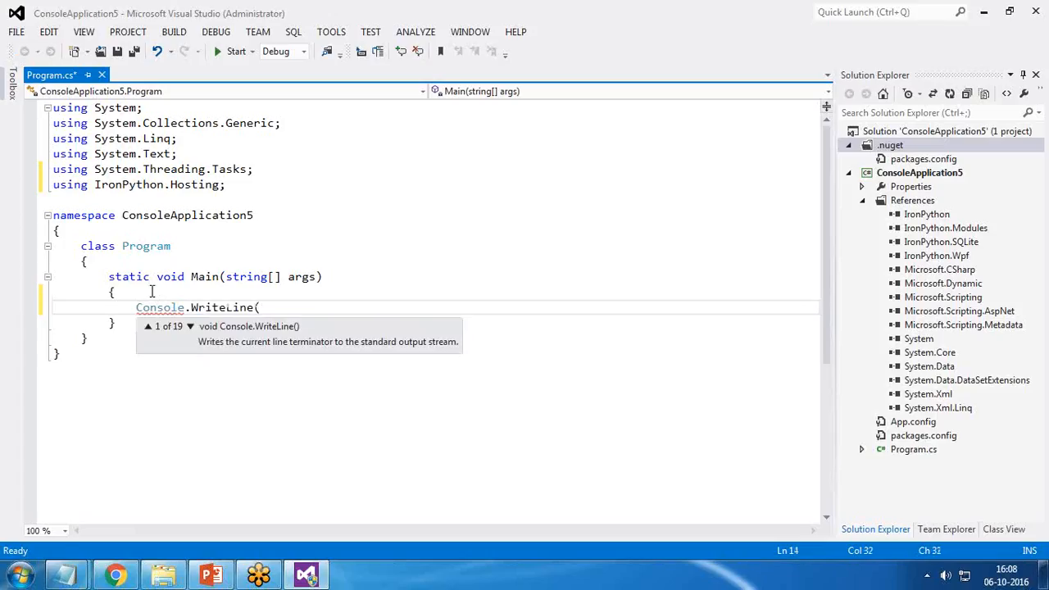
type("\"Pls Enter a String which")
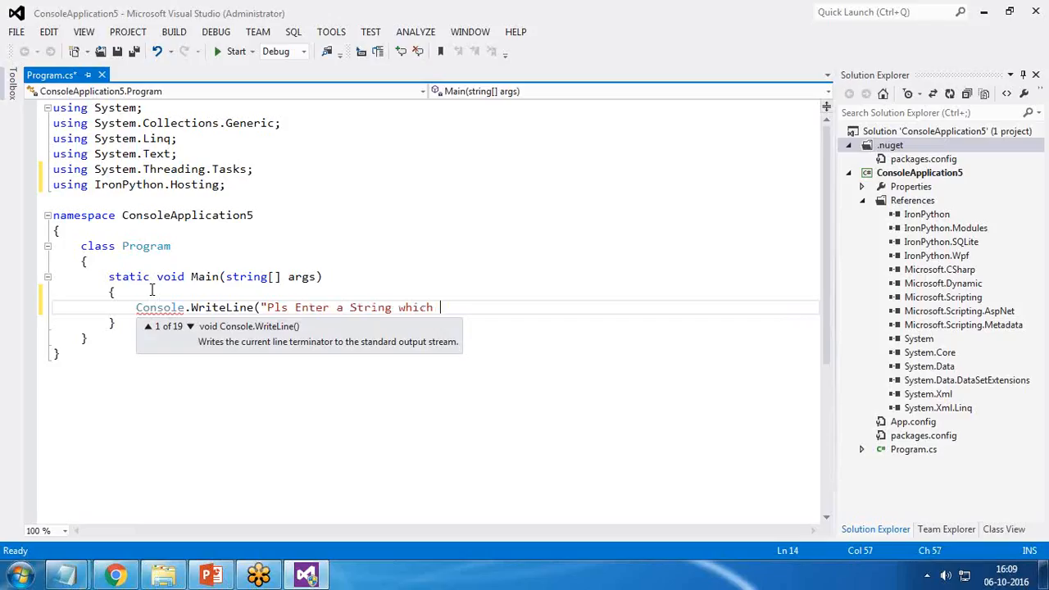
type("you would like ty")
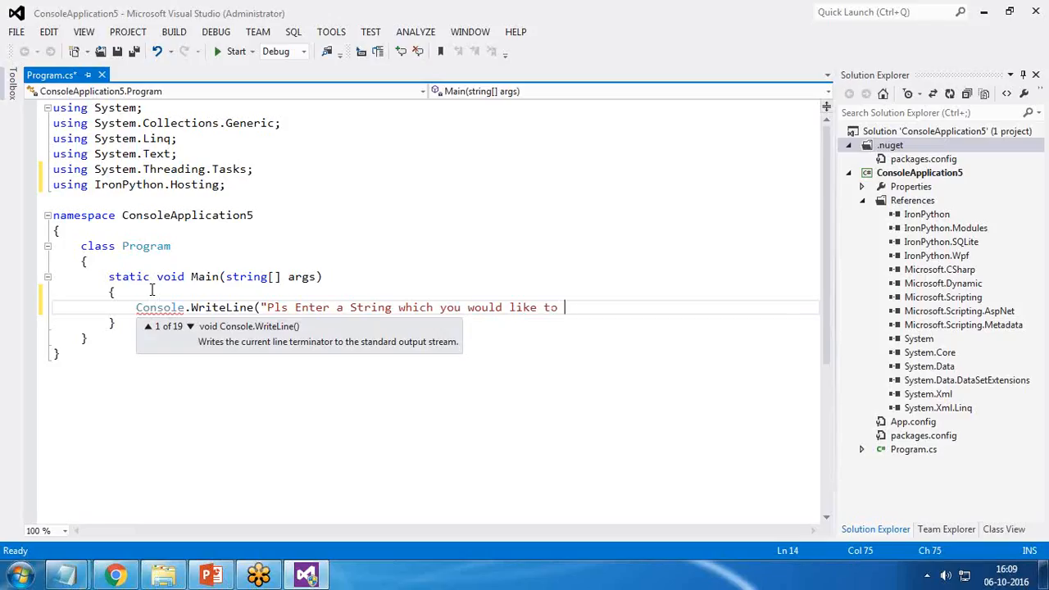
type("print from P")
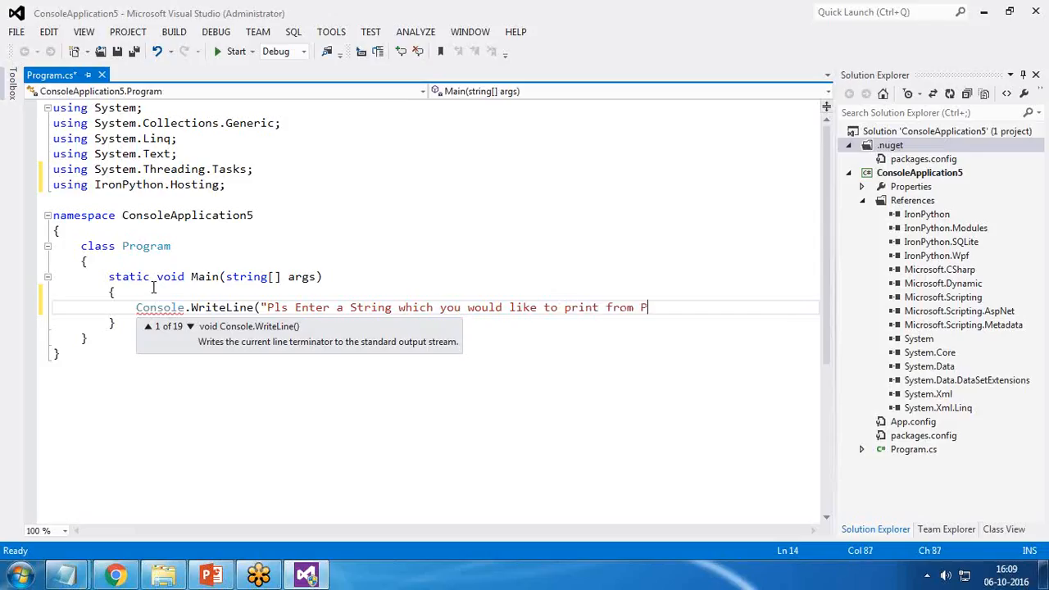
type("ython\");")
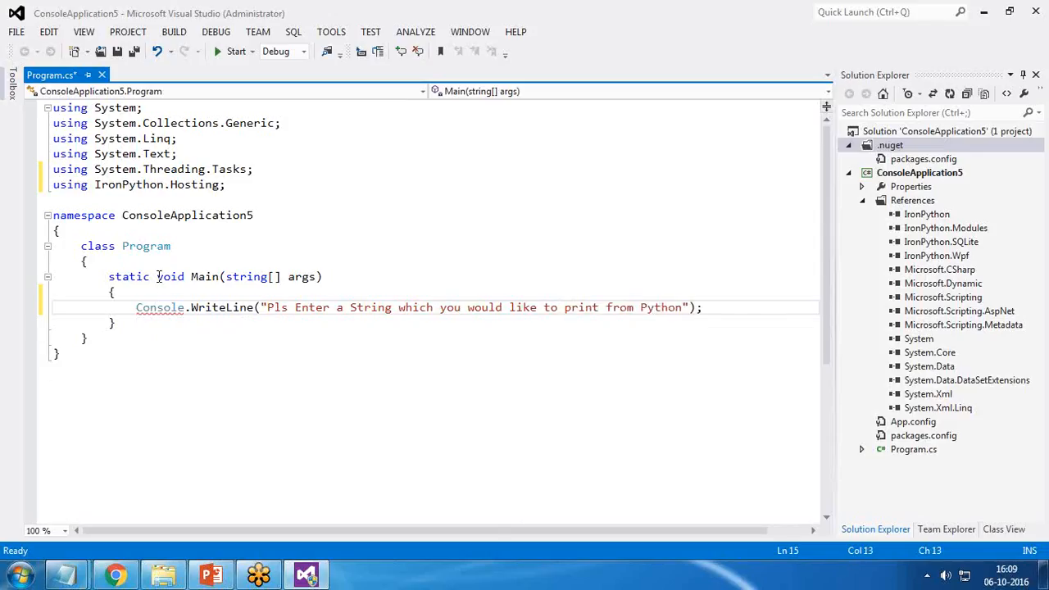
mouse_move(159, 308)
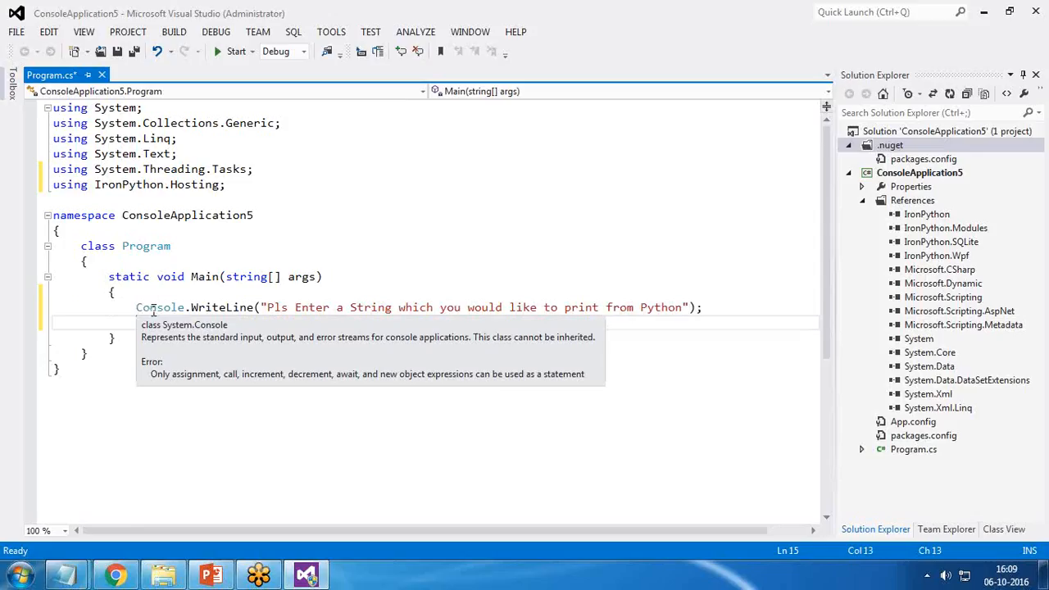
Read the entered line with var input = Console.ReadLine(); and begin declaring var py.
type("co")
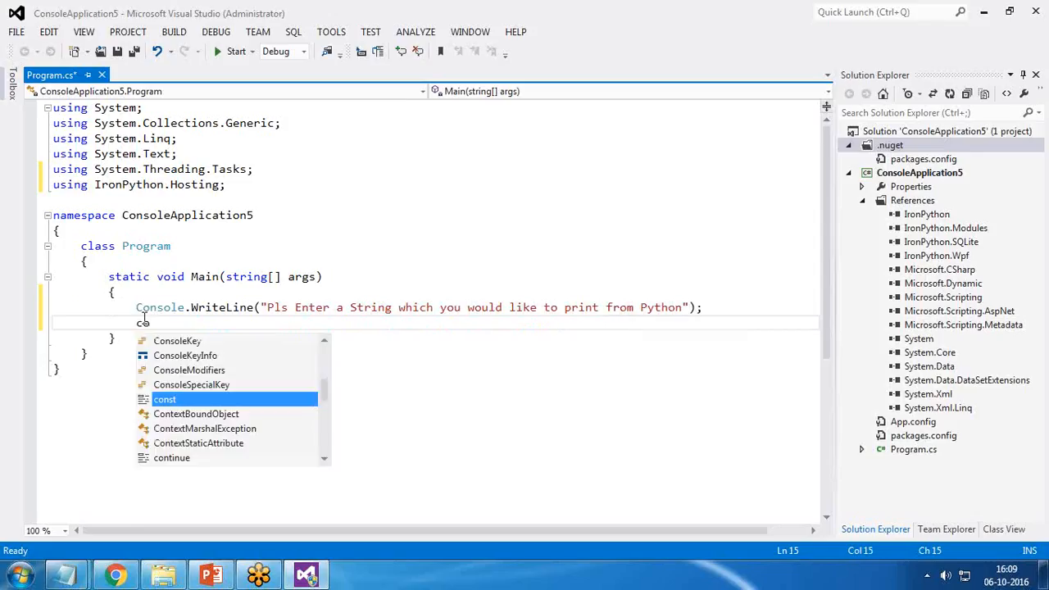
key("BackSpace")
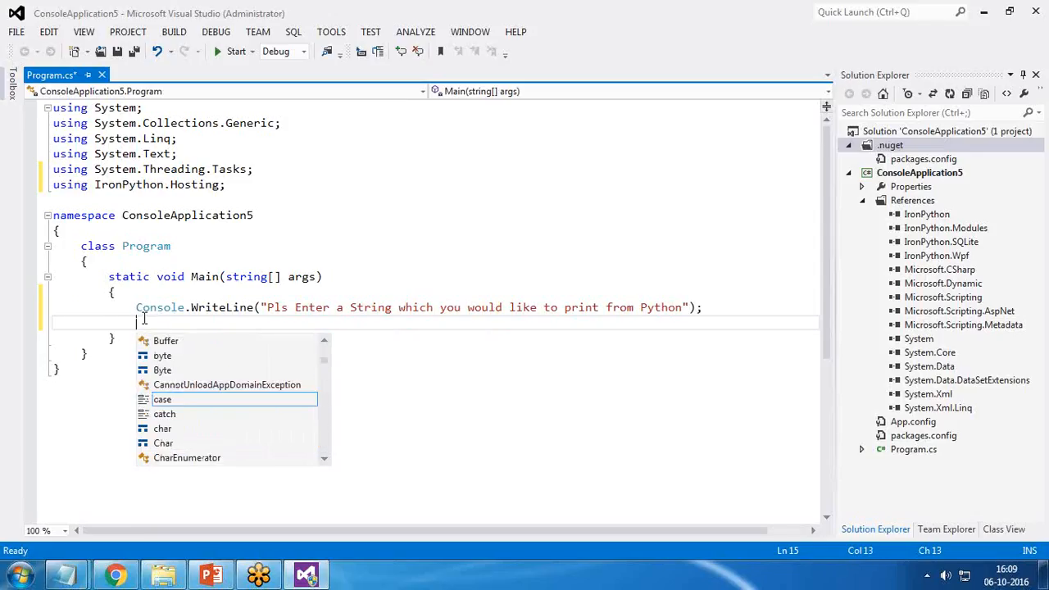
type("var input")
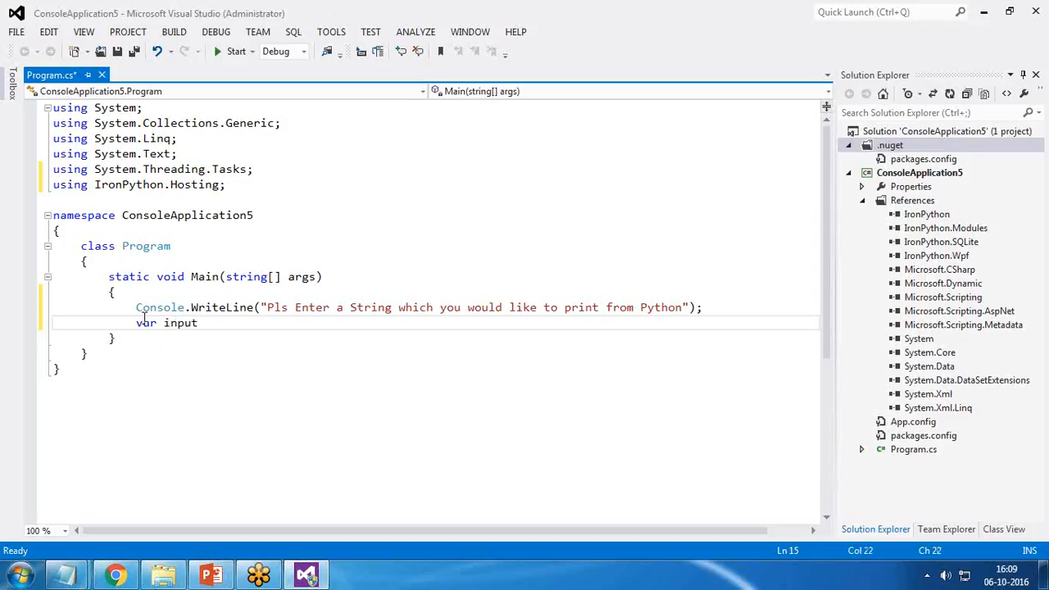
type("=Console")
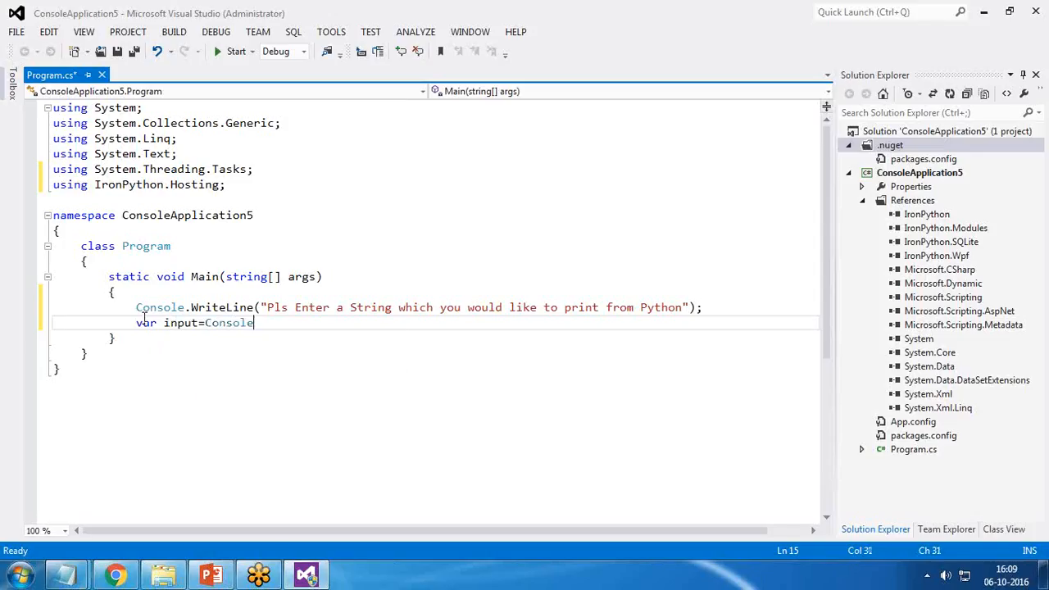
type(".re")
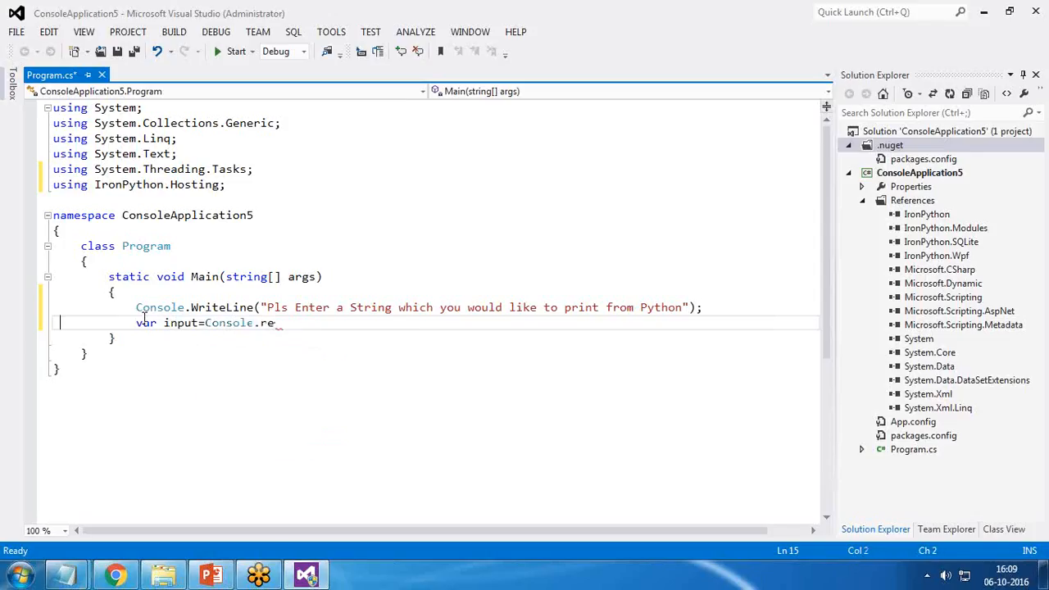
type("a")
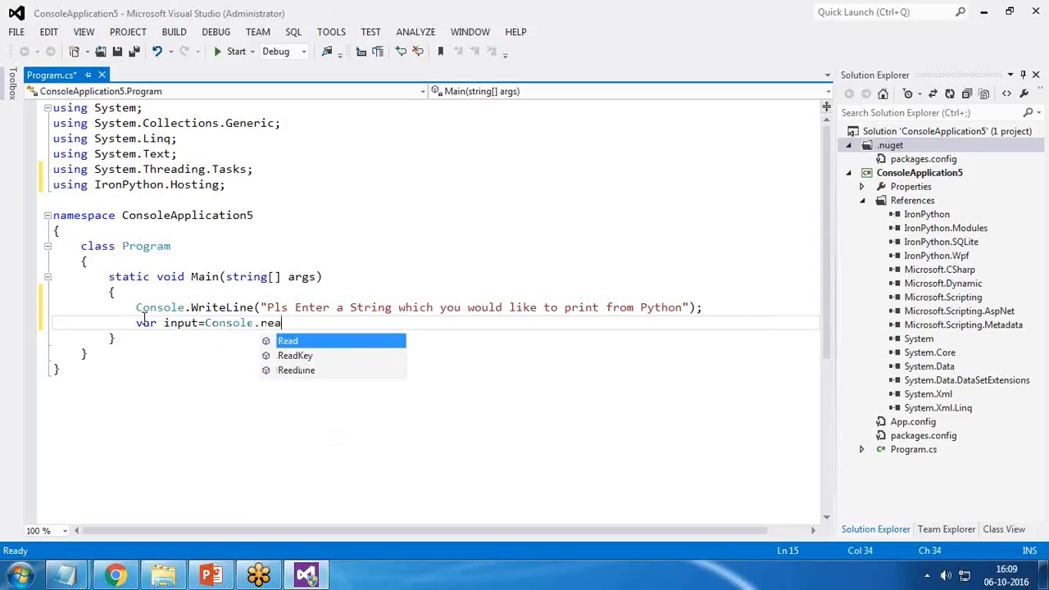
type("dLine();")
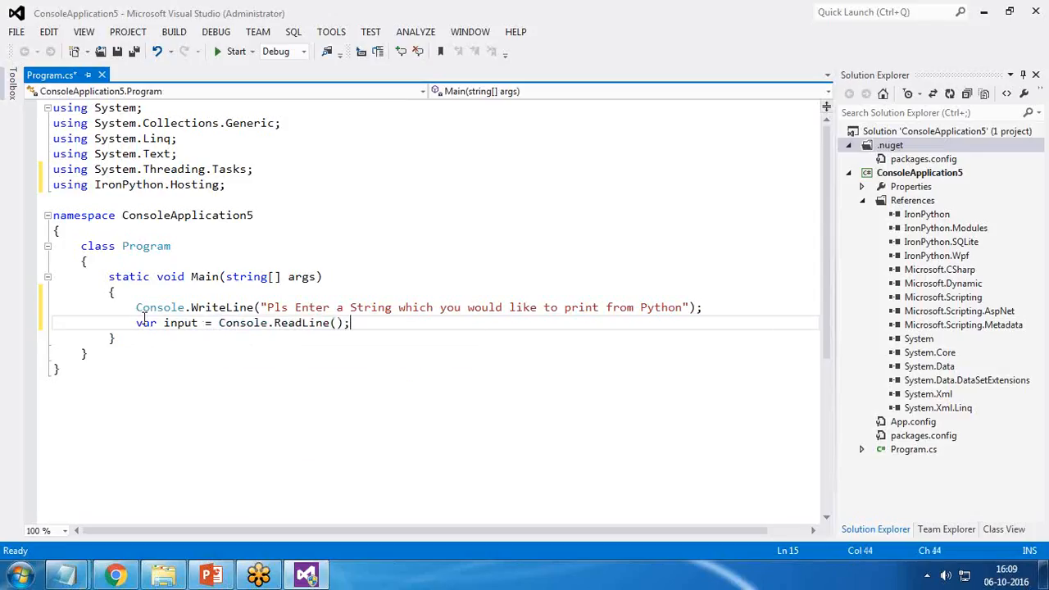
type("var")
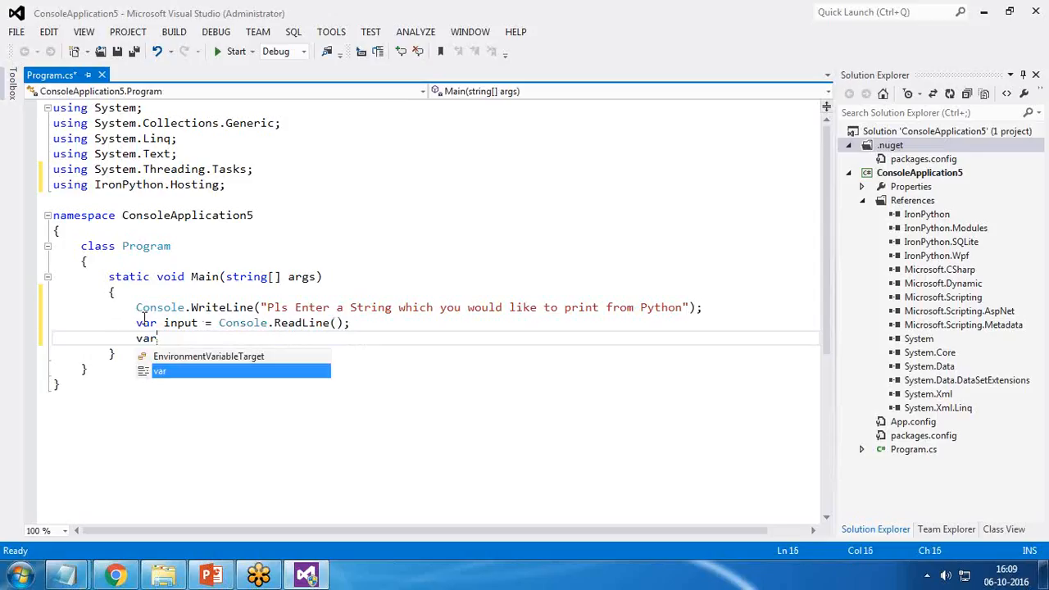
type("py")
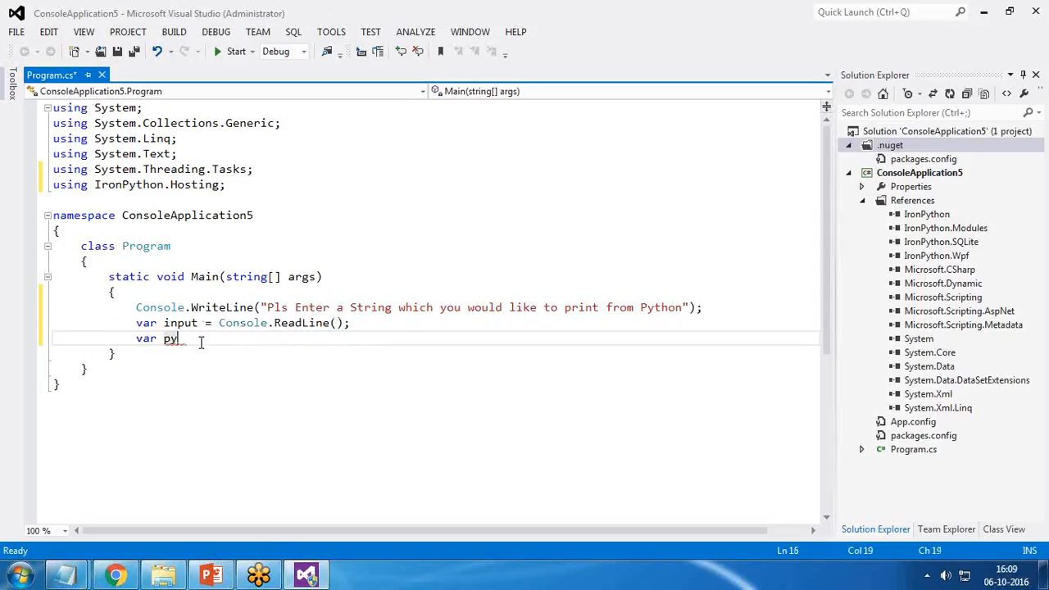
Create the Python engine with var py = Python.CreateEngine();.
type("=Pyth")
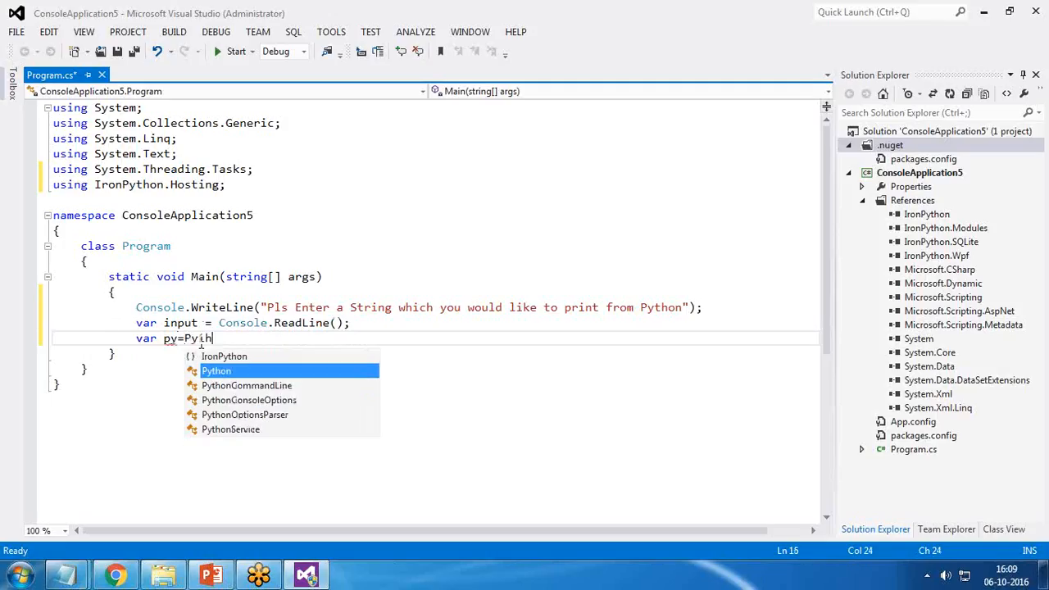
type("thon.cre")
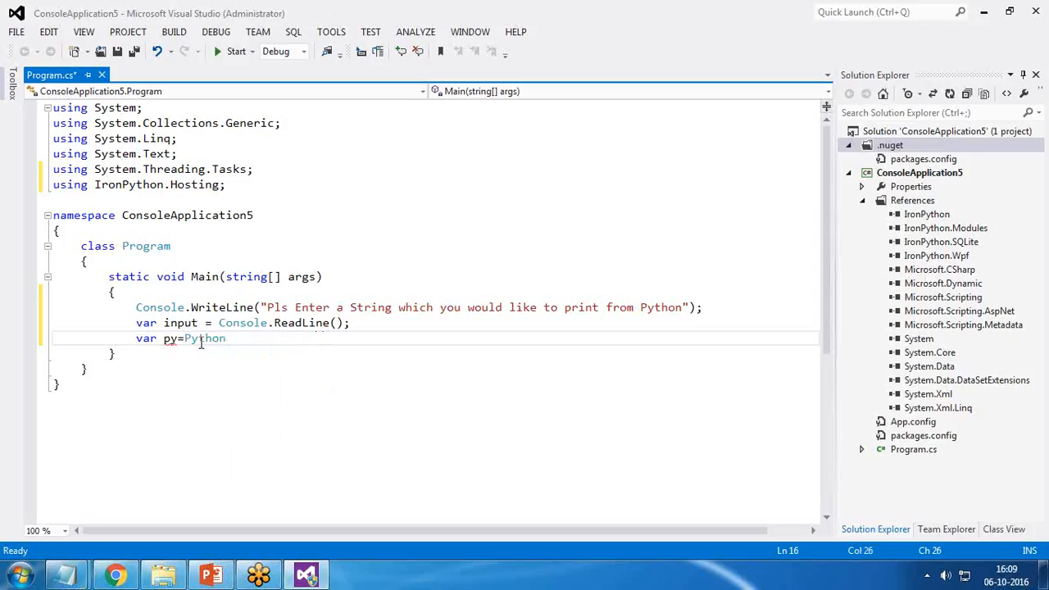
type(".cre")
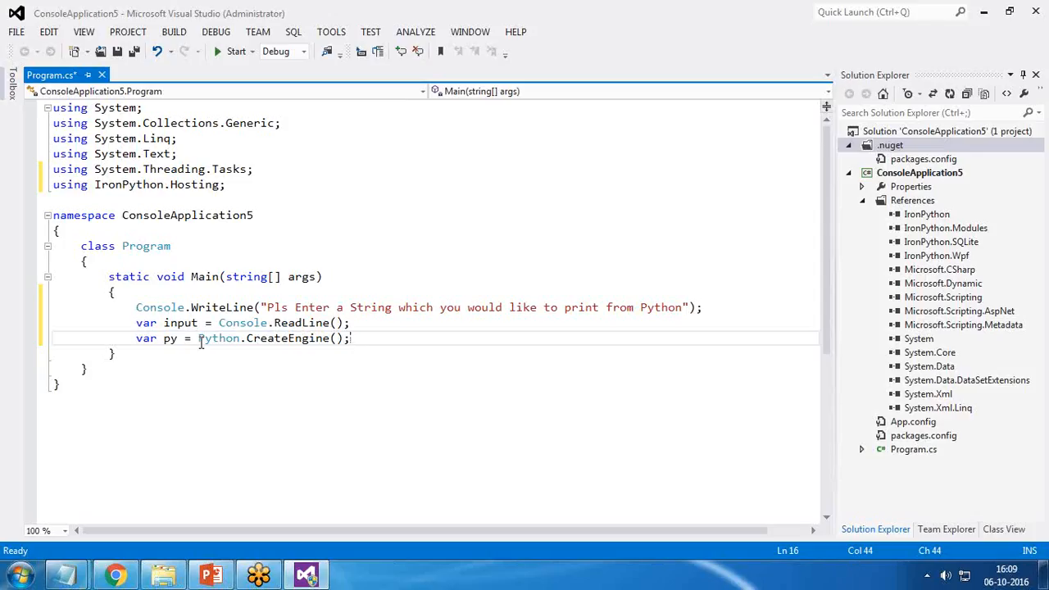
Add a try block whose catch (Exception ex) writes ex.Message.ToString() to the console.
type("try{")
type("catch")
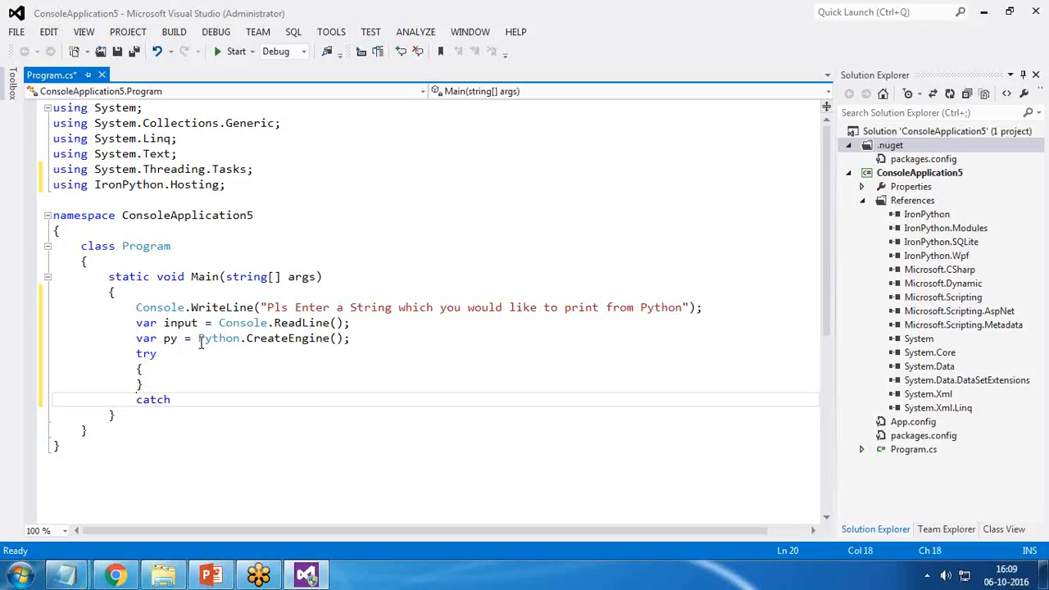
type("(Exception ex")
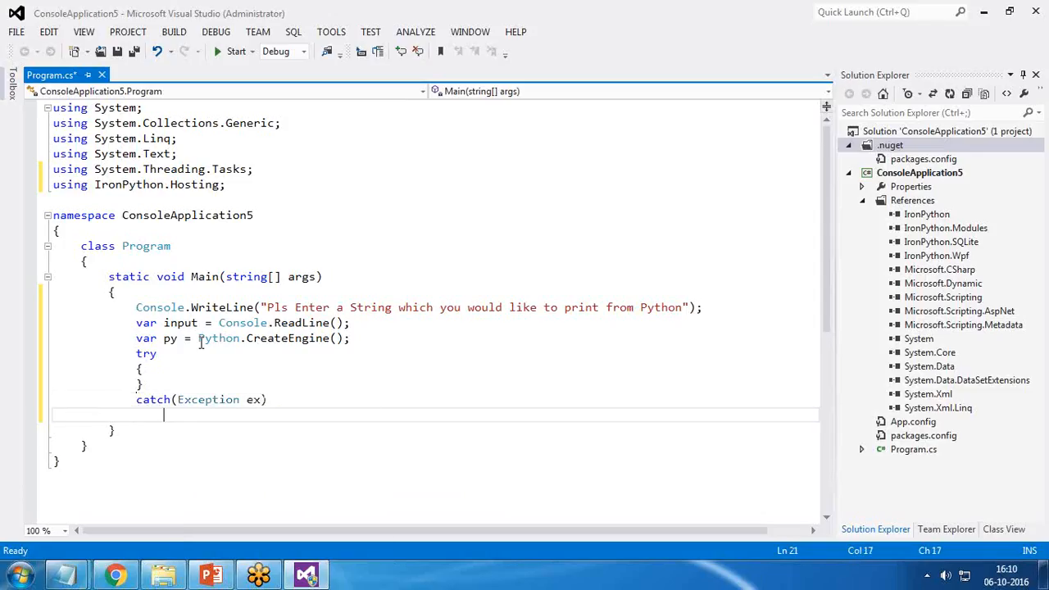
type("{")
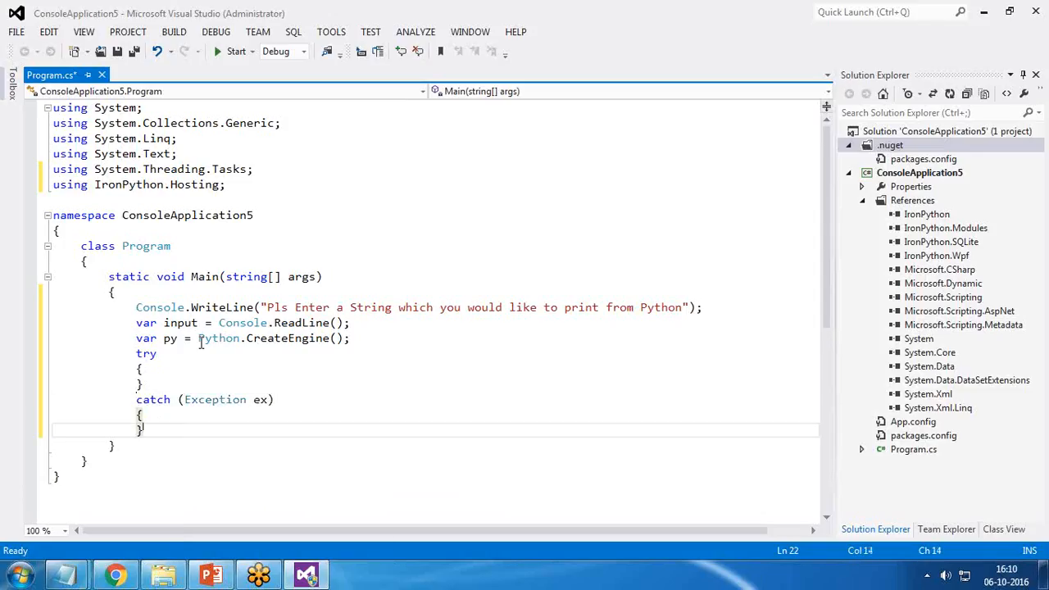
type("Console.WriteLine(")
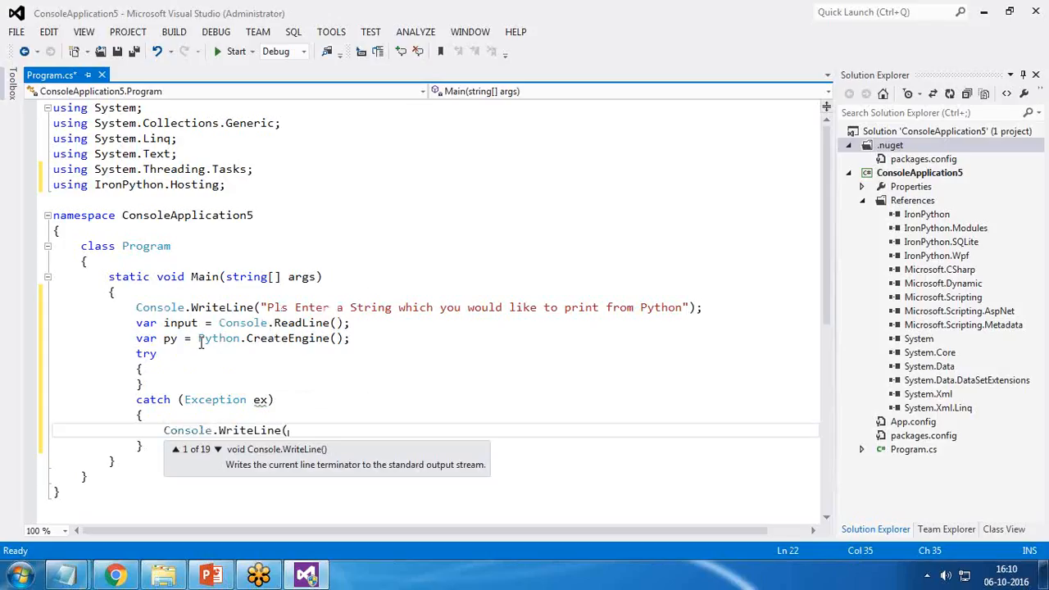
type("\"")
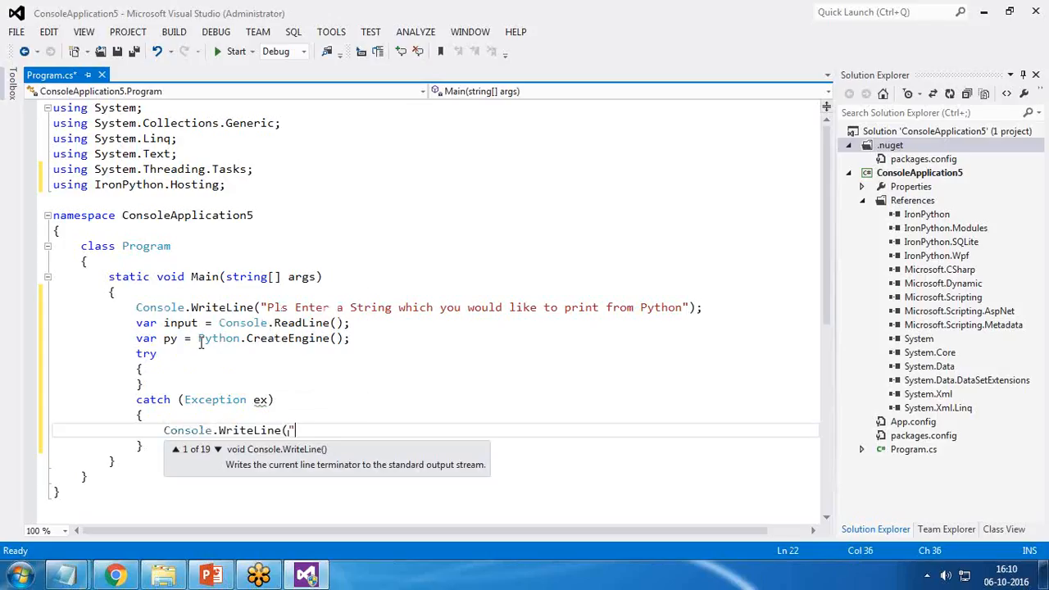
type("ex")
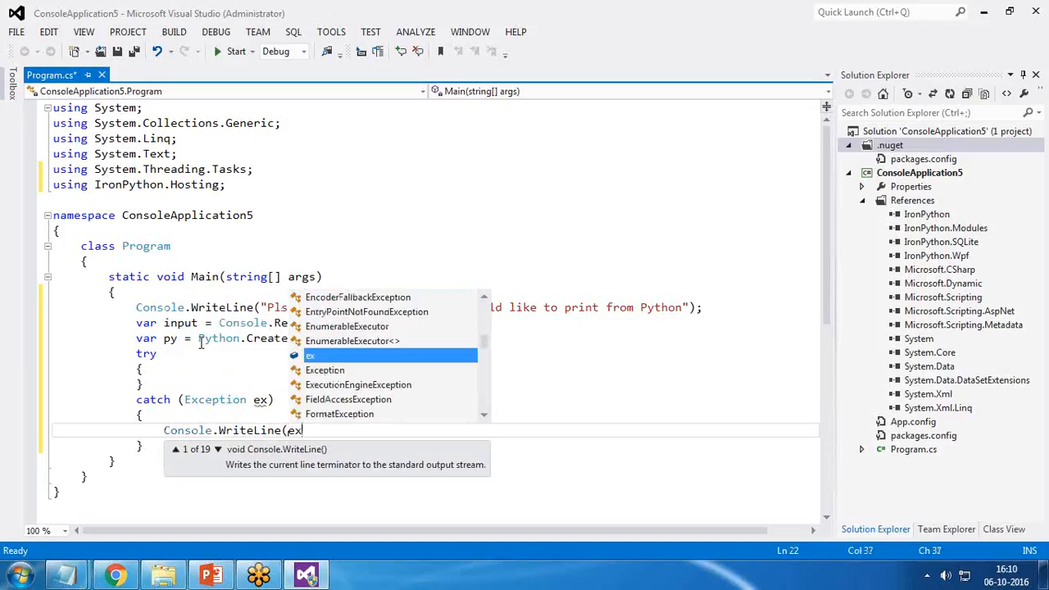
type(".Message.")
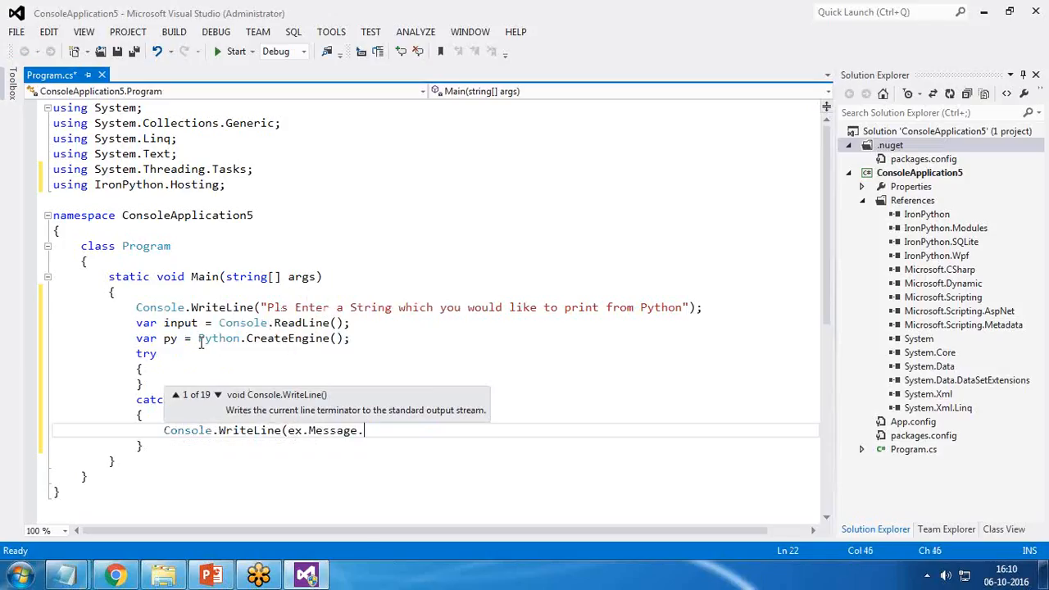
type("To")
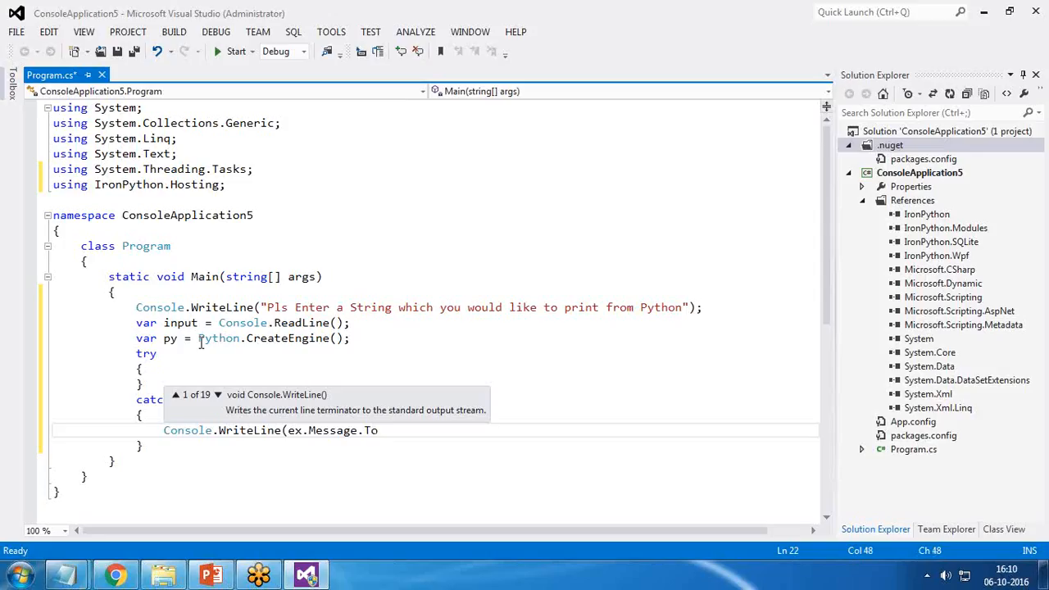
key("Backspace")
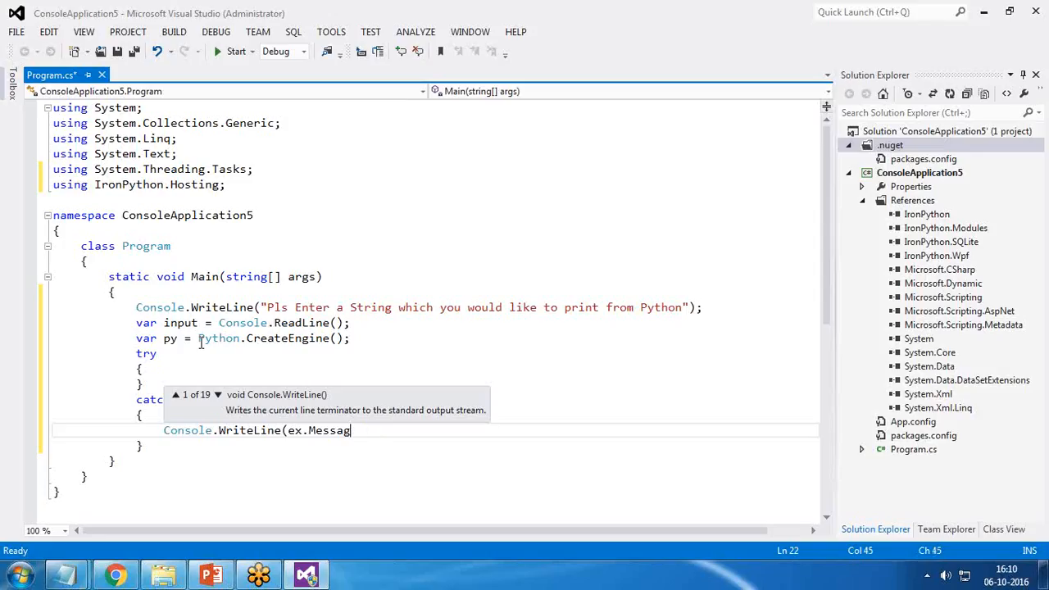
type("e.ToString());")
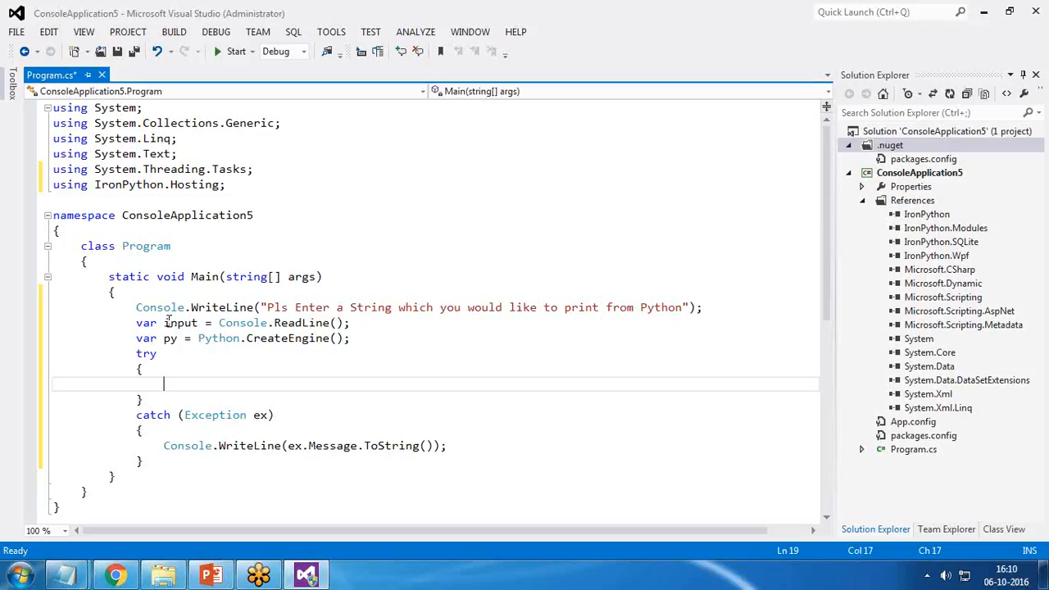
double_click(180, 323)
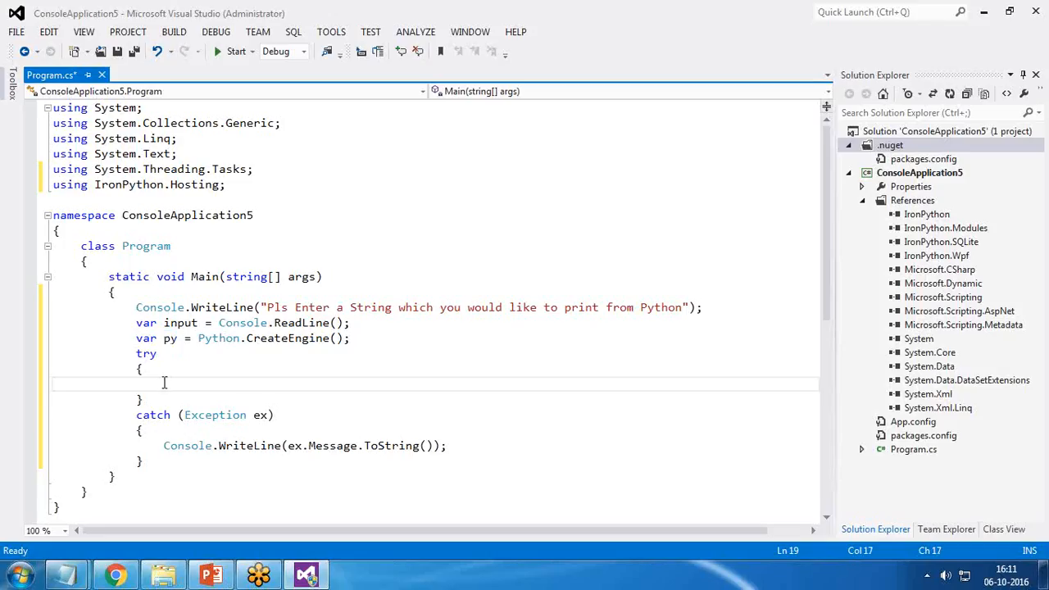
Inside the try block, call py.Execute with a Python print of 'From Python:' plus input.
type("py.")
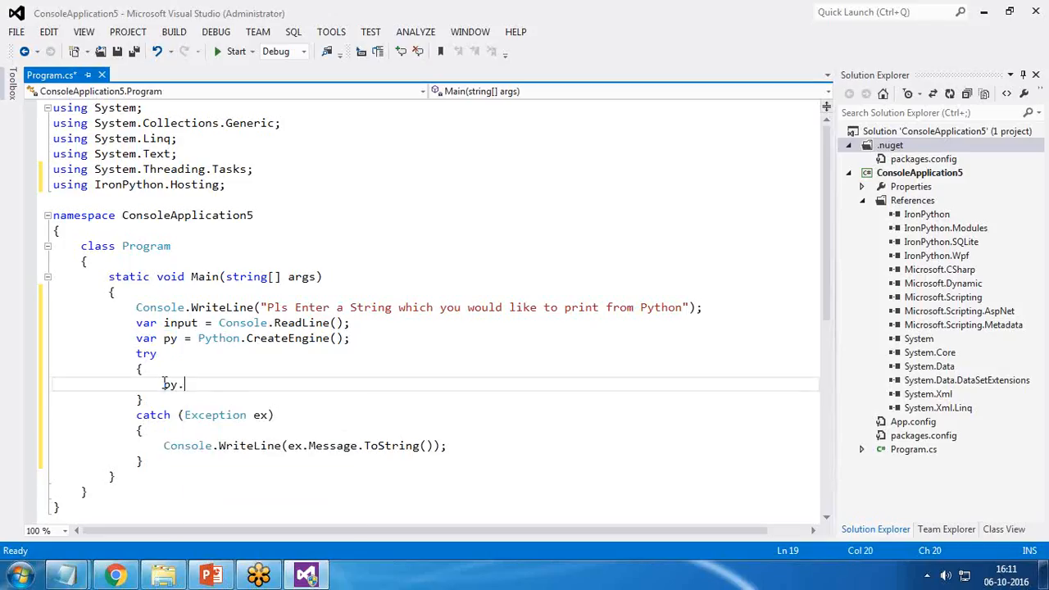
type("Execute")
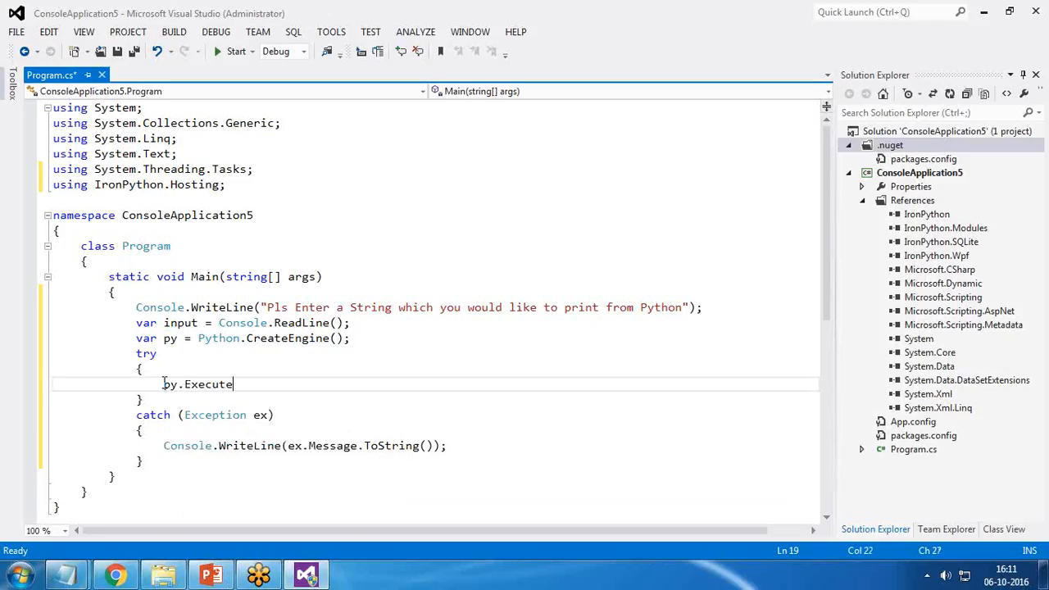
type("(pnti")
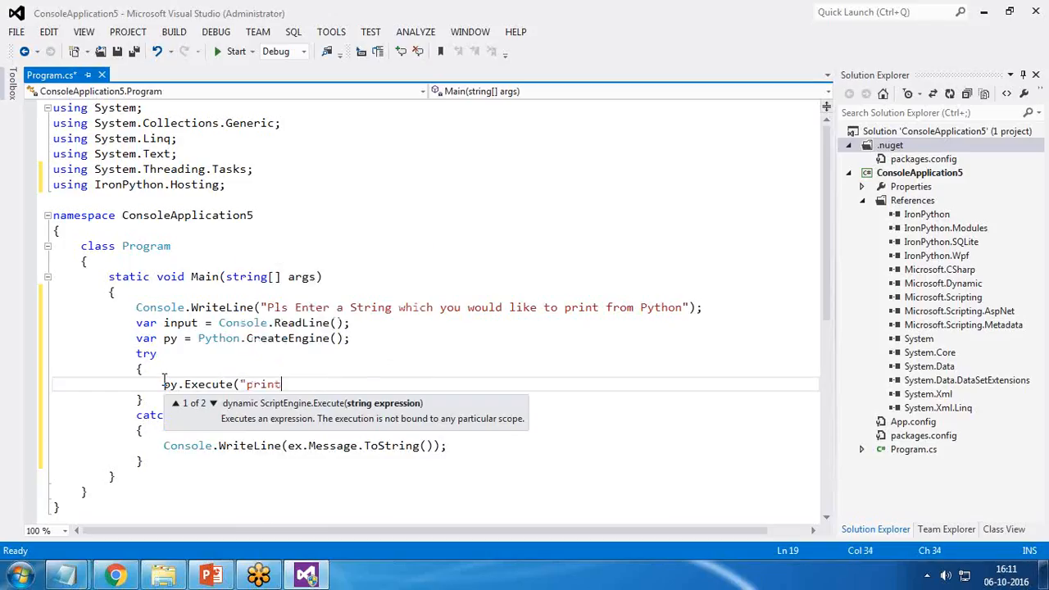
type("(")
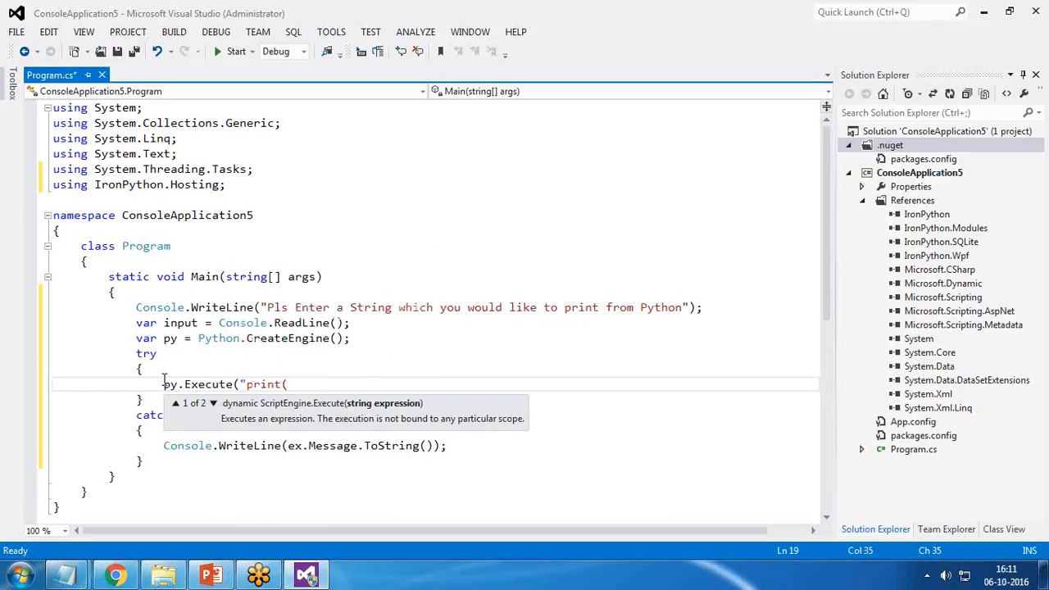
type("from P")
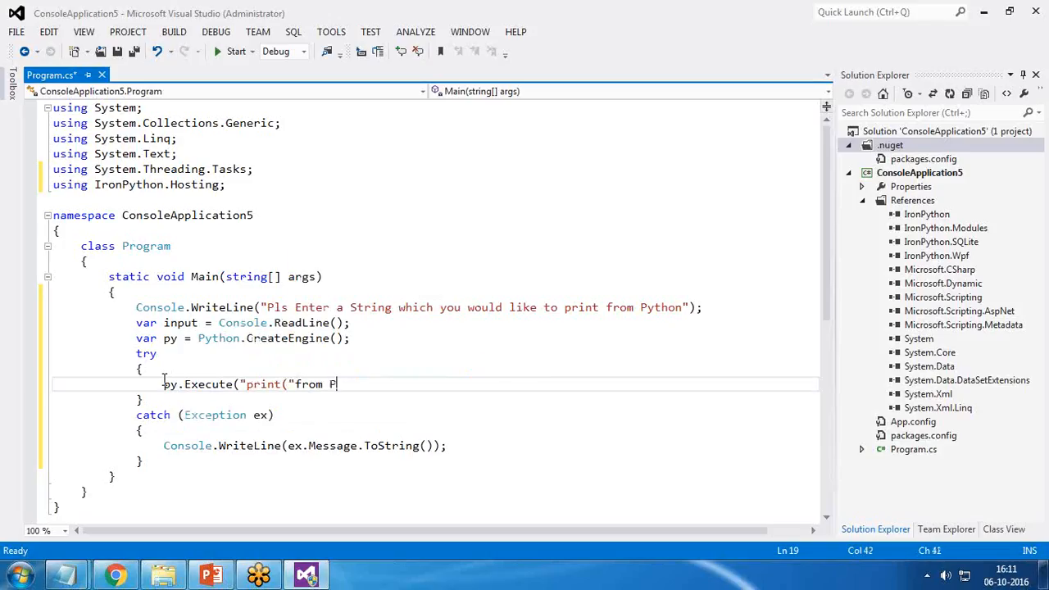
key("BackSpace")
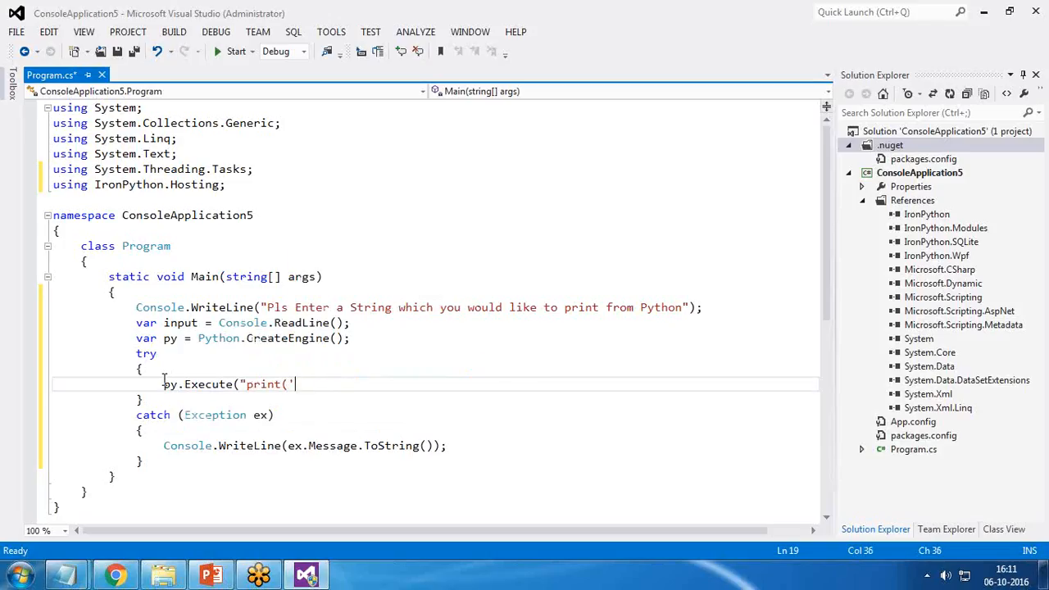
type("From Pythn")
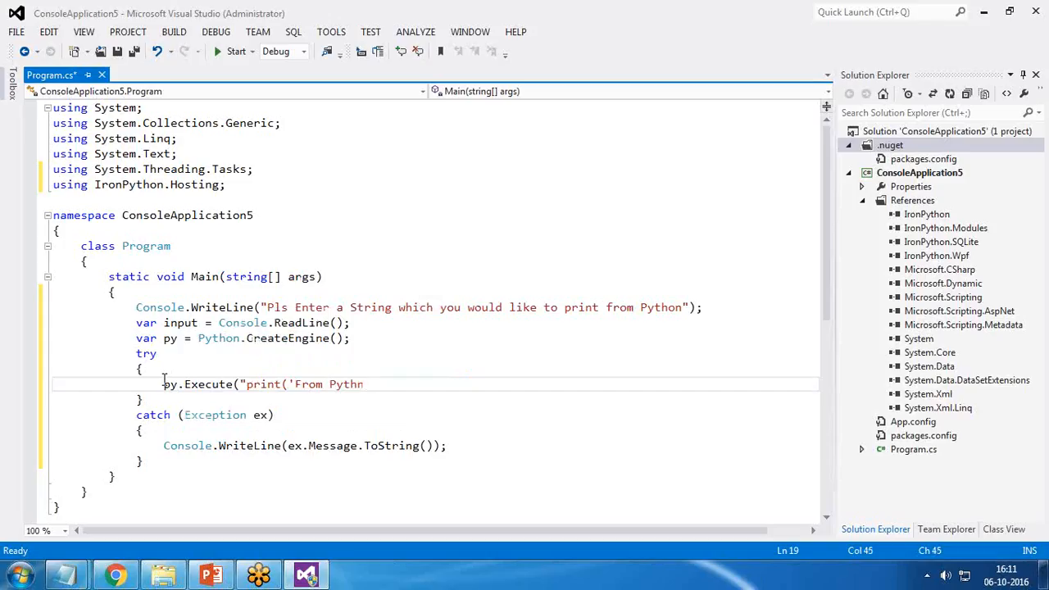
type("on'")
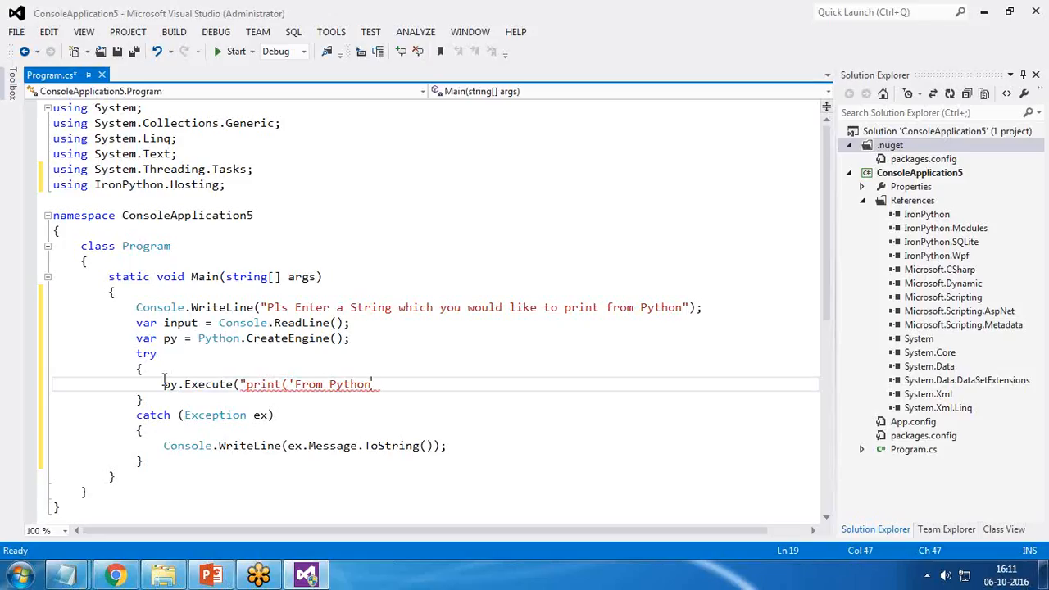
type(":\" + input + \"')\");")
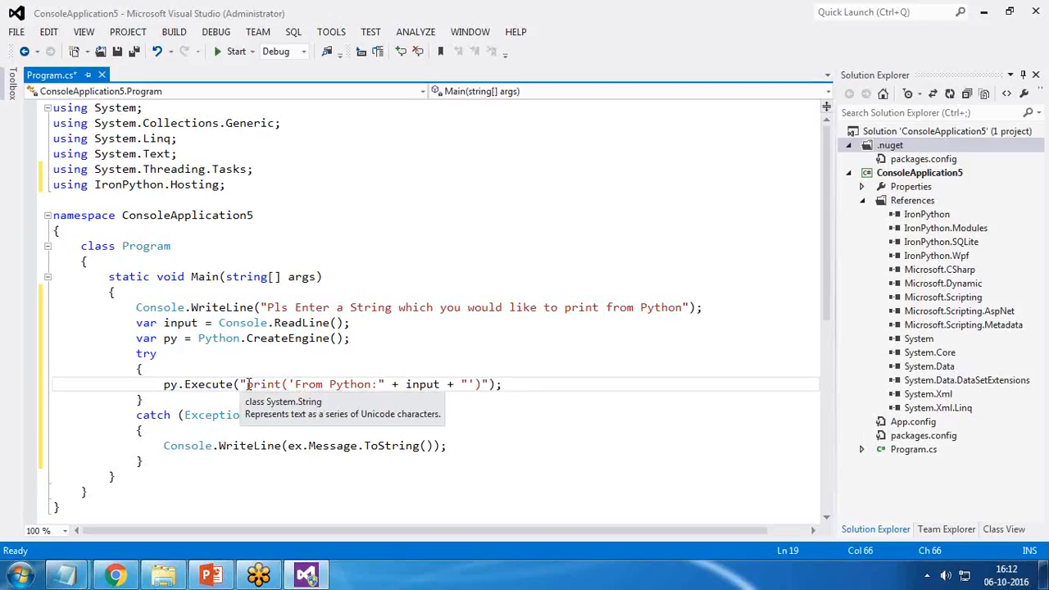
double_click(421, 384)
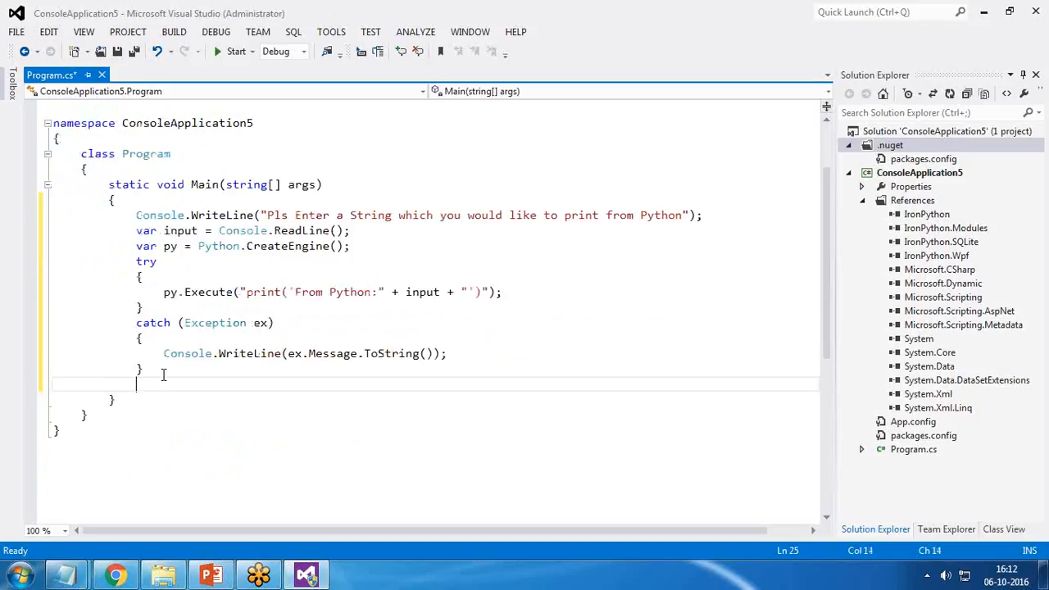
After the catch, print 'Press Enter to Exit' and wait with Console.ReadLine().
type("console.WriteLine(")
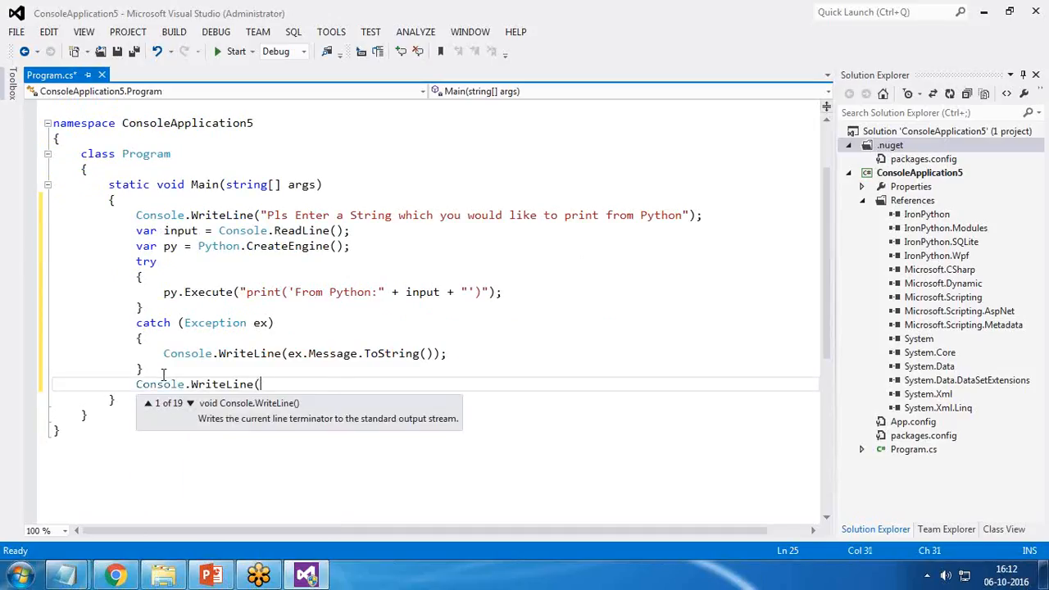
type("\"Press")
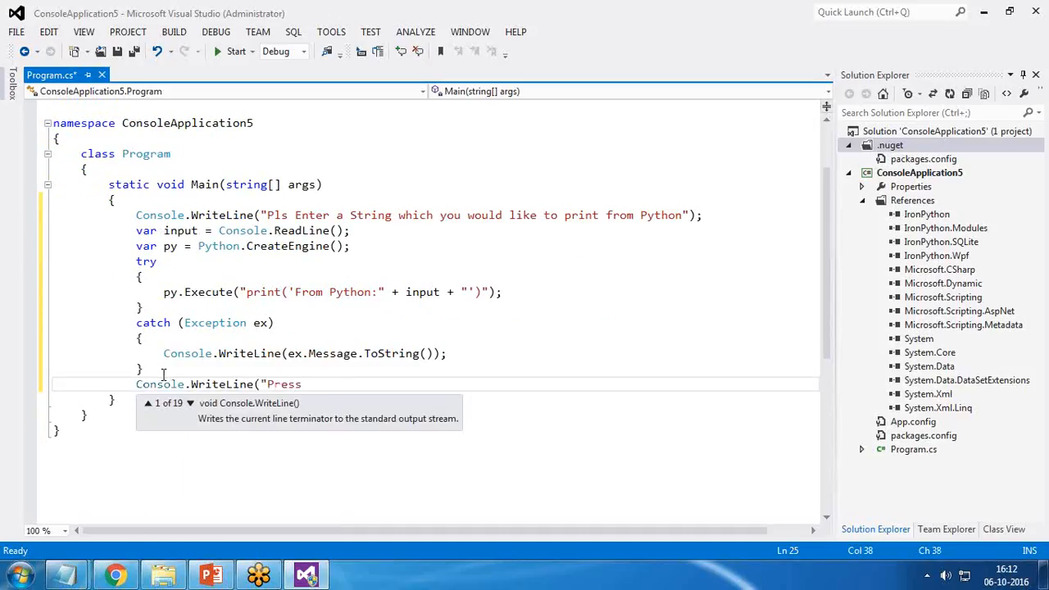
type("Enter to Exit\");")
type("Console.e")
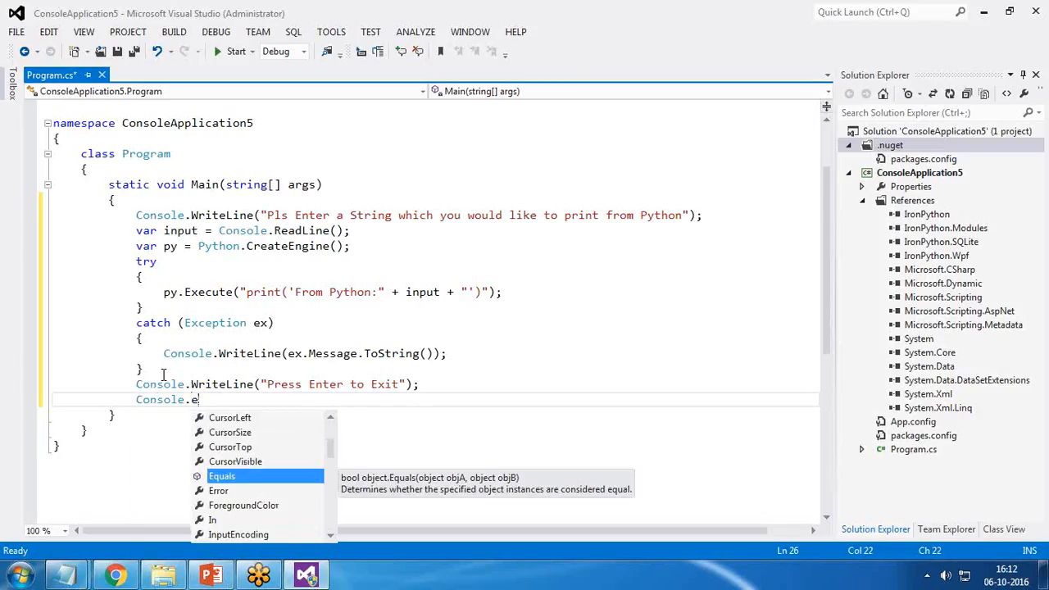
type("read")
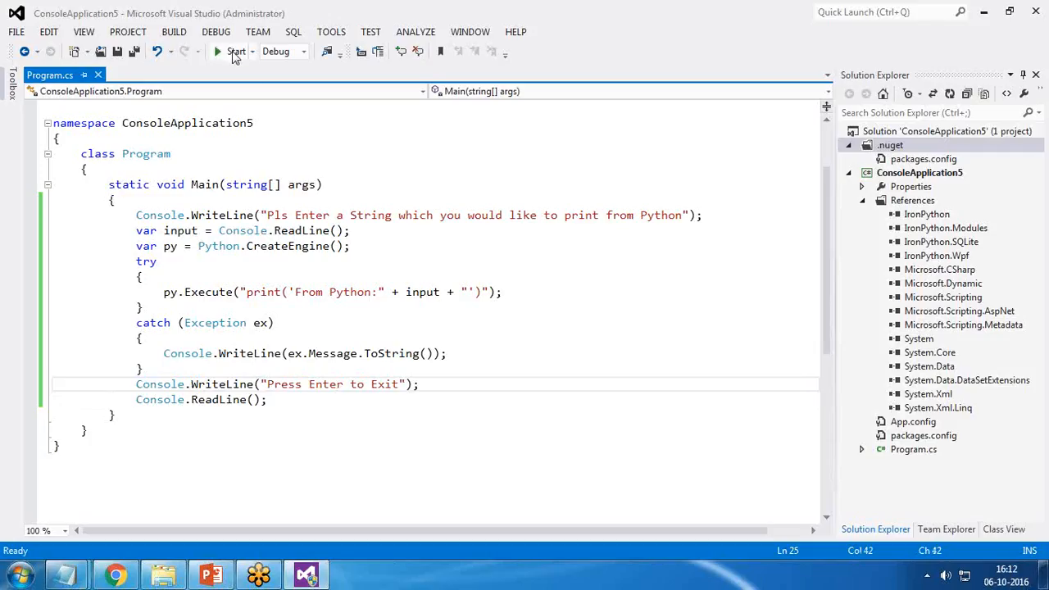
Start debugging, reposition the console window, and enter 'Welcome to BISP' at the prompt.
left_click(218, 51)
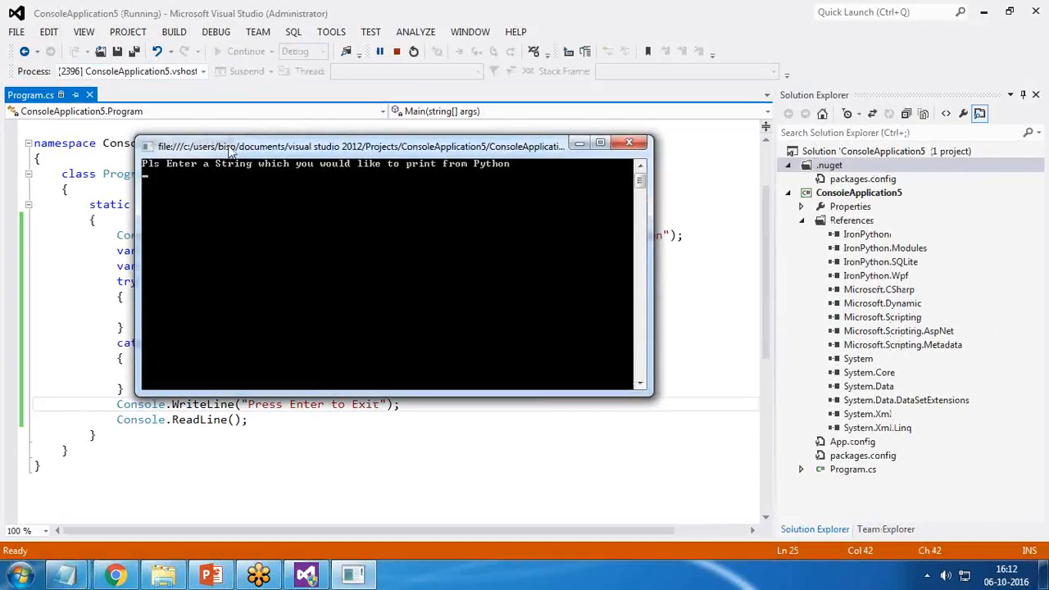
left_click_drag(361, 146, 443, 137)
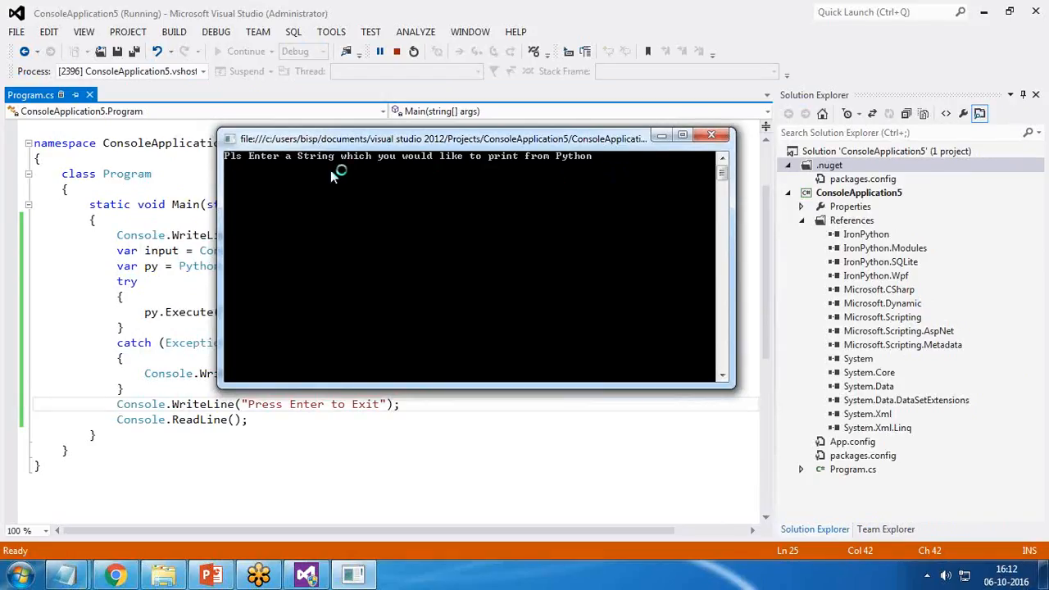
mouse_move(266, 178)
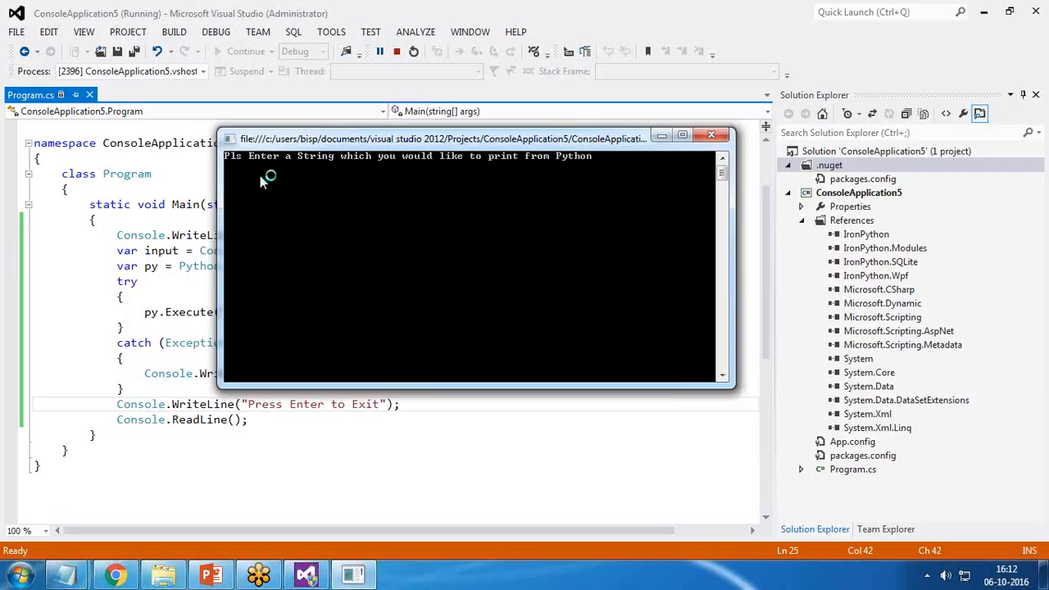
type("Welcome to BI")
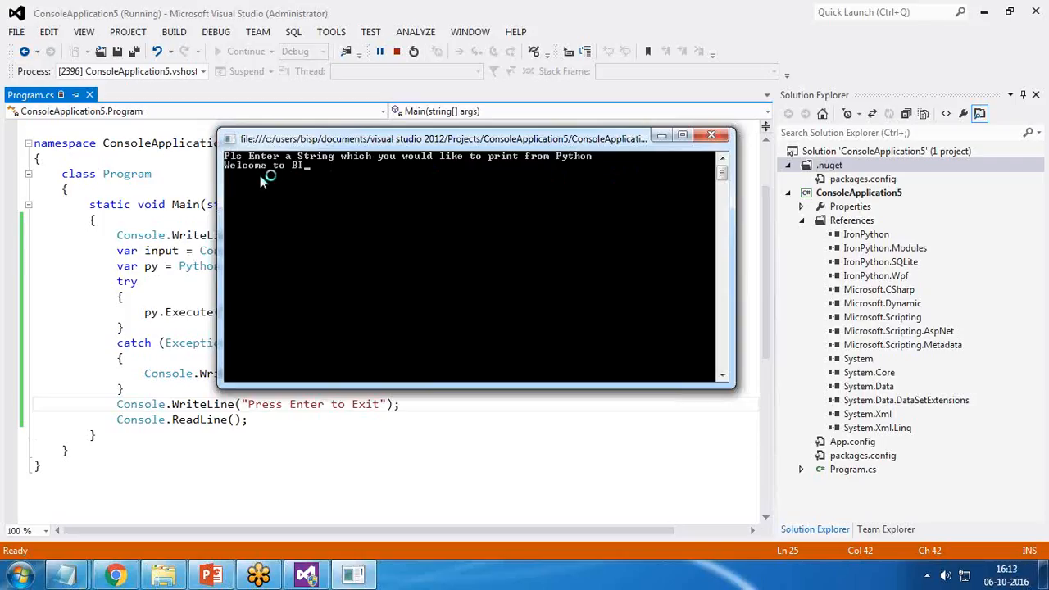
type("SP")
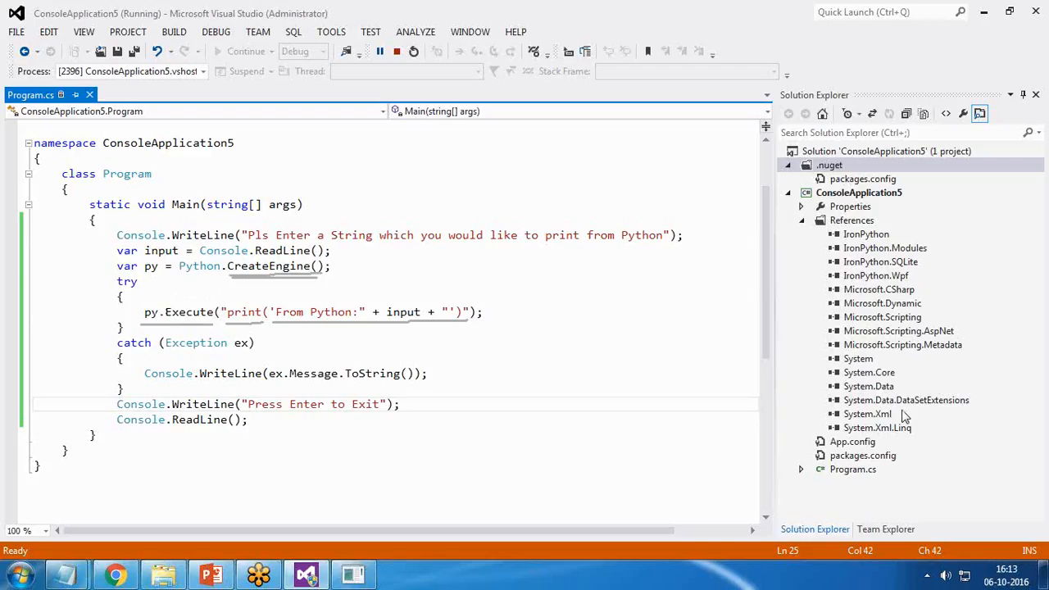
mouse_move(870, 391)
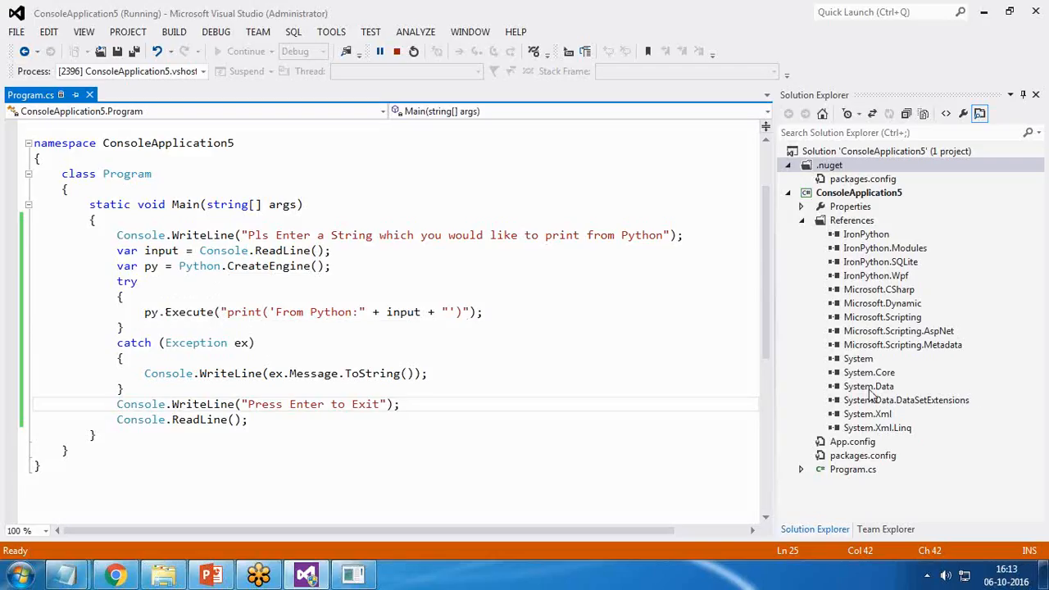
mouse_move(222, 311)
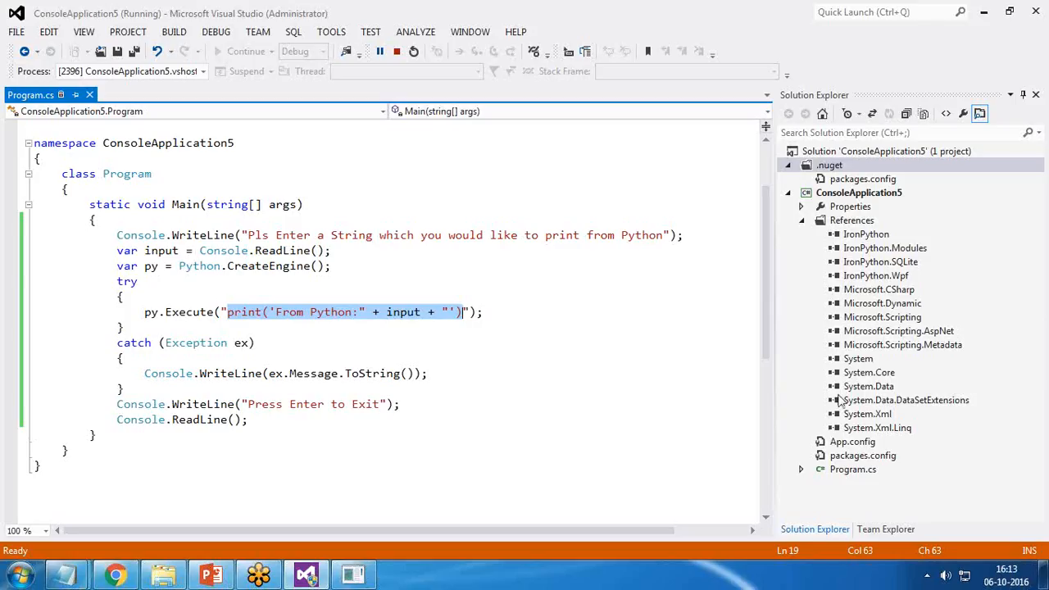
Close the running console app to end the debugging session.
left_click(316, 327)
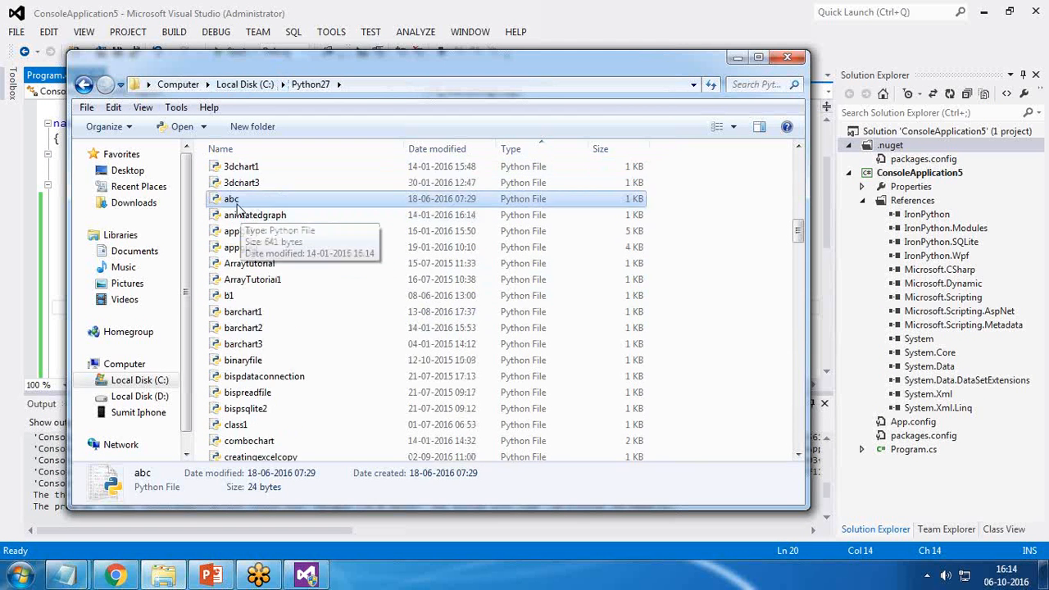
Confirm abc in C:\Python27 is a .py file via Properties, then open it in IDLE.
right_click(232, 198)
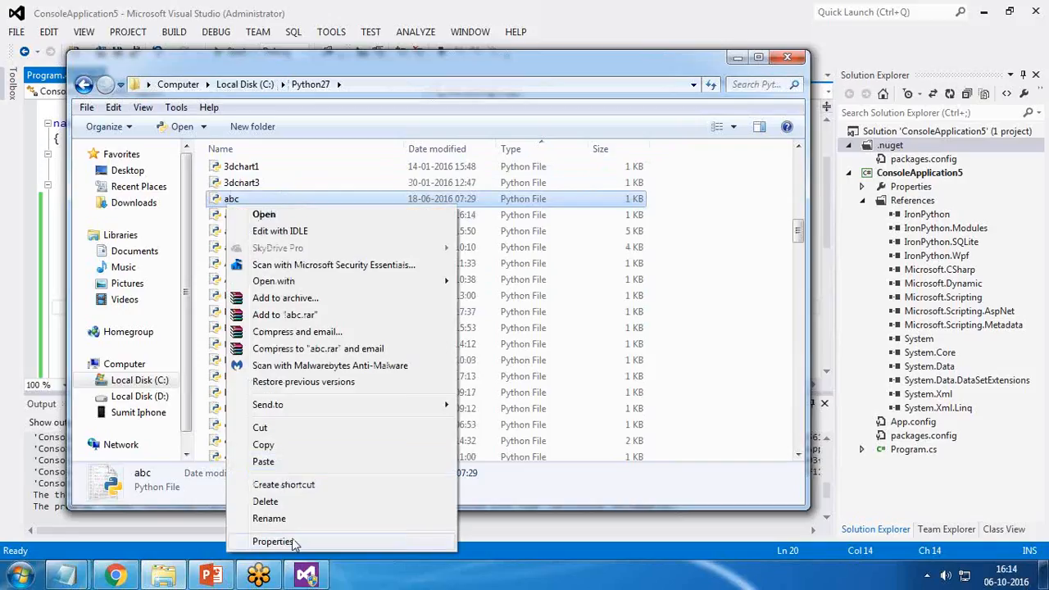
left_click(272, 541)
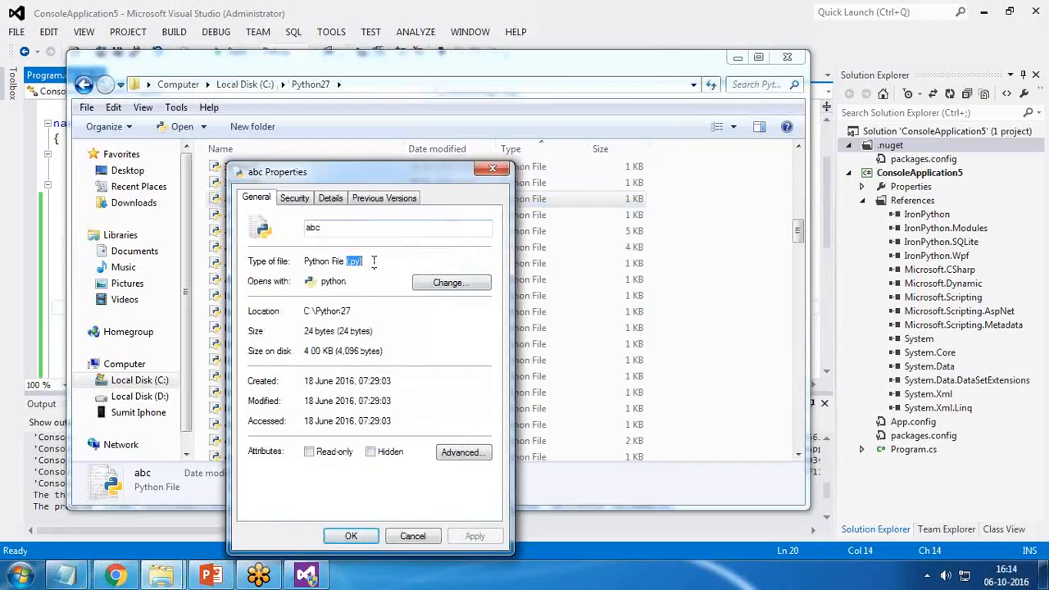
right_click(237, 198)
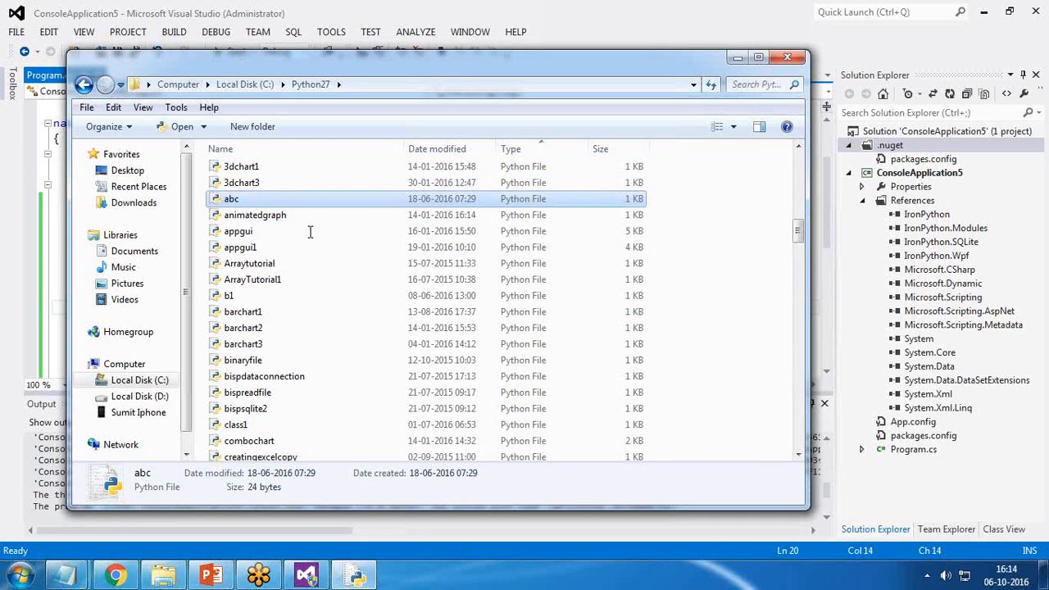
double_click(232, 198)
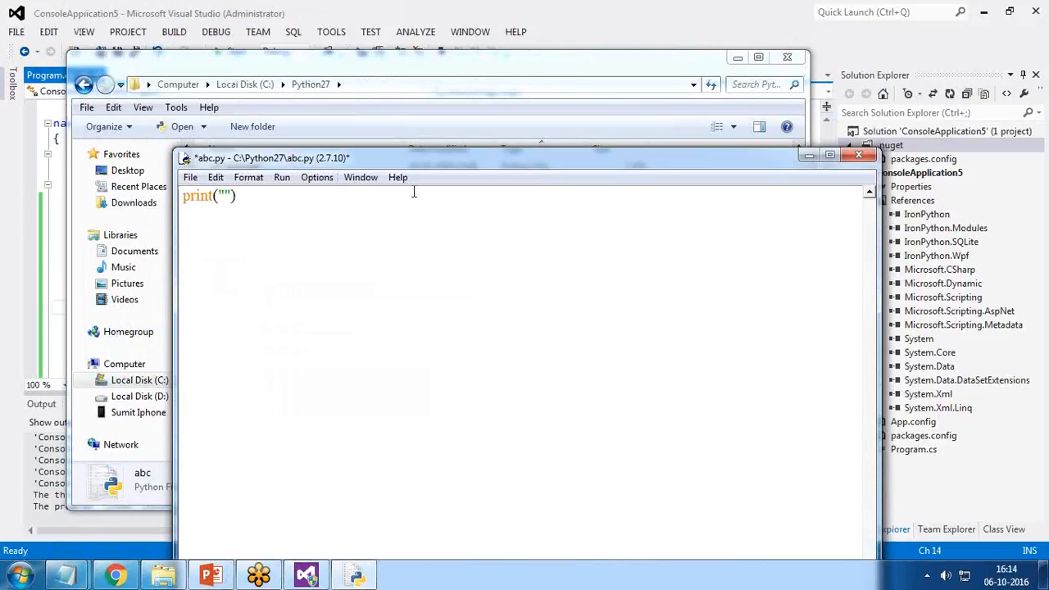
Change abc.py to print("Python Integration with .Net Video") and save it.
type("P")
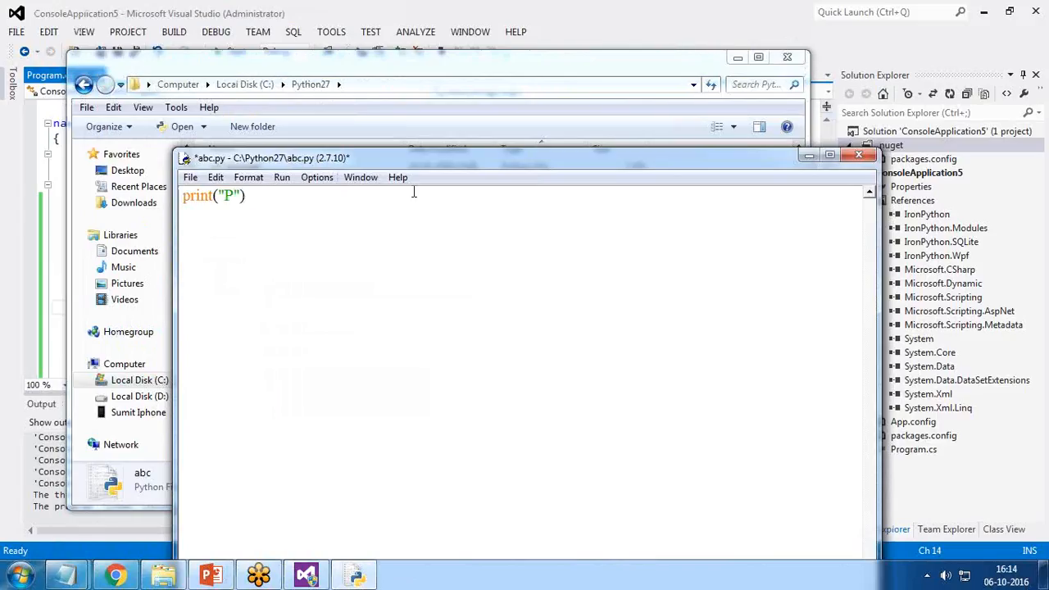
type("ython Integra")
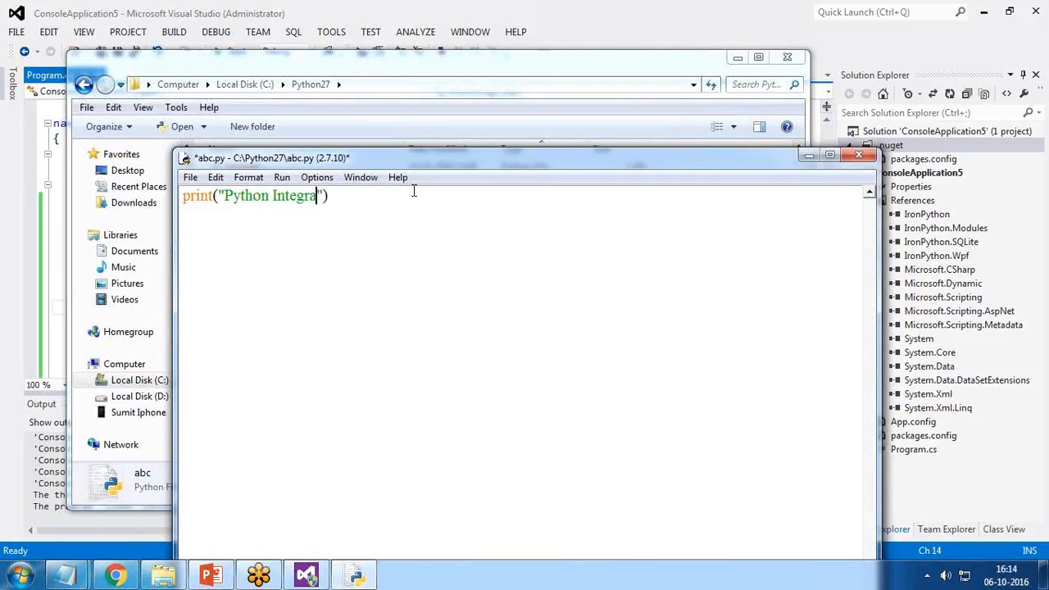
type("tion with .Net Video")
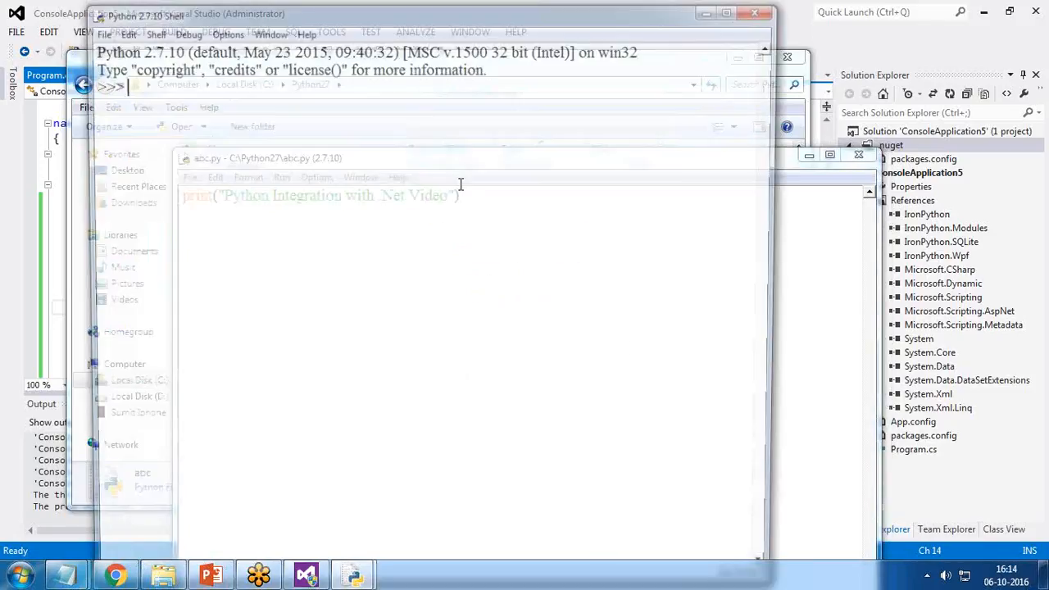
key("F5")
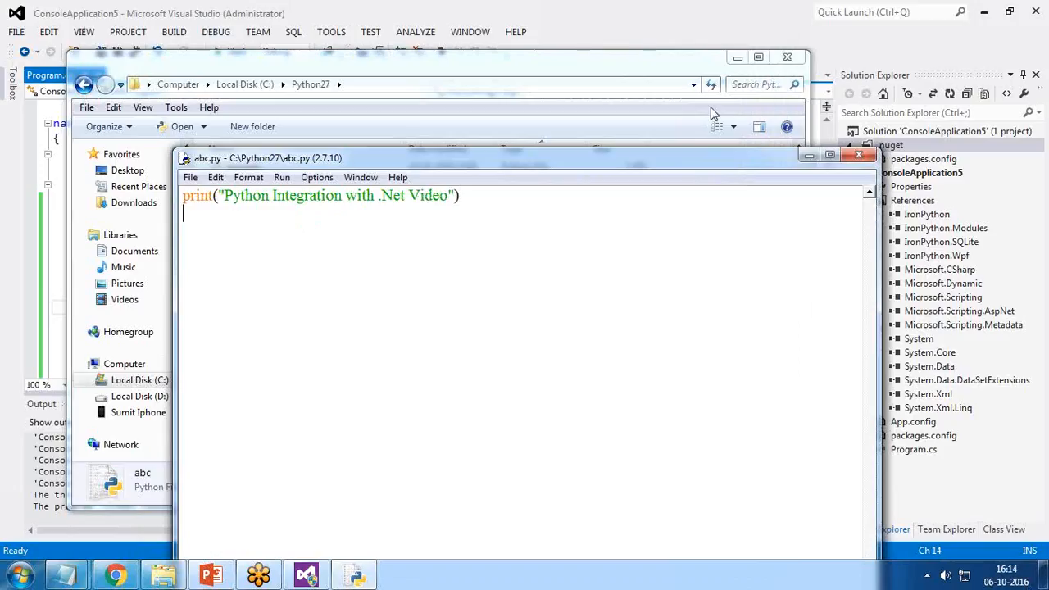
left_click_drag(266, 157, 245, 150)
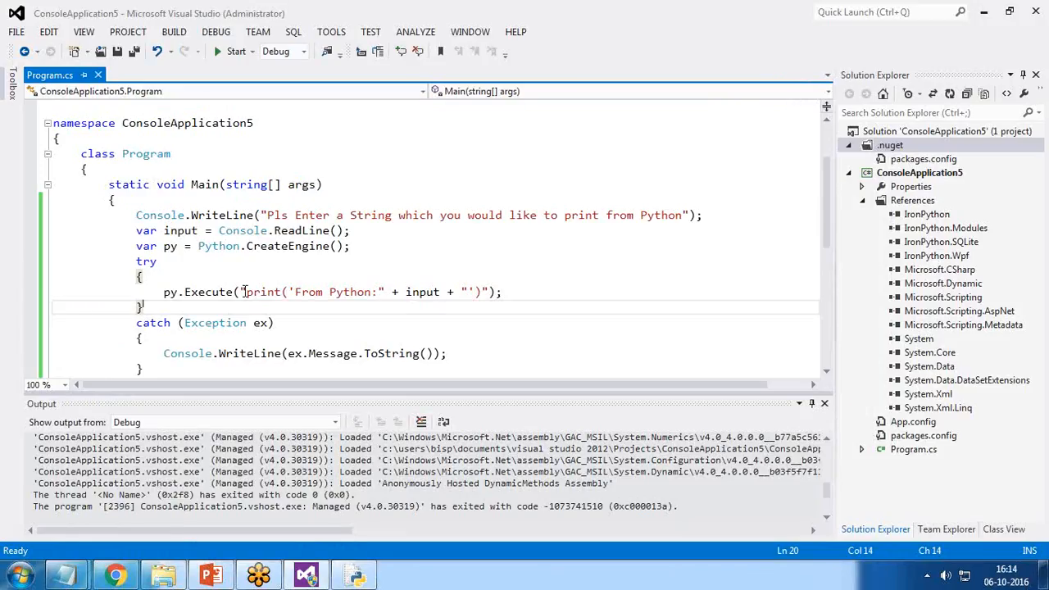
Replace the inline Python code with py.ExecuteFile("c:\\python27\\abc.py");.
left_click_drag(242, 292, 481, 292)
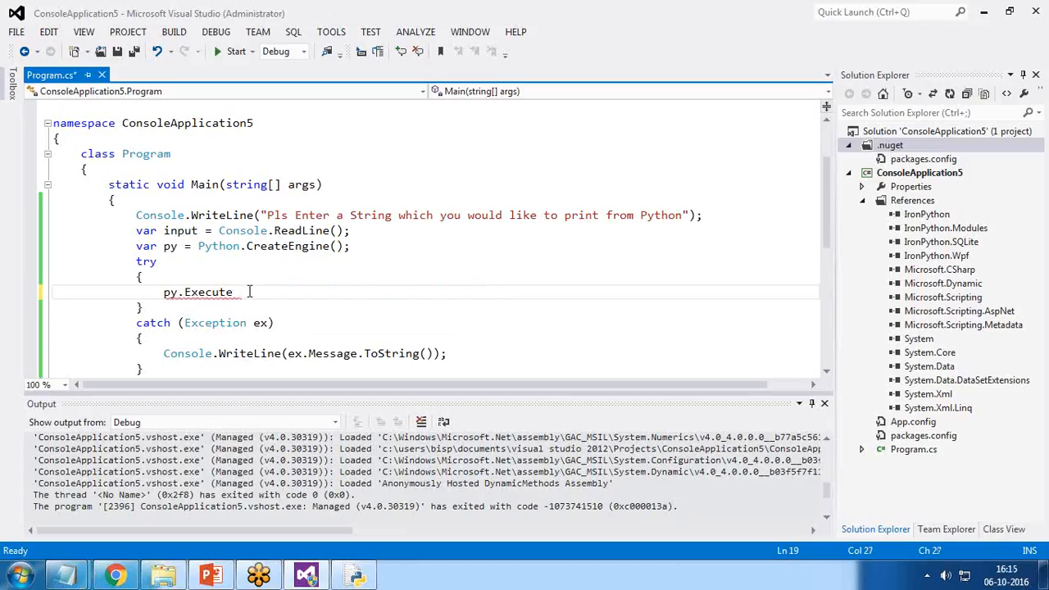
key("BackSpace")
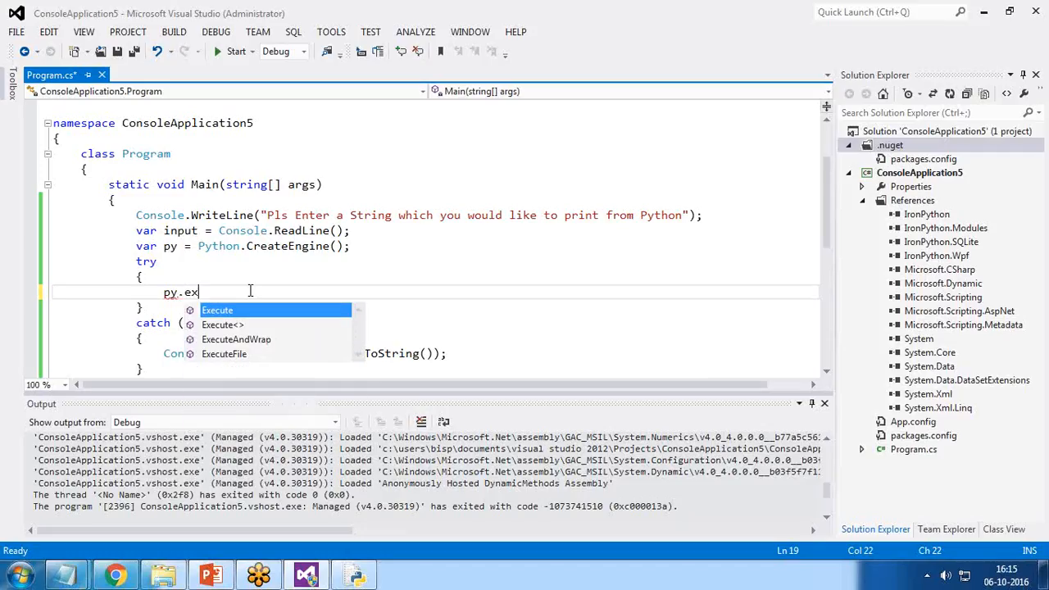
type("ecuteFile(")
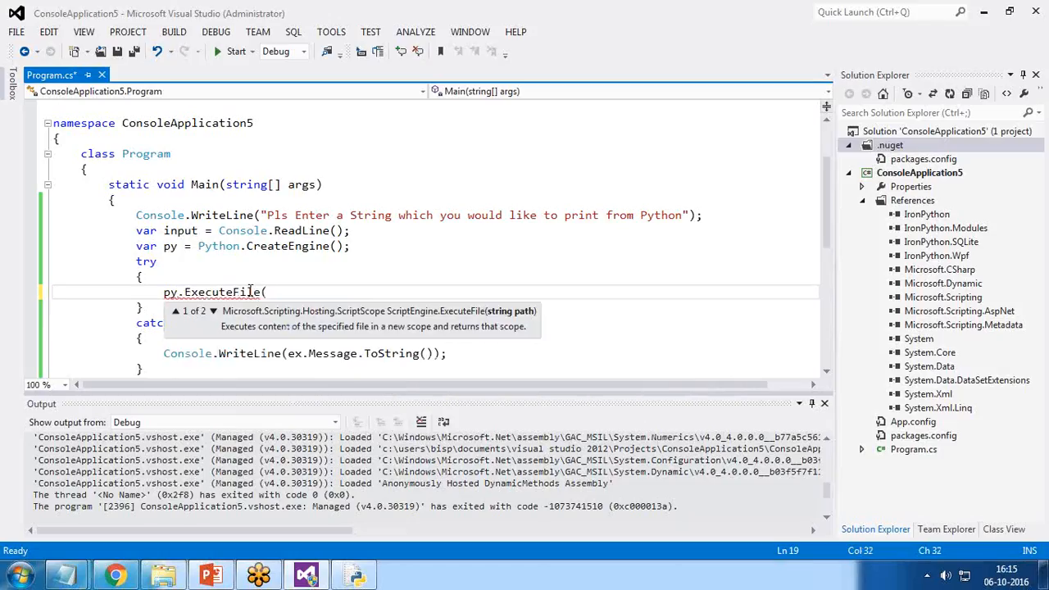
type("\"c")
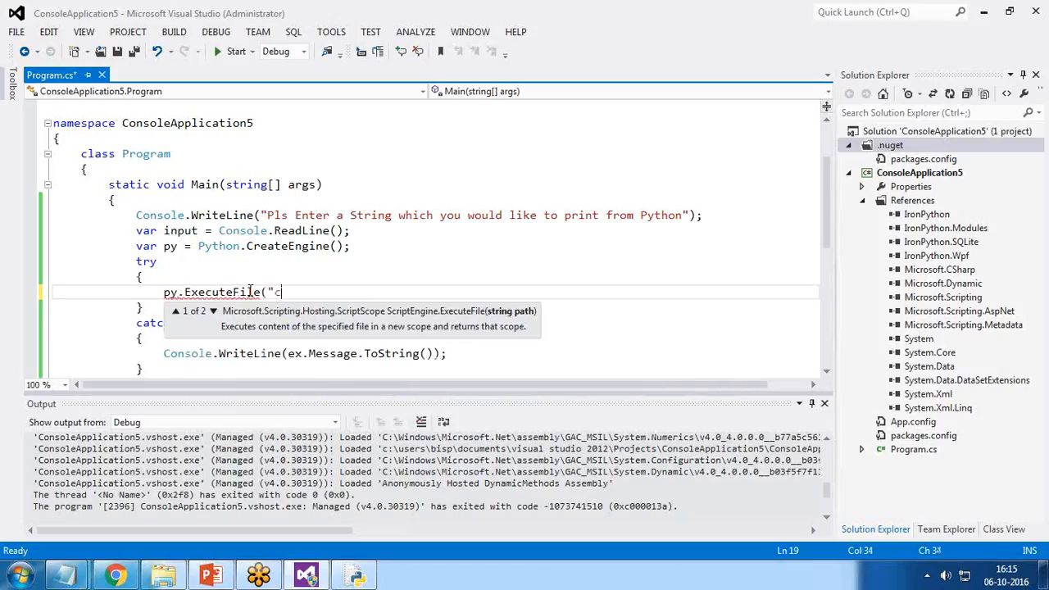
type(":\\\\python")
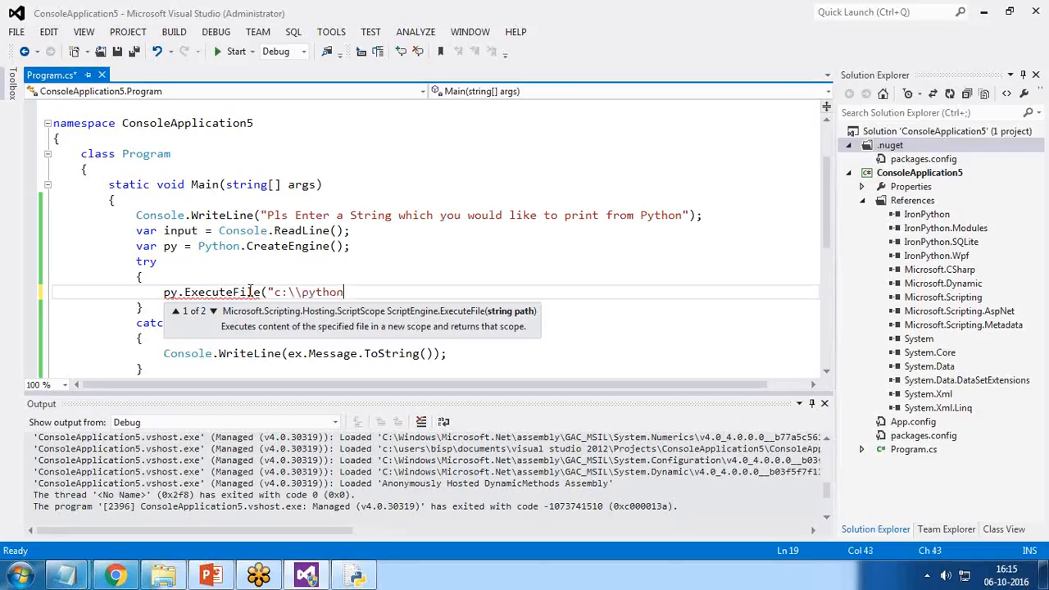
type("27\\\\ab")
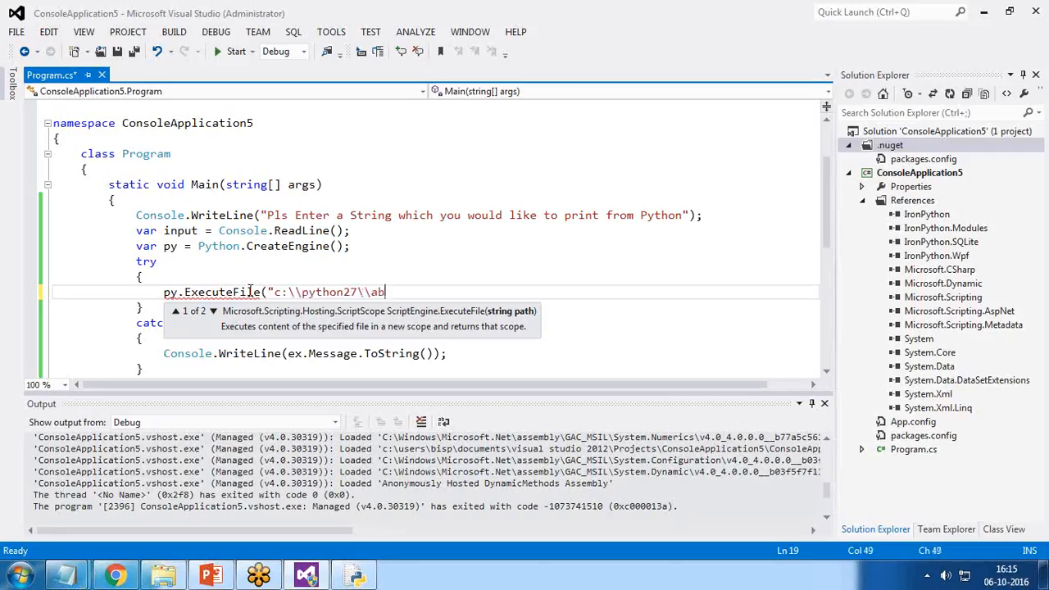
type("c.py")
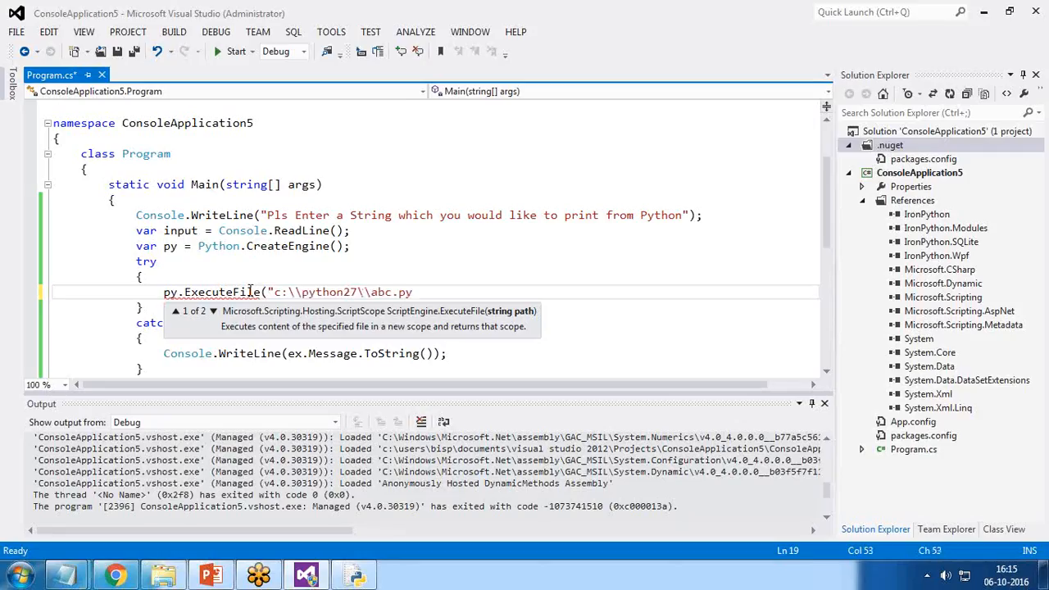
type(");")
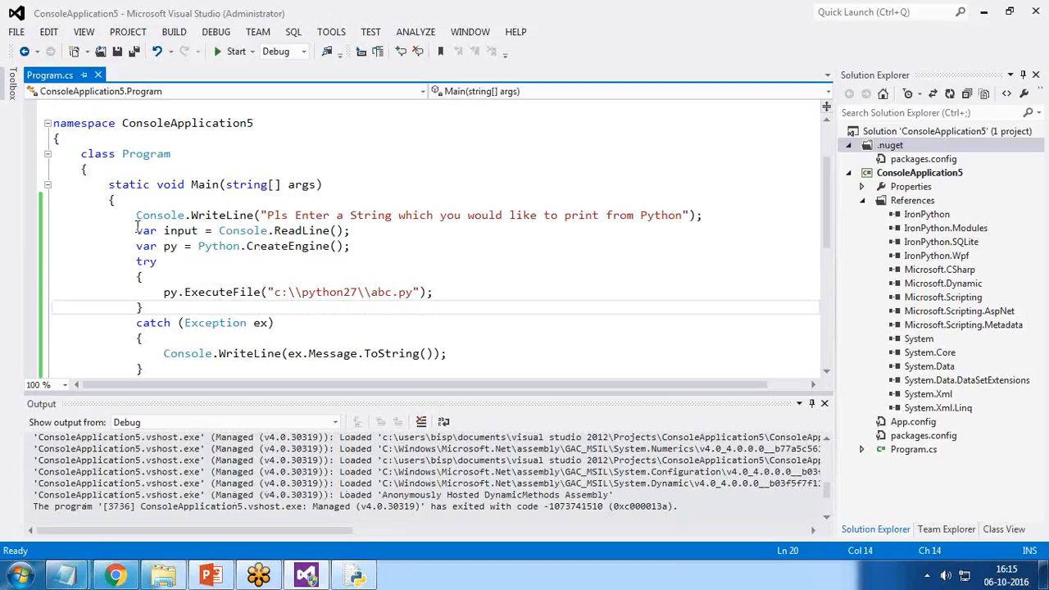
mouse_move(145, 230)
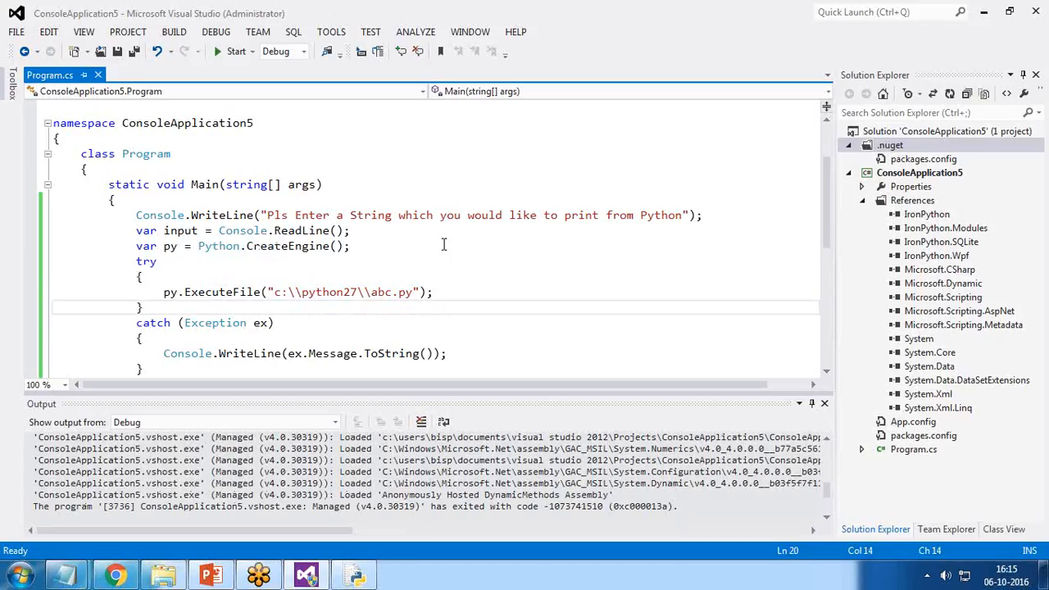
Start the app, enter 'a', and verify it prints "Python Integration with .Net Video".
left_click(237, 50)
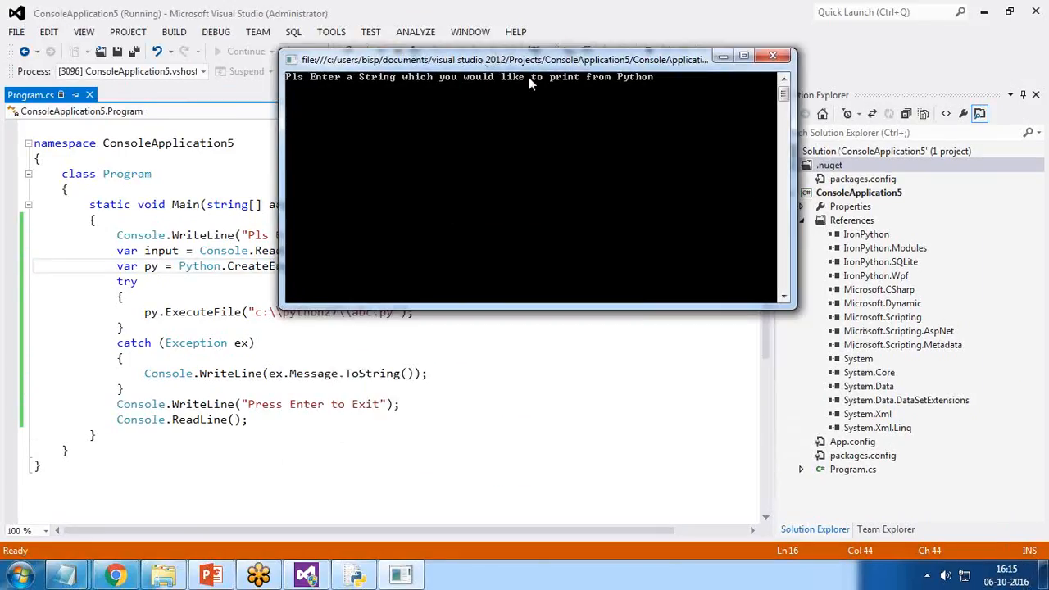
mouse_move(371, 107)
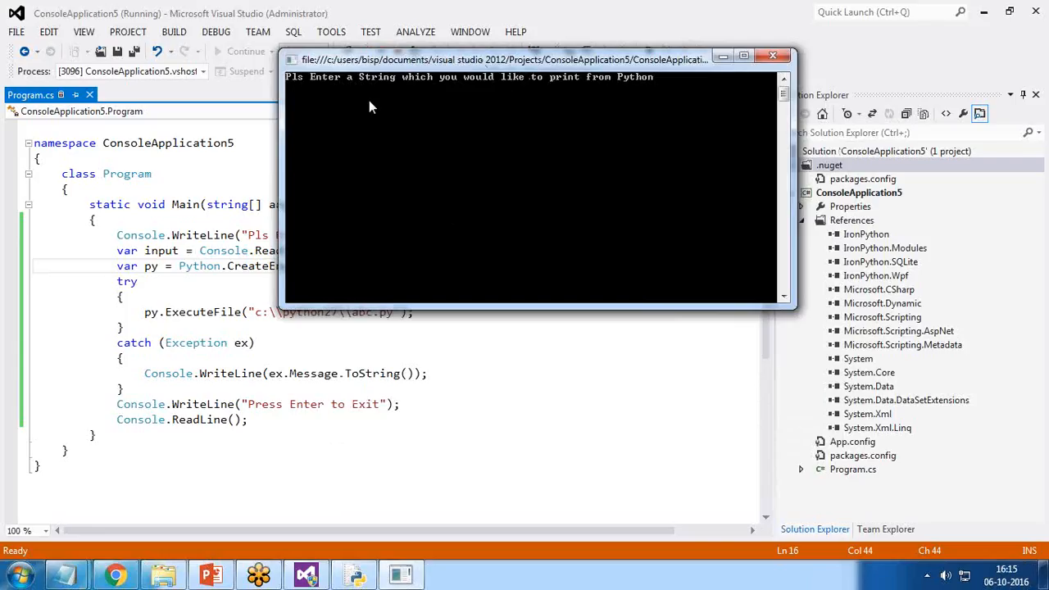
type("a")
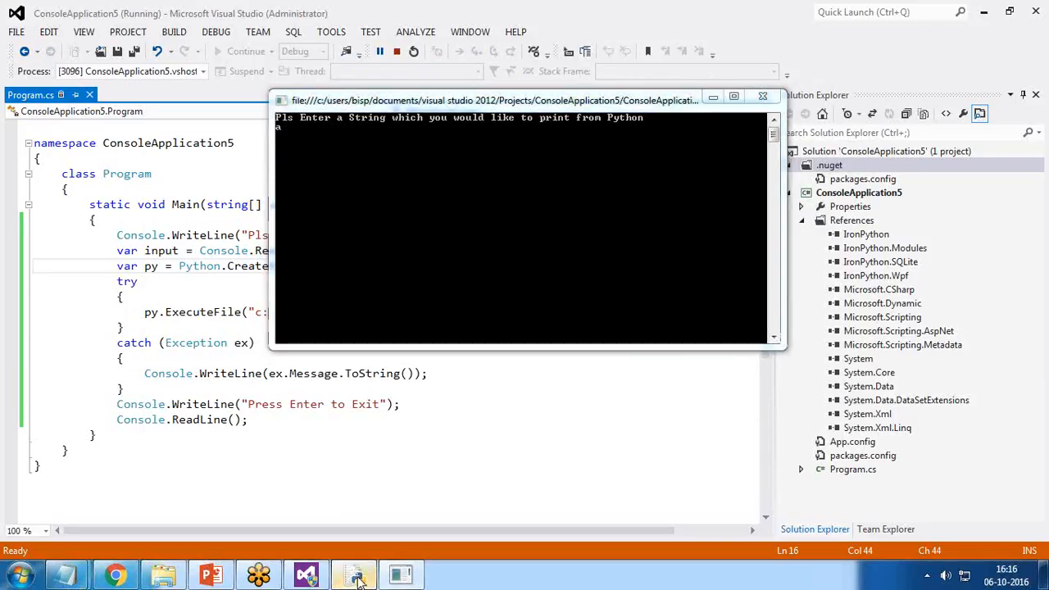
left_click(353, 574)
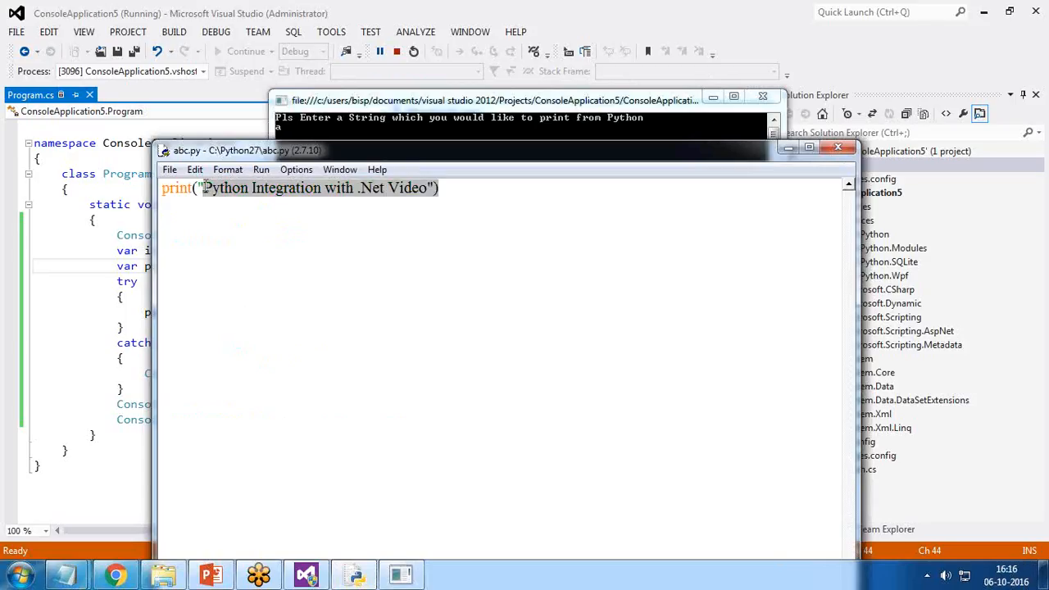
mouse_move(755, 161)
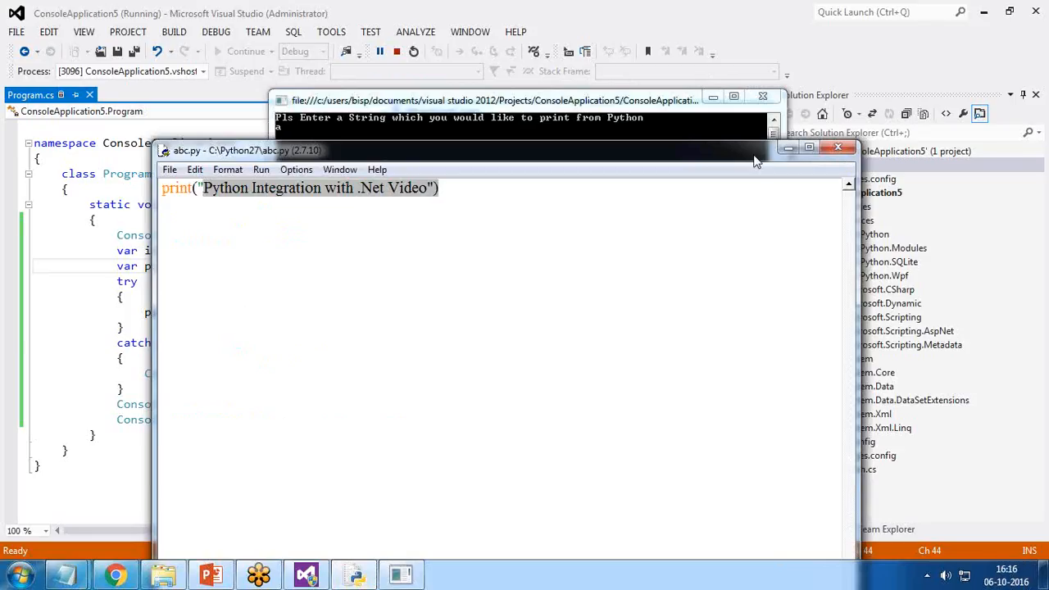
left_click(837, 147)
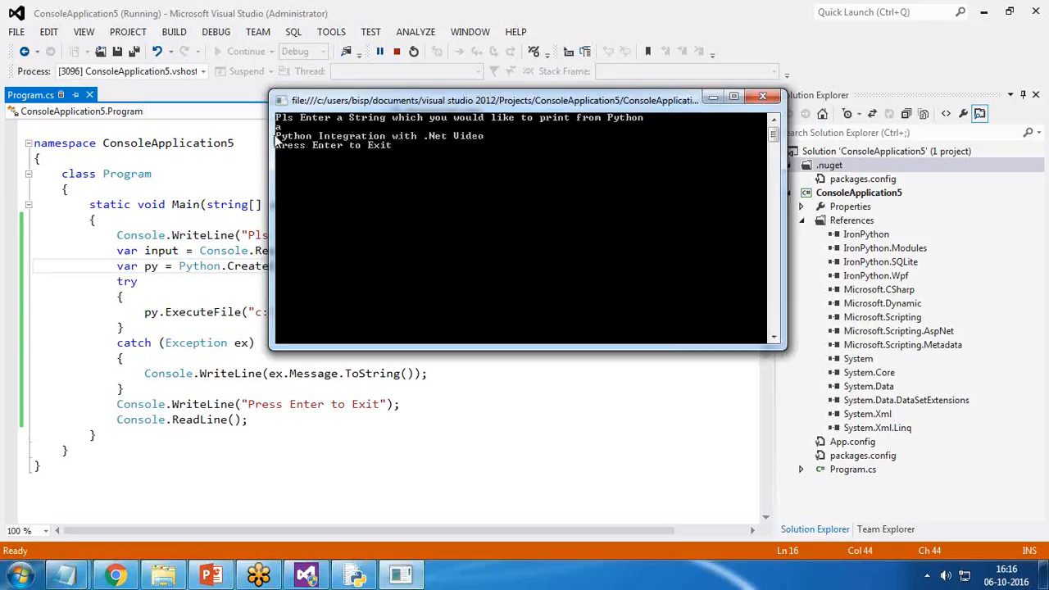
key("enter")
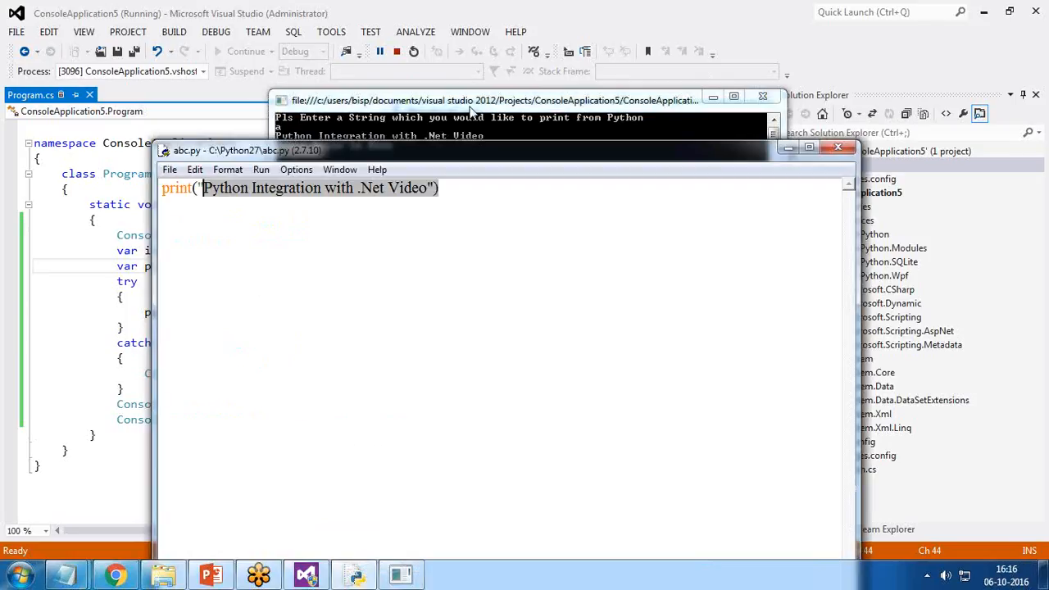
left_click_drag(245, 150, 295, 194)
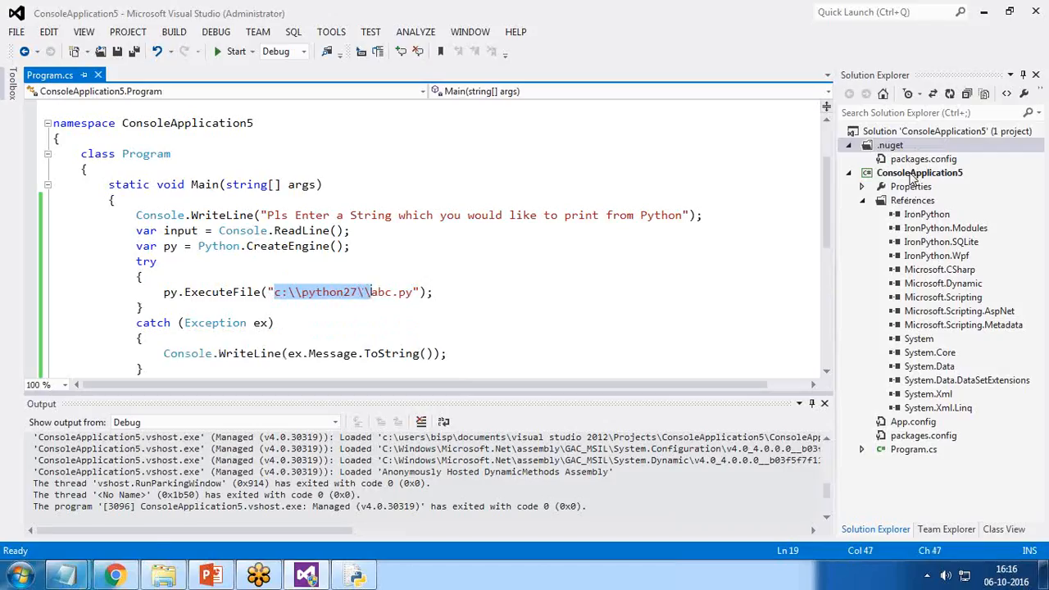
Add abc.py from C:\Python27 to ConsoleApplication5 as an existing item, showing All Files.
right_click(919, 172)
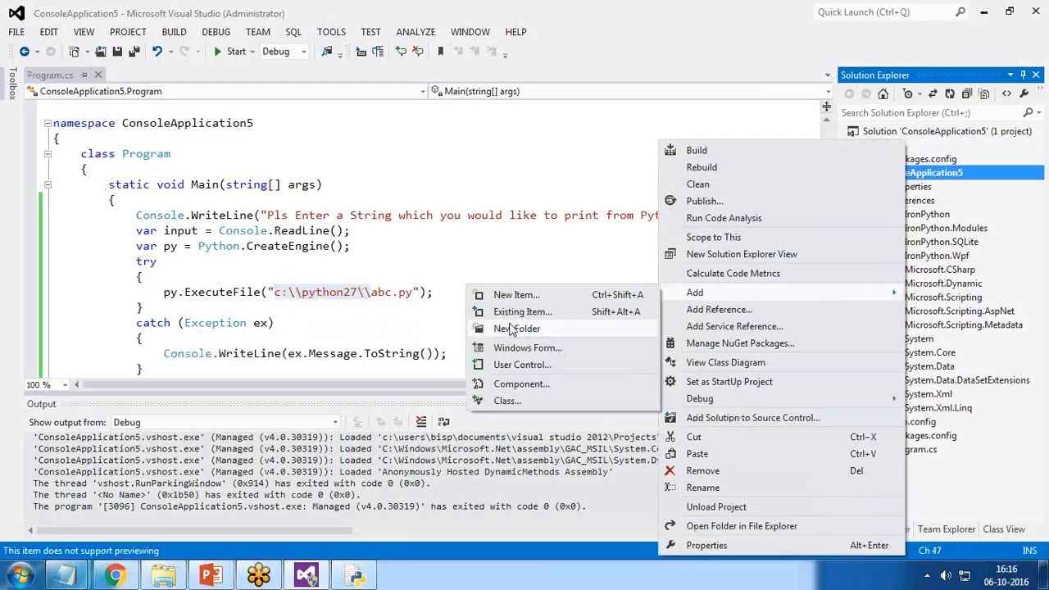
left_click(523, 312)
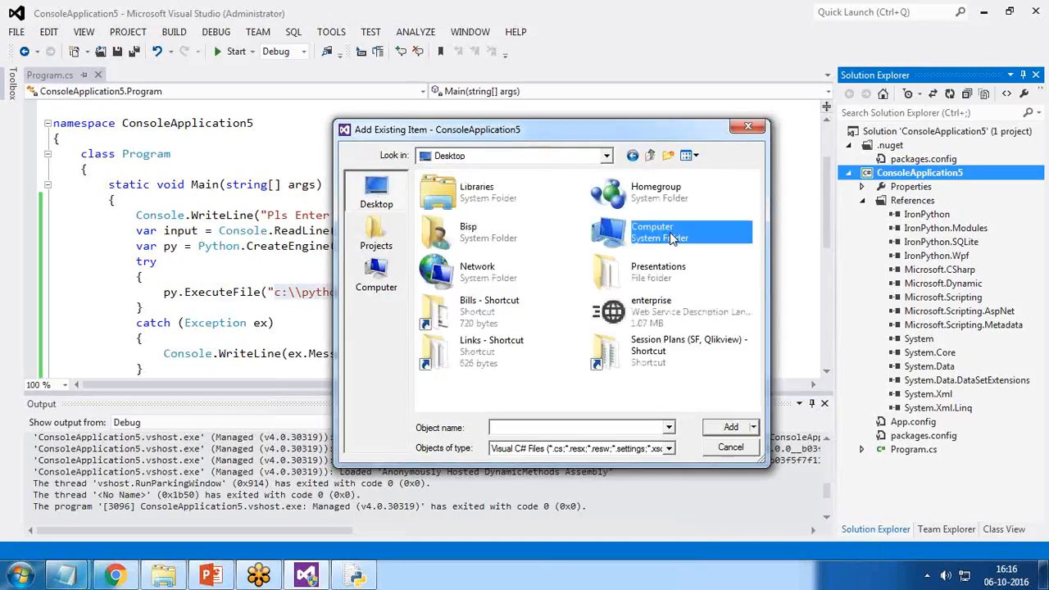
double_click(652, 232)
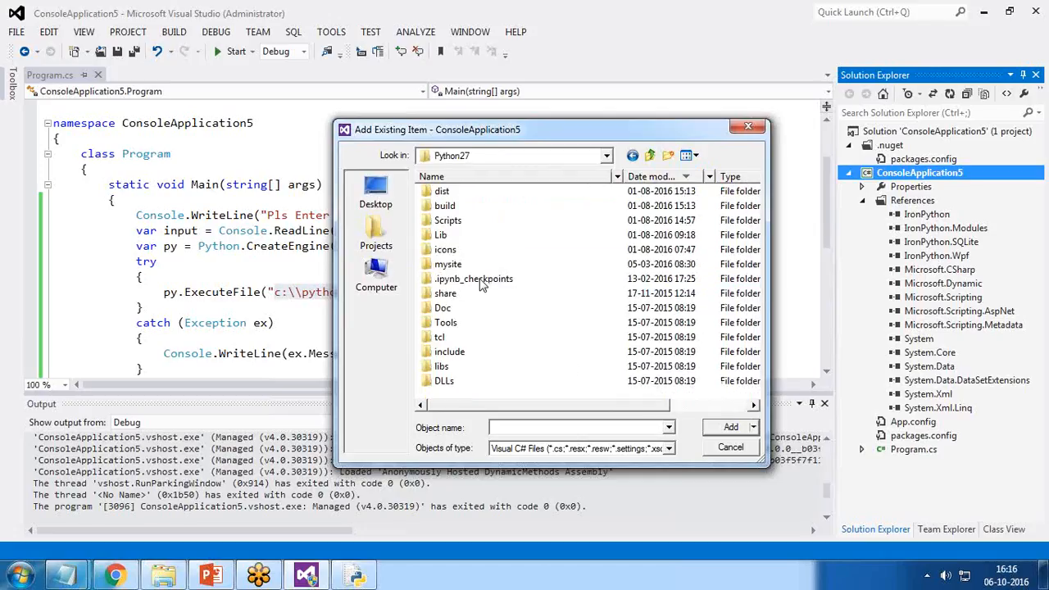
left_click(669, 448)
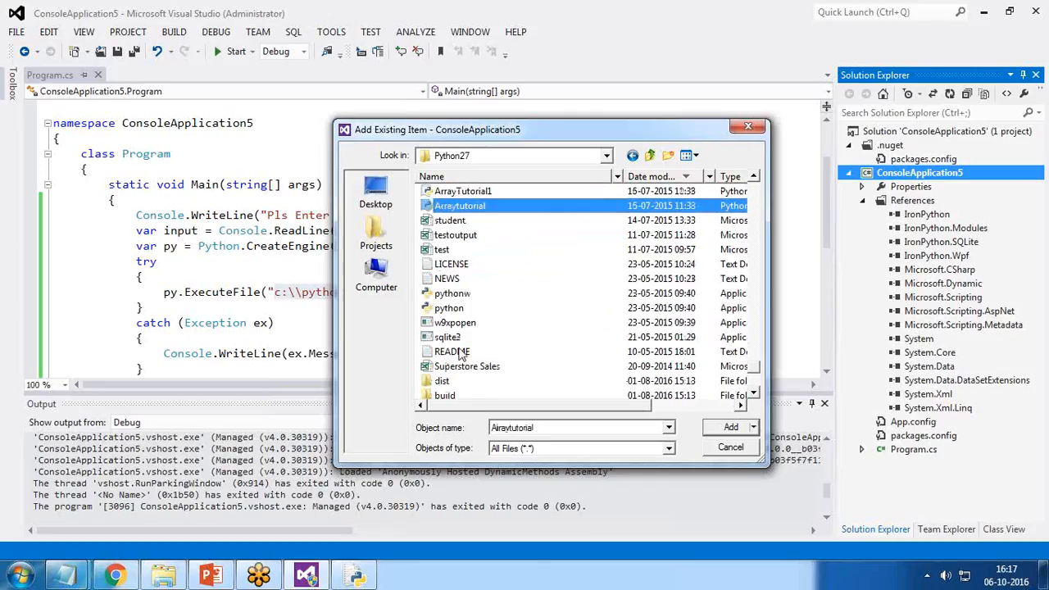
scroll("down", 3)
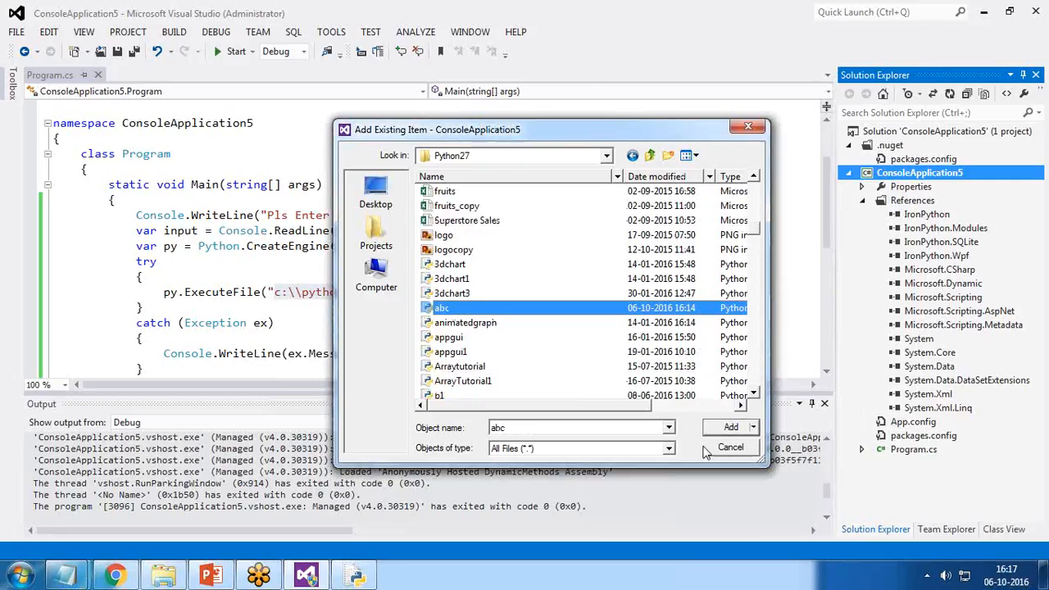
left_click(729, 426)
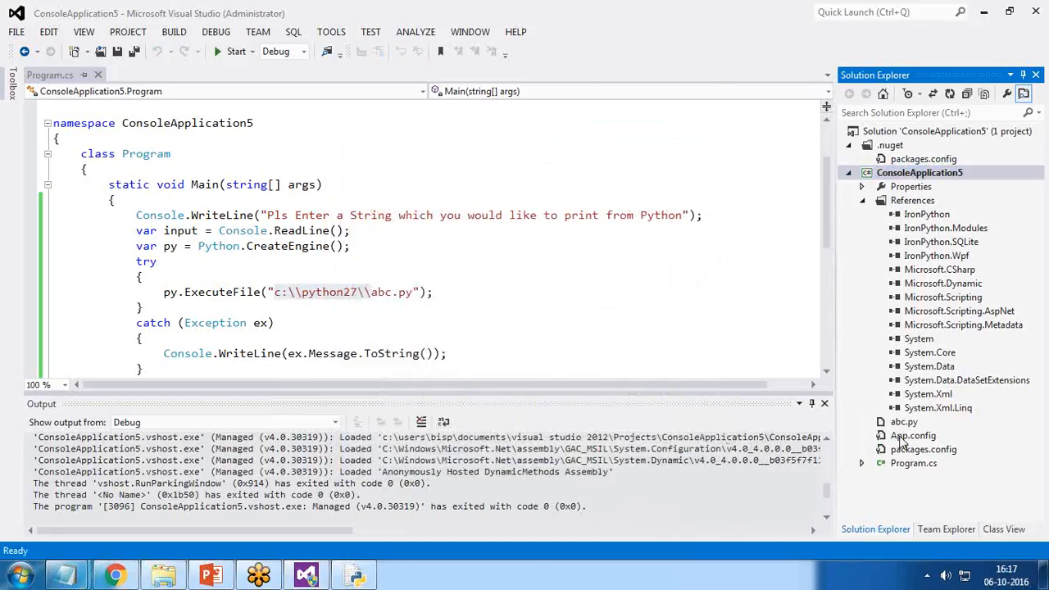
mouse_move(924, 358)
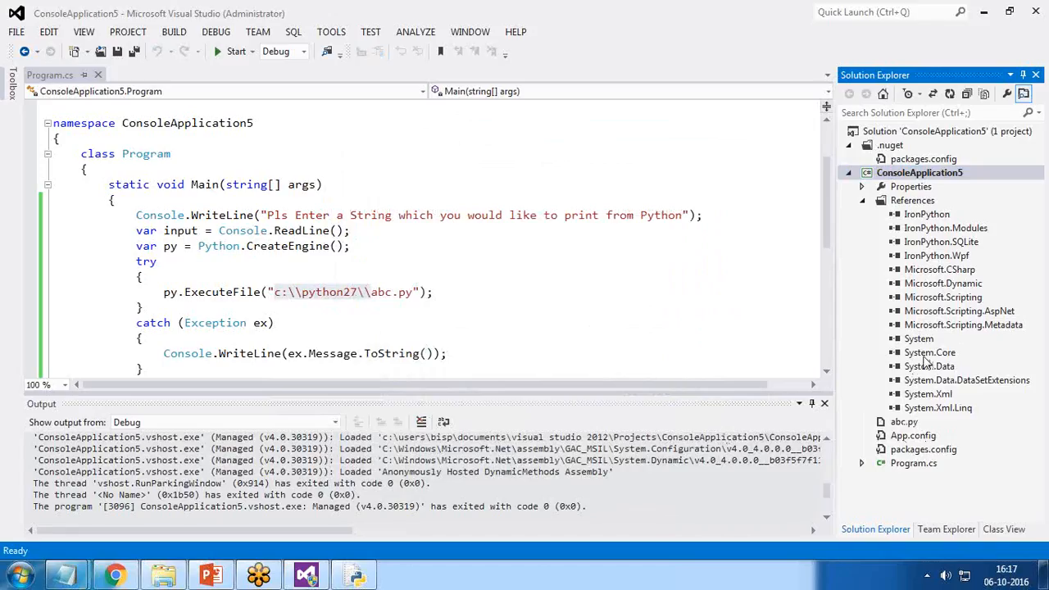
mouse_move(707, 78)
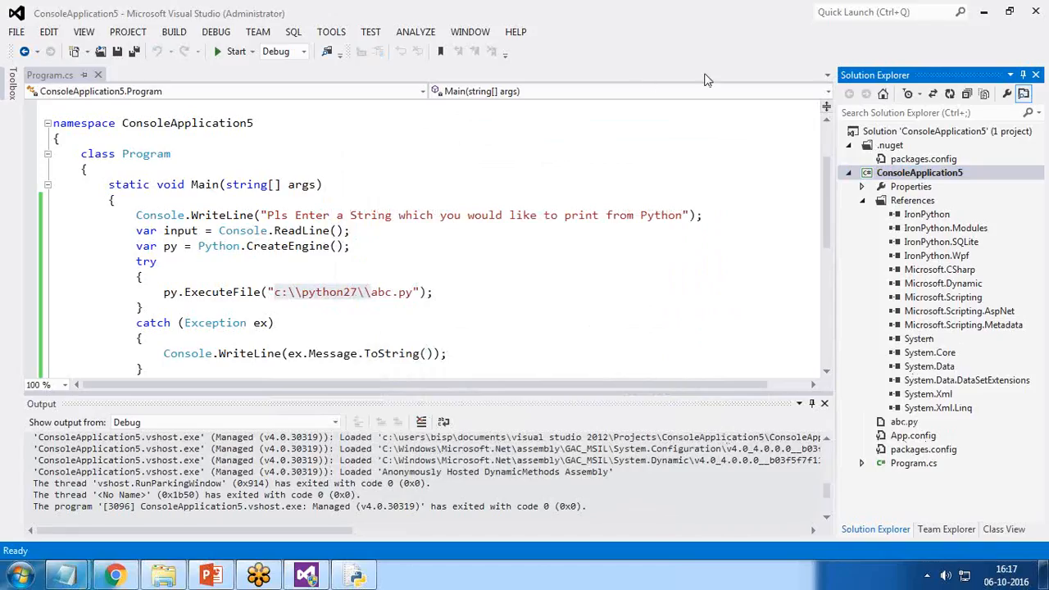
left_click_drag(275, 292, 393, 292)
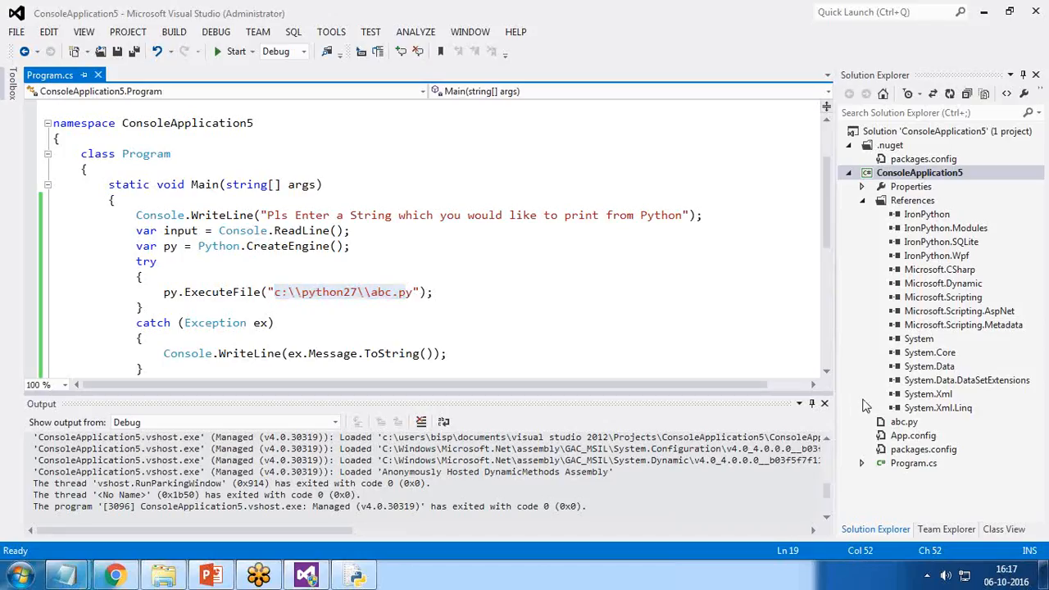
mouse_move(856, 411)
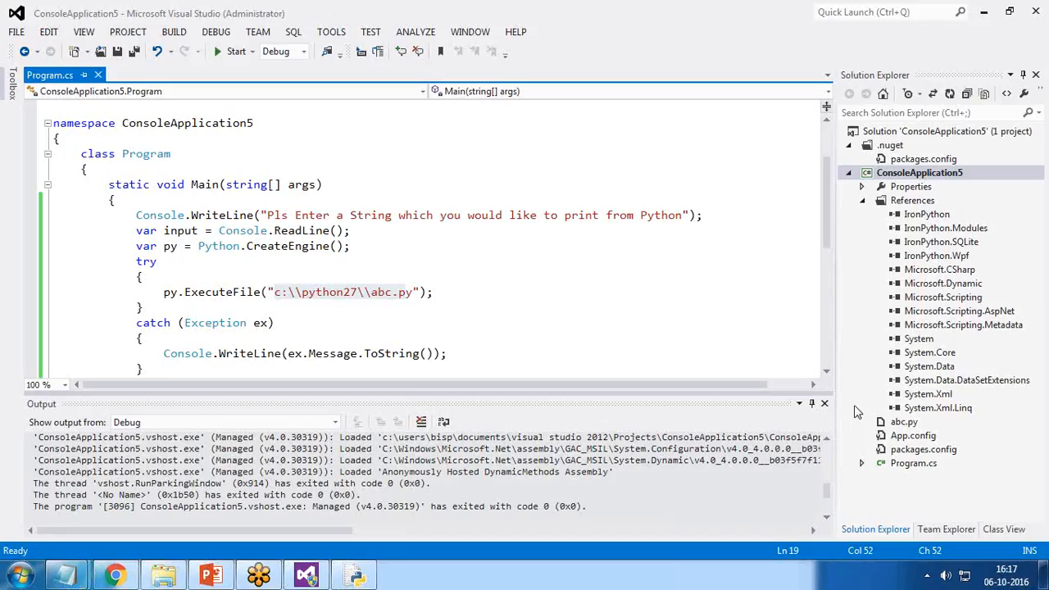
mouse_move(871, 406)
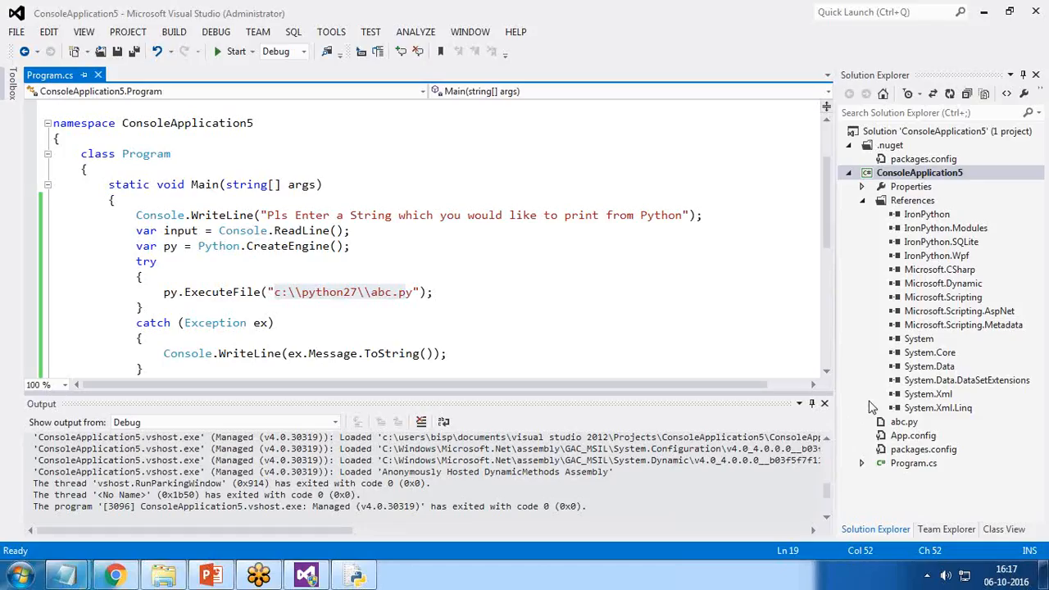